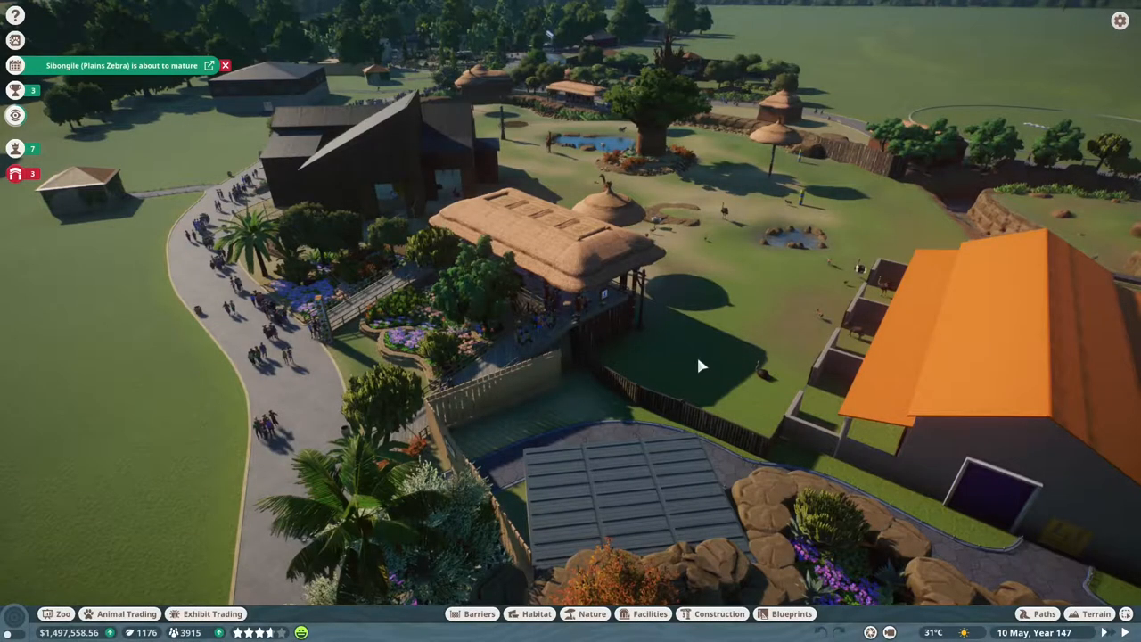
pyautogui.moveTo(621, 354)
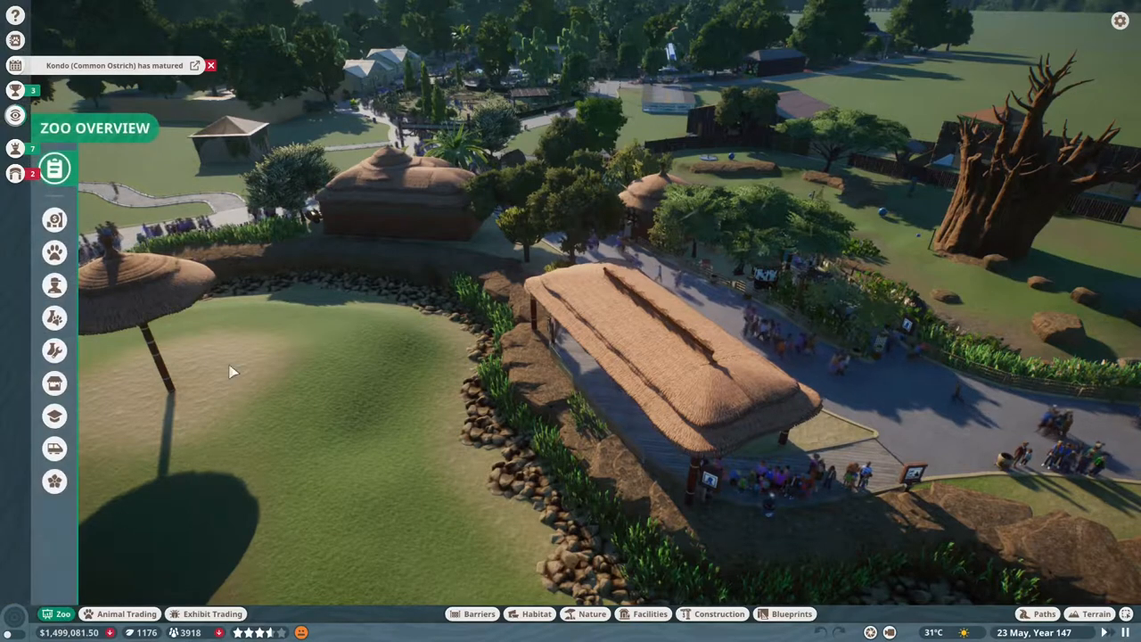
# Step: Check Zoo Overview cash flow and ratings, browse Interface, Game and Guest settings, then save
pyautogui.click(55, 168)
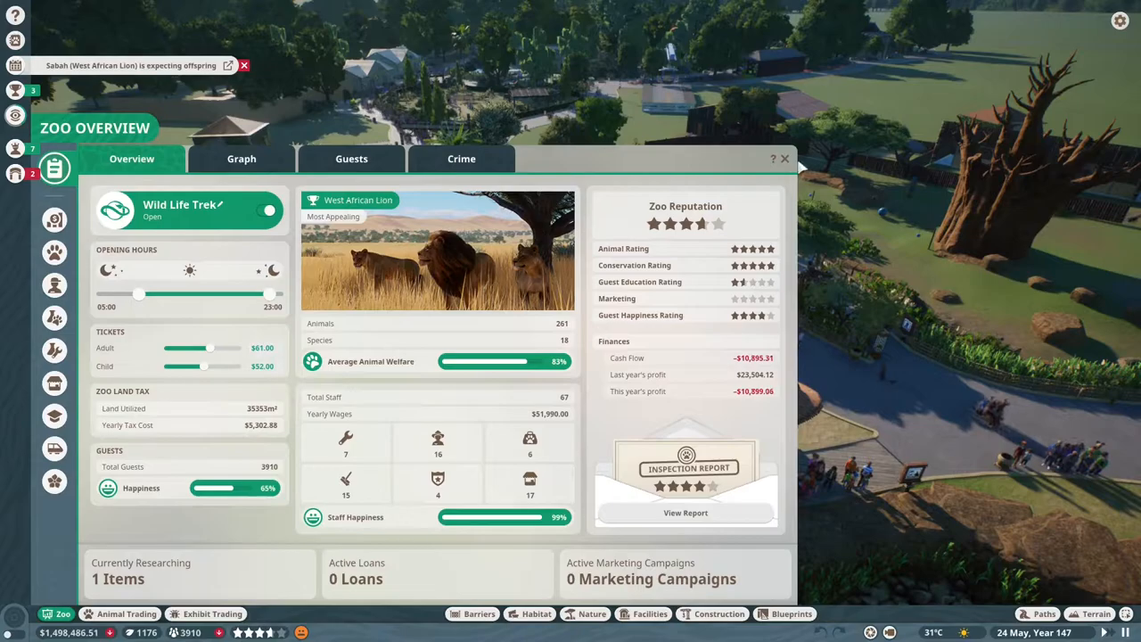
pyautogui.click(783, 158)
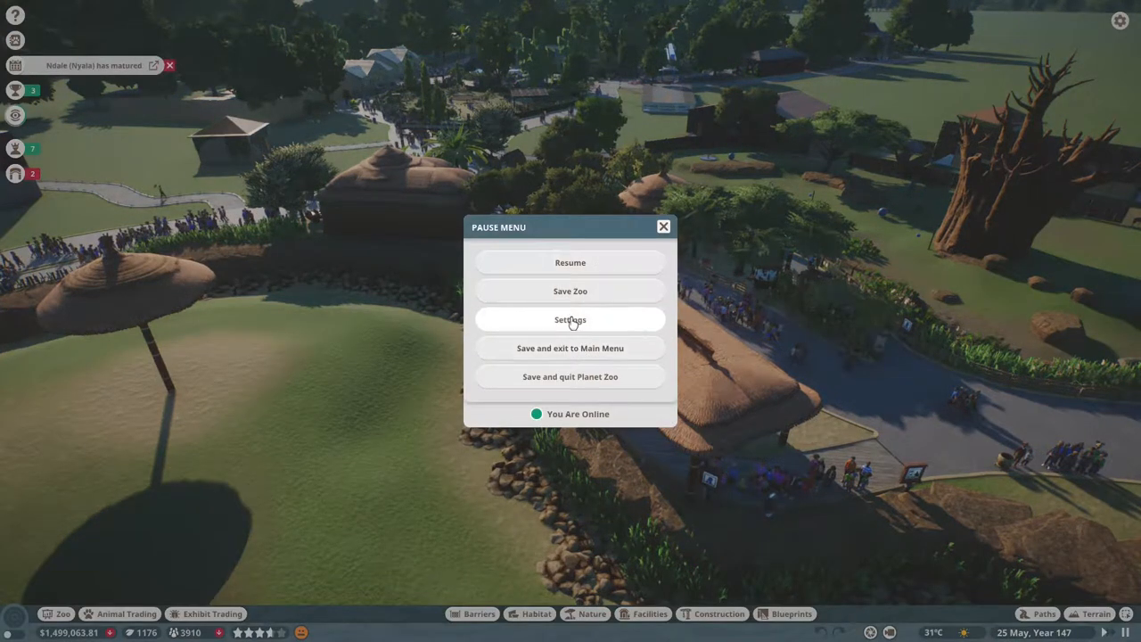
pyautogui.click(569, 319)
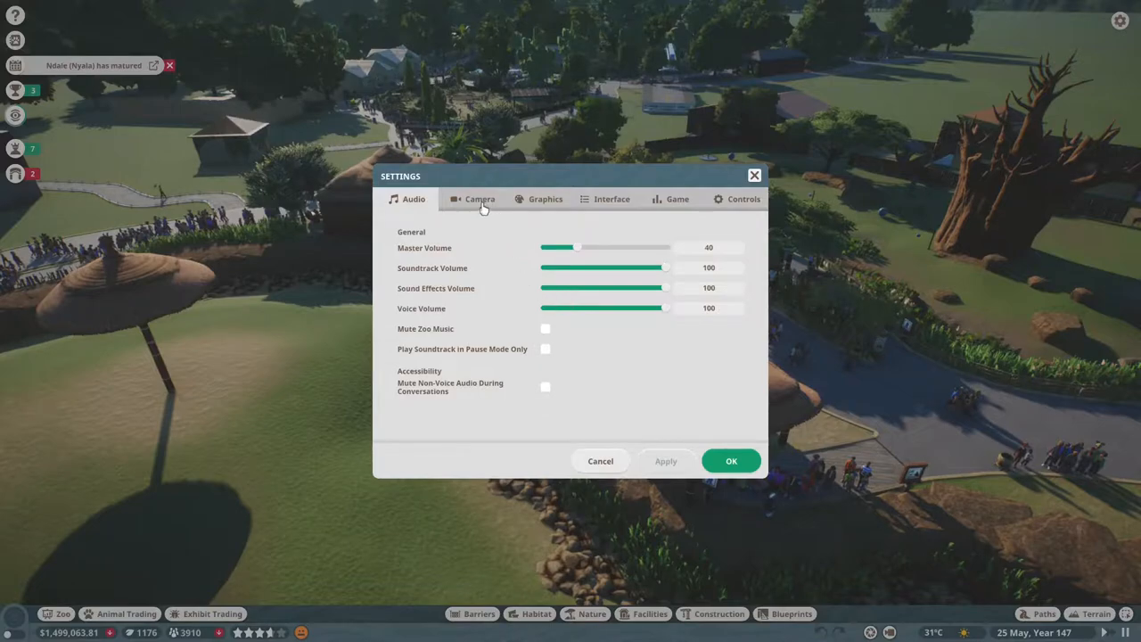
pyautogui.click(611, 199)
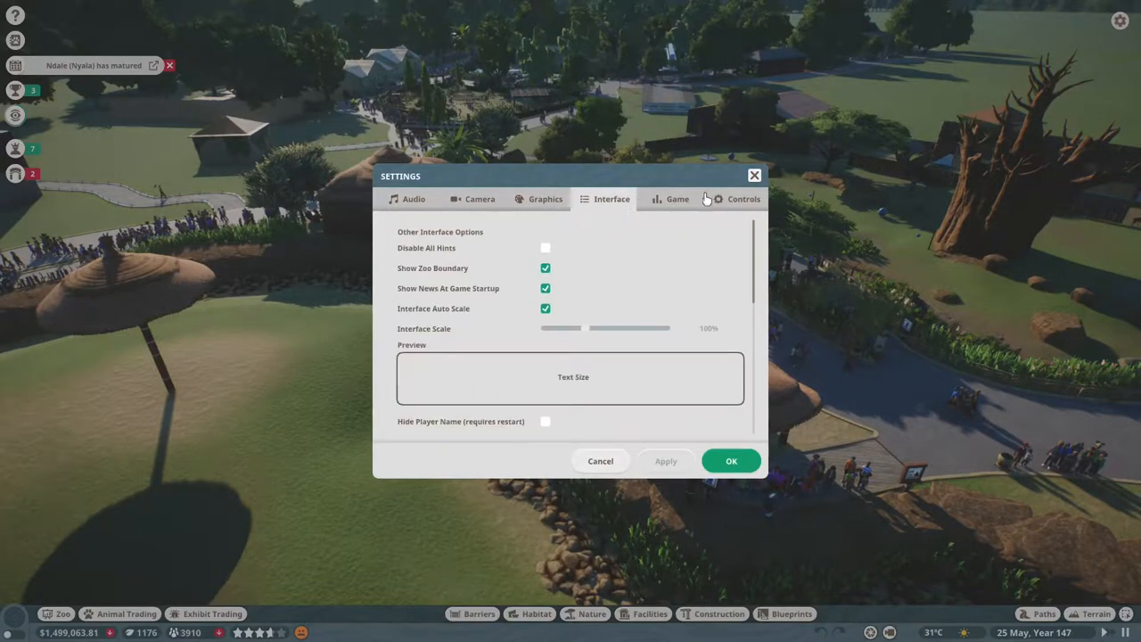
pyautogui.click(677, 199)
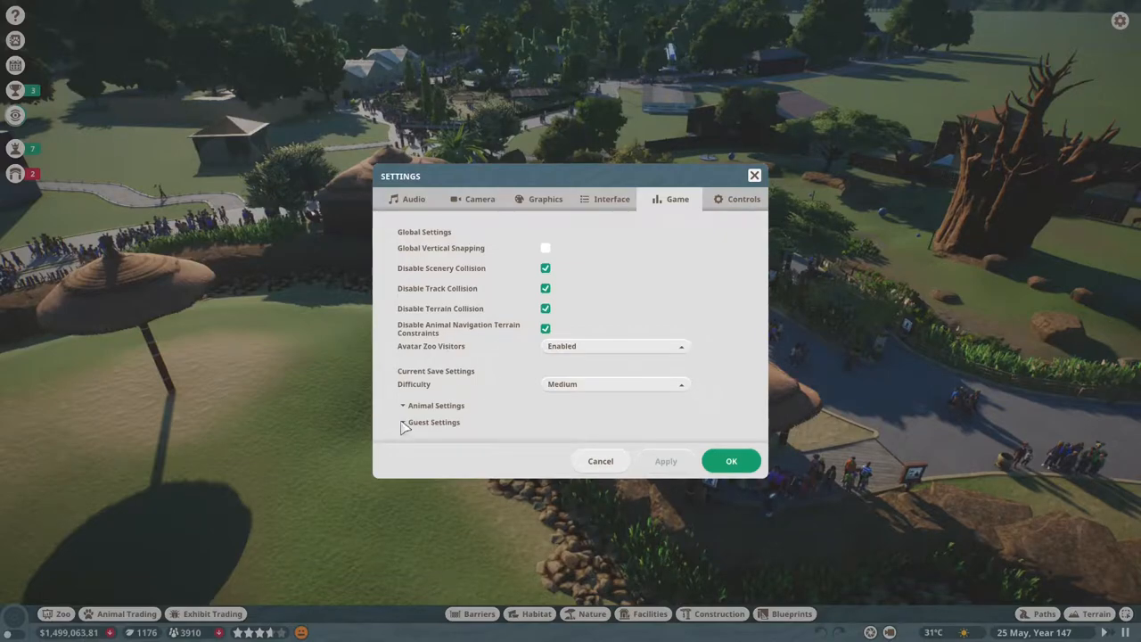
pyautogui.click(402, 422)
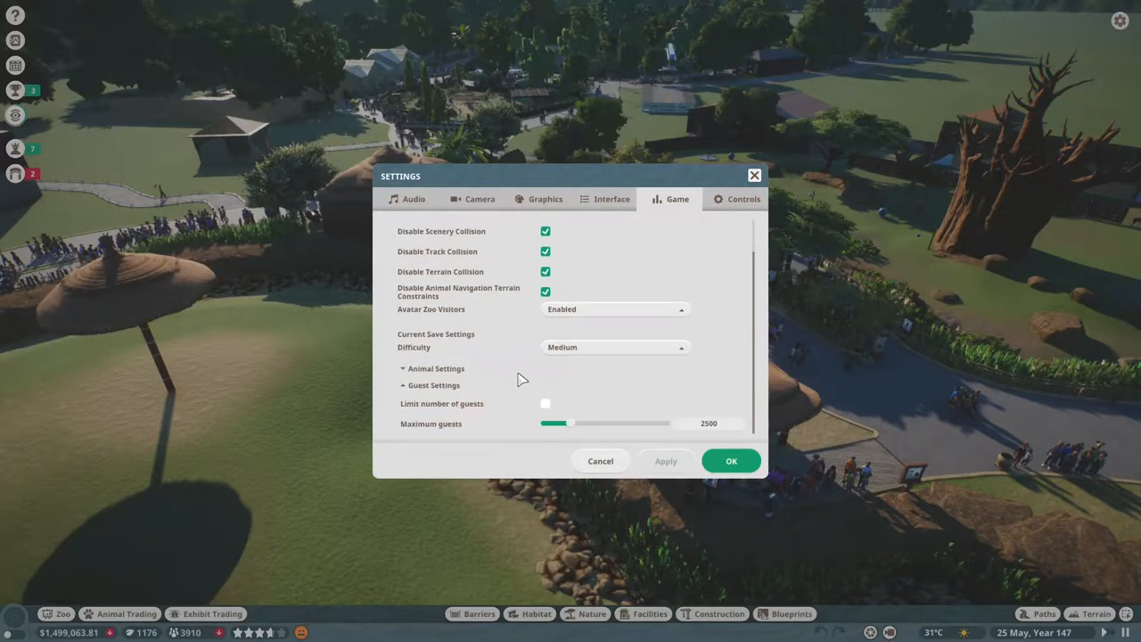
pyautogui.click(544, 403)
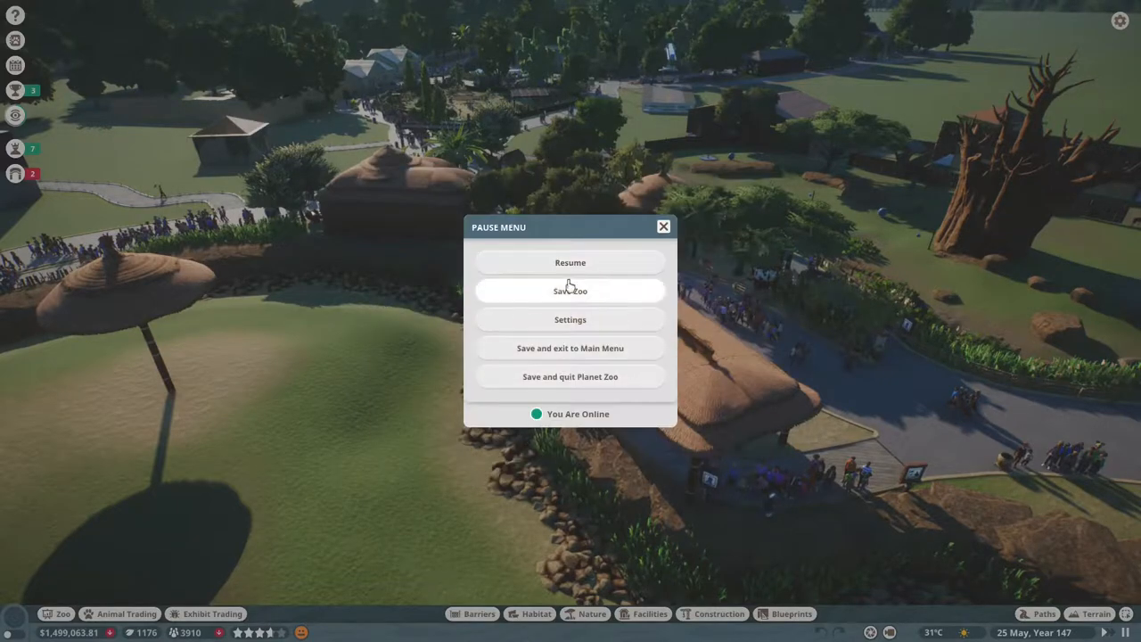
pyautogui.click(569, 262)
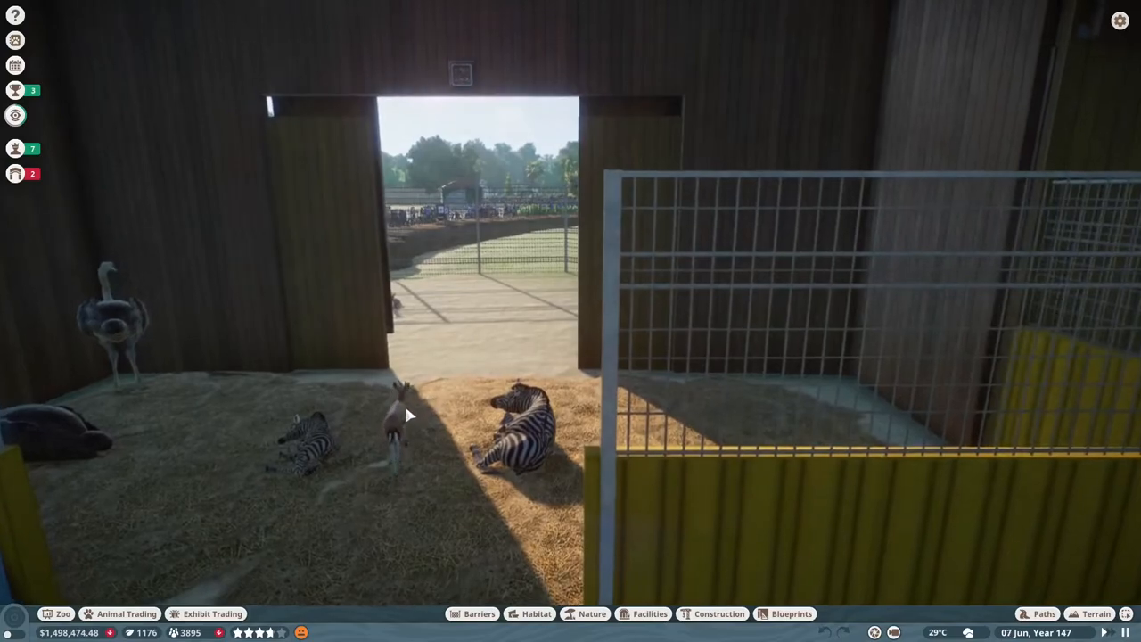
# Step: Open Zoo Alerts, showing Habitat Information Board 13 too far from its species
pyautogui.click(405, 414)
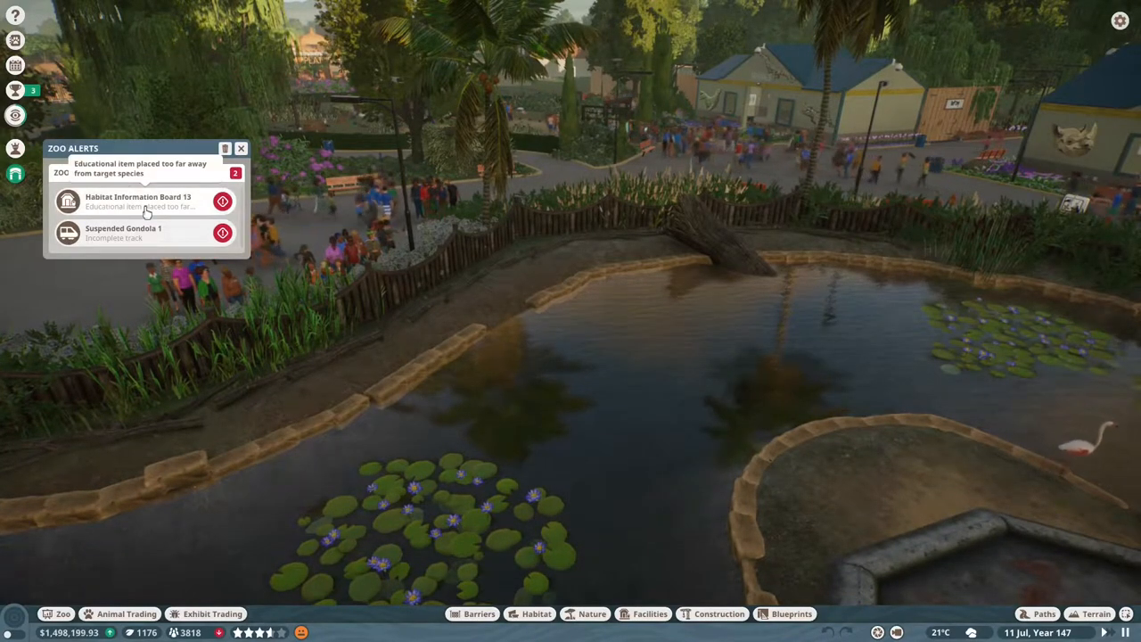
# Step: Go to the misplaced Habitat Information Board 13 from its alert
pyautogui.click(138, 200)
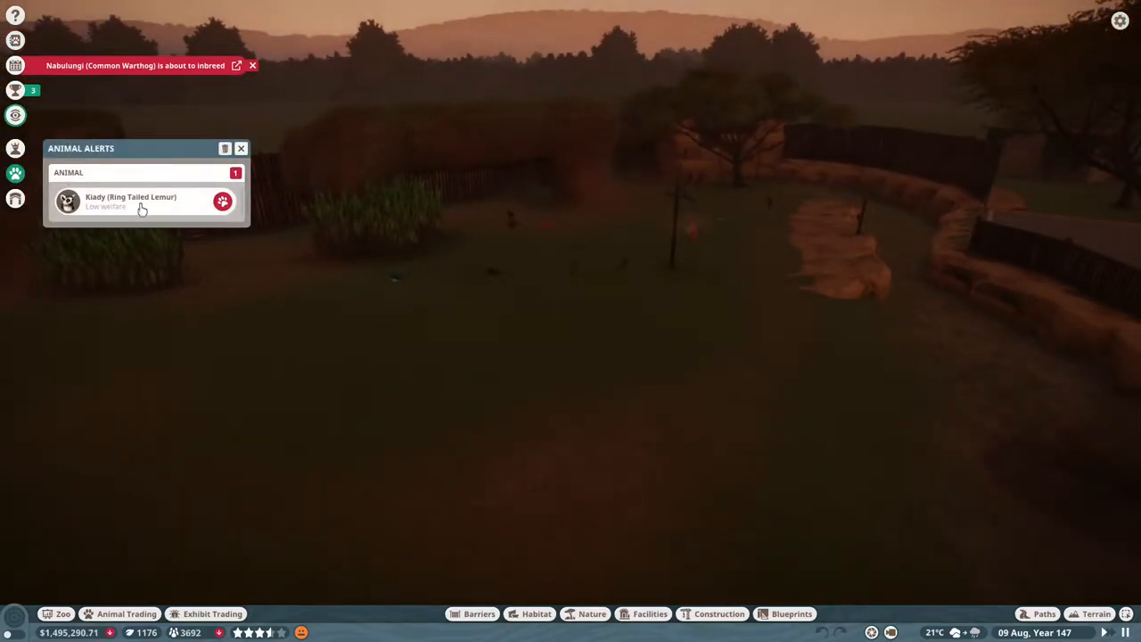
# Step: Open lemur Kiady's details, read its zero welfare, social and space scores, then close them
pyautogui.click(130, 201)
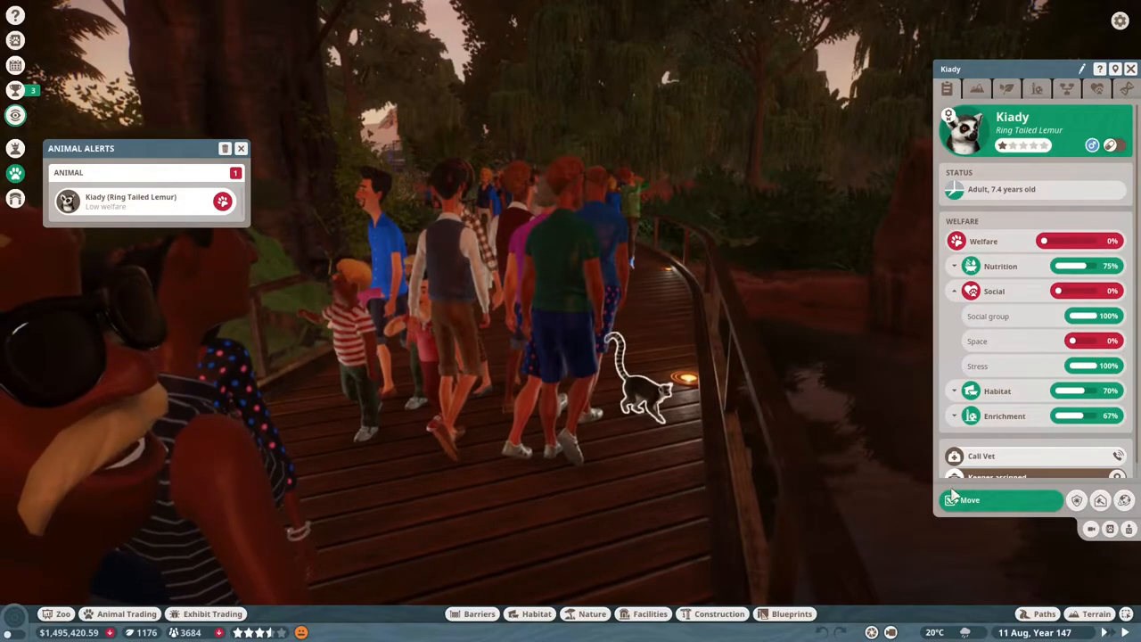
pyautogui.click(969, 500)
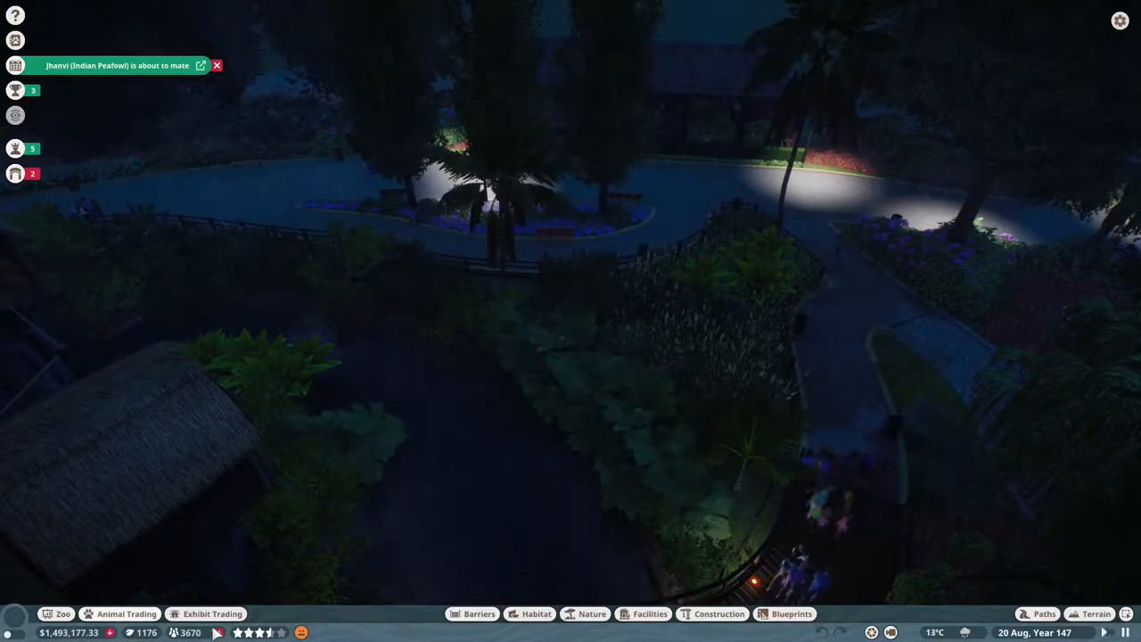
pyautogui.click(55, 613)
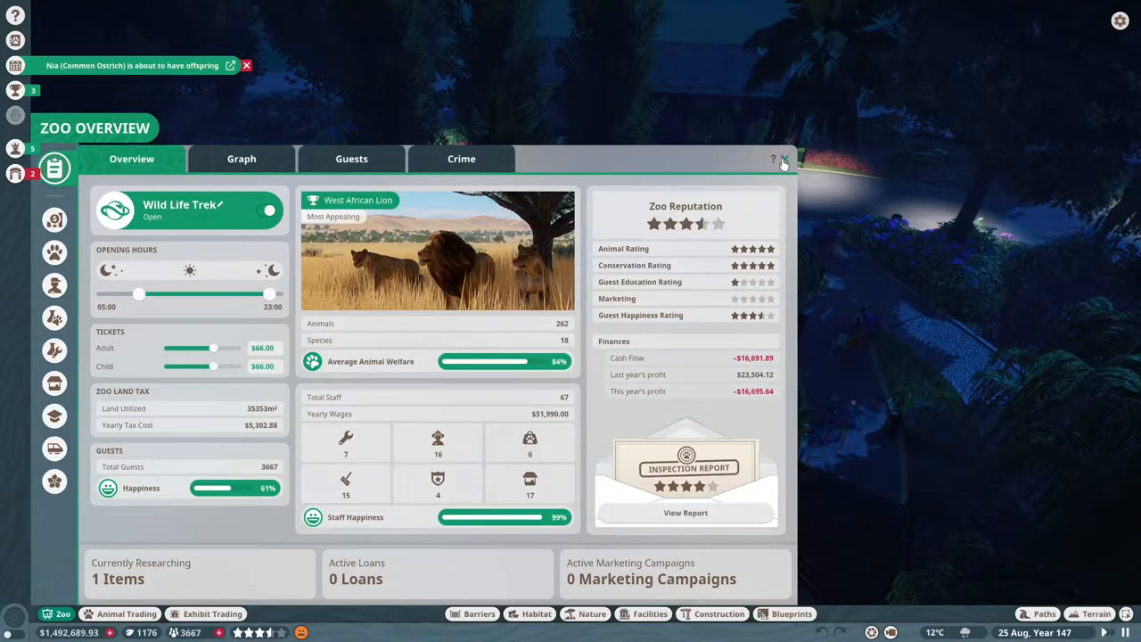
# Step: Close the Zoo Overview showing 262 animals, 3667 guests and 84% welfare
pyautogui.click(784, 159)
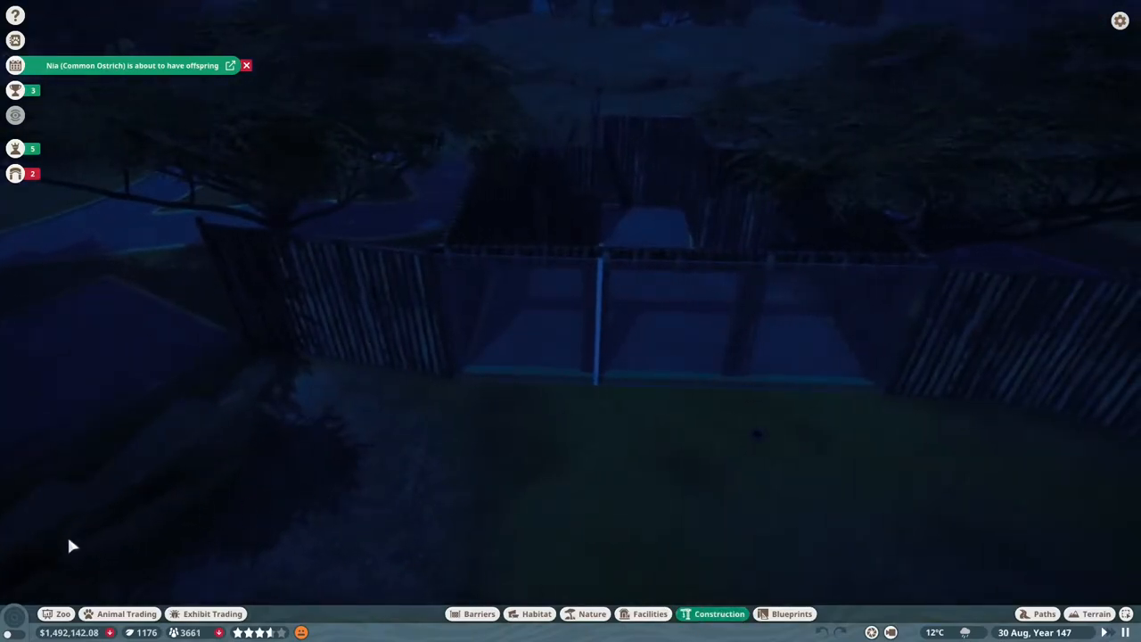
# Step: Search the construction browser for 'thatch' roof pieces for Group 741
pyautogui.click(719, 613)
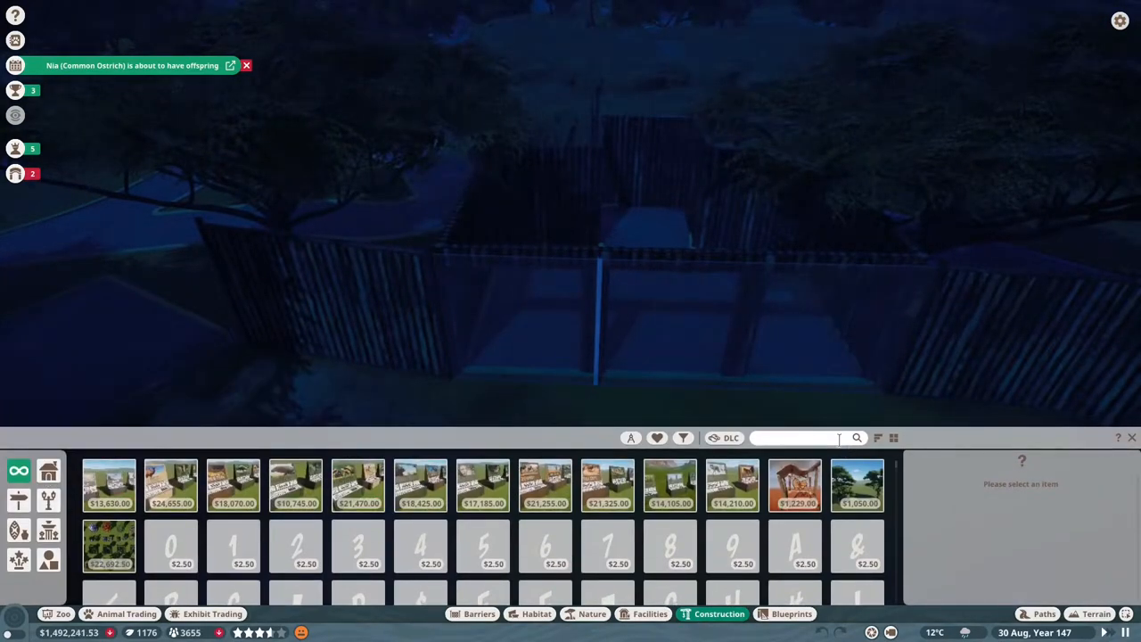
pyautogui.write('thatch')
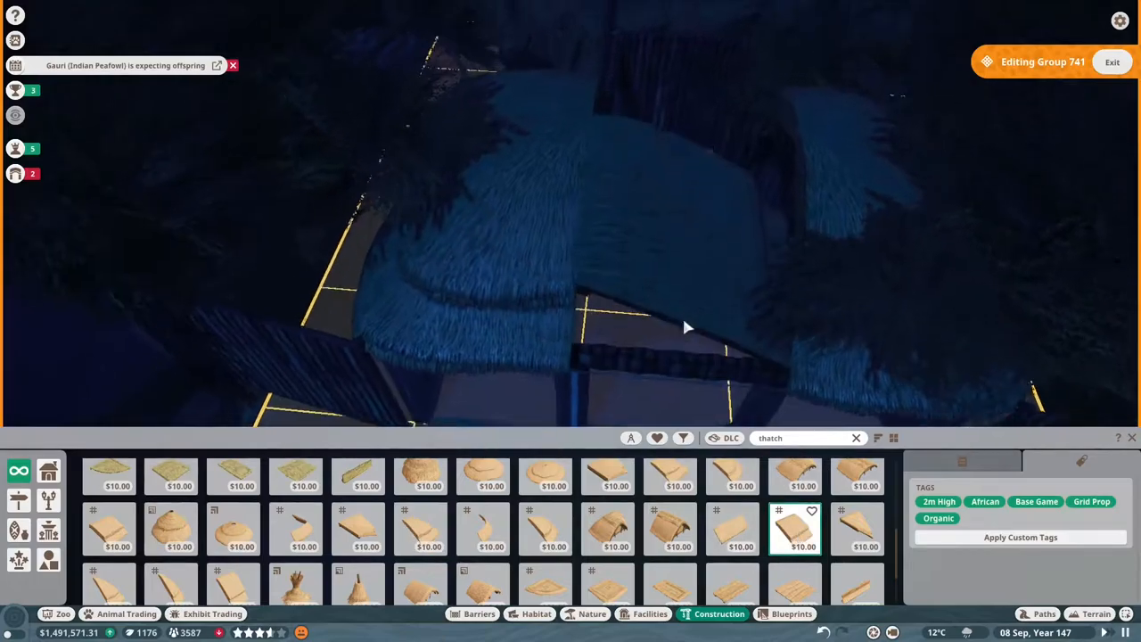
# Step: Exit editing the roof group and close the peafowl's welfare details
pyautogui.click(686, 328)
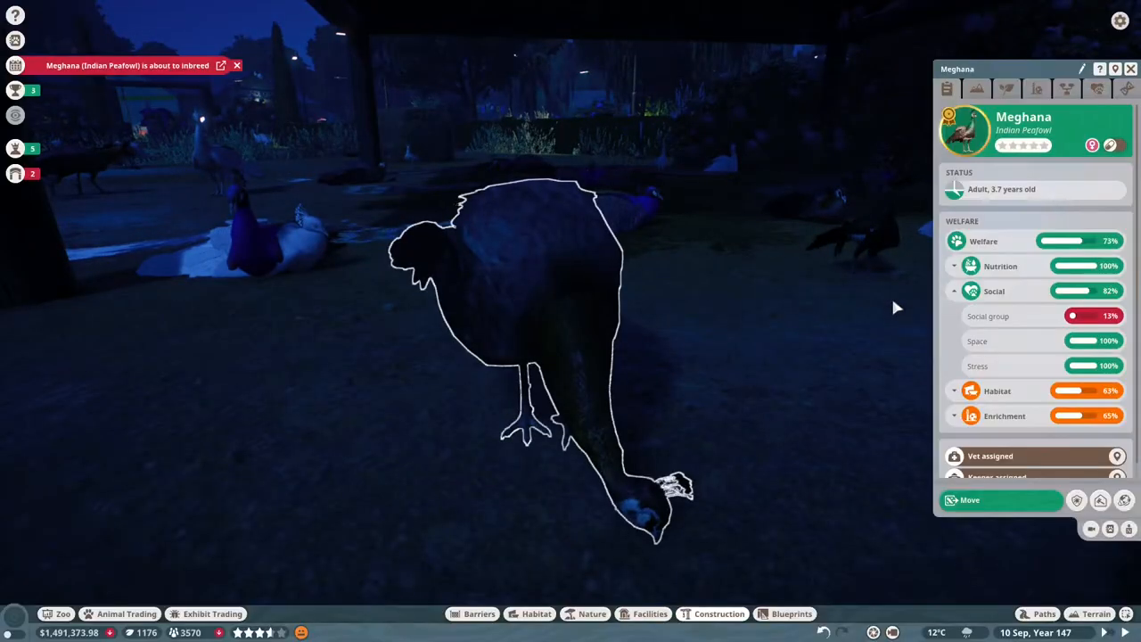
pyautogui.click(969, 499)
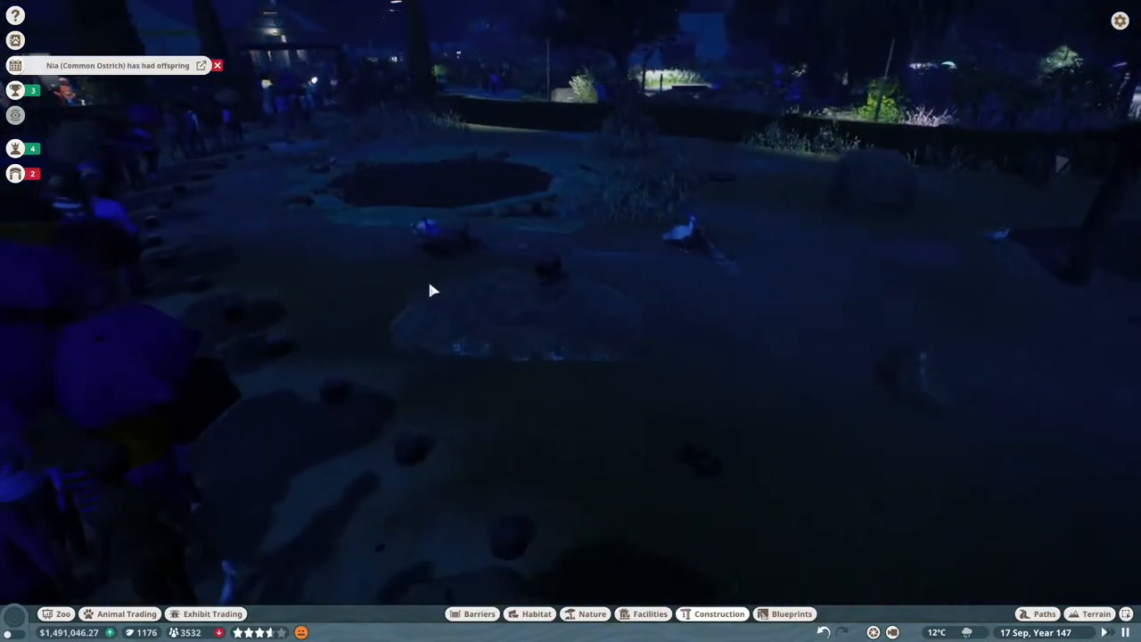
# Step: Open Habitat 9's panel and scroll through its 44 Indian peafowl
pyautogui.click(482, 241)
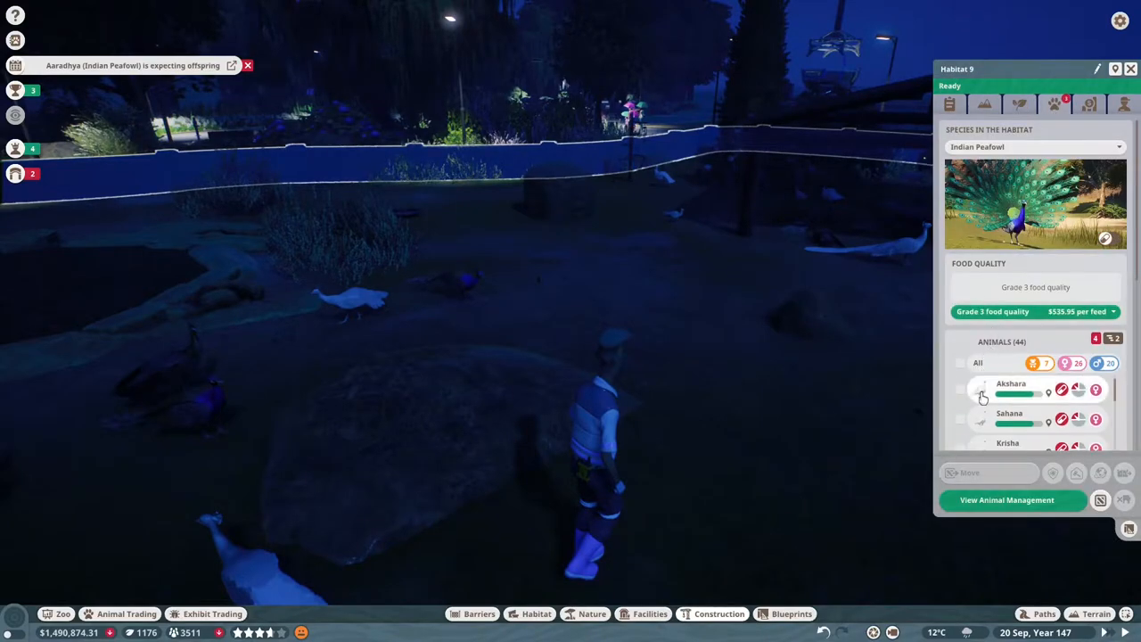
pyautogui.scroll(-3)
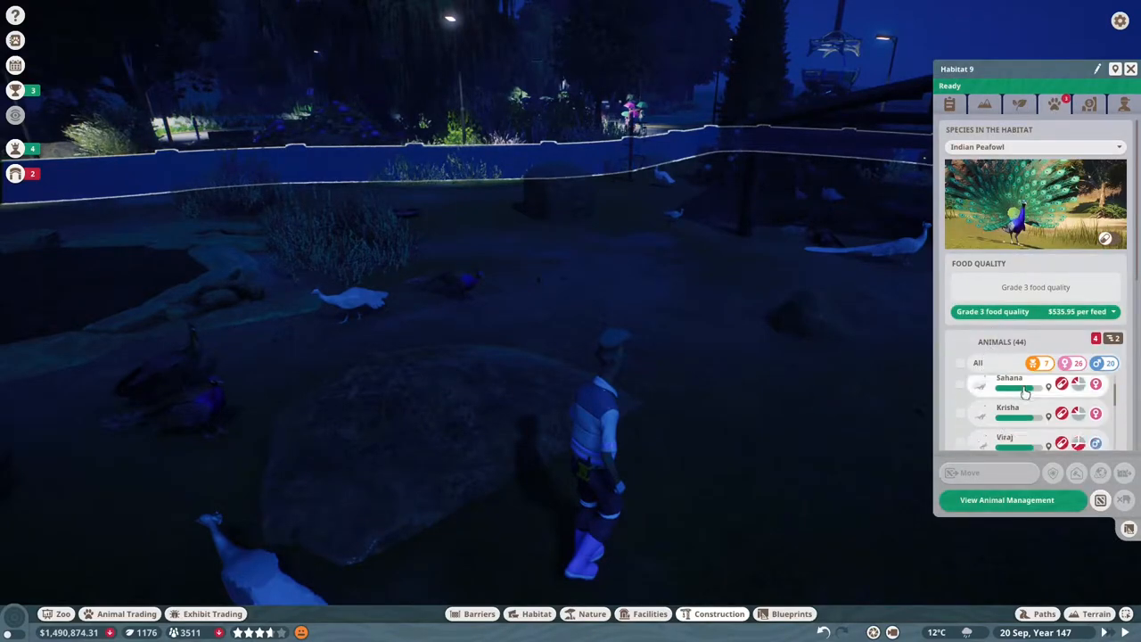
pyautogui.scroll(-3)
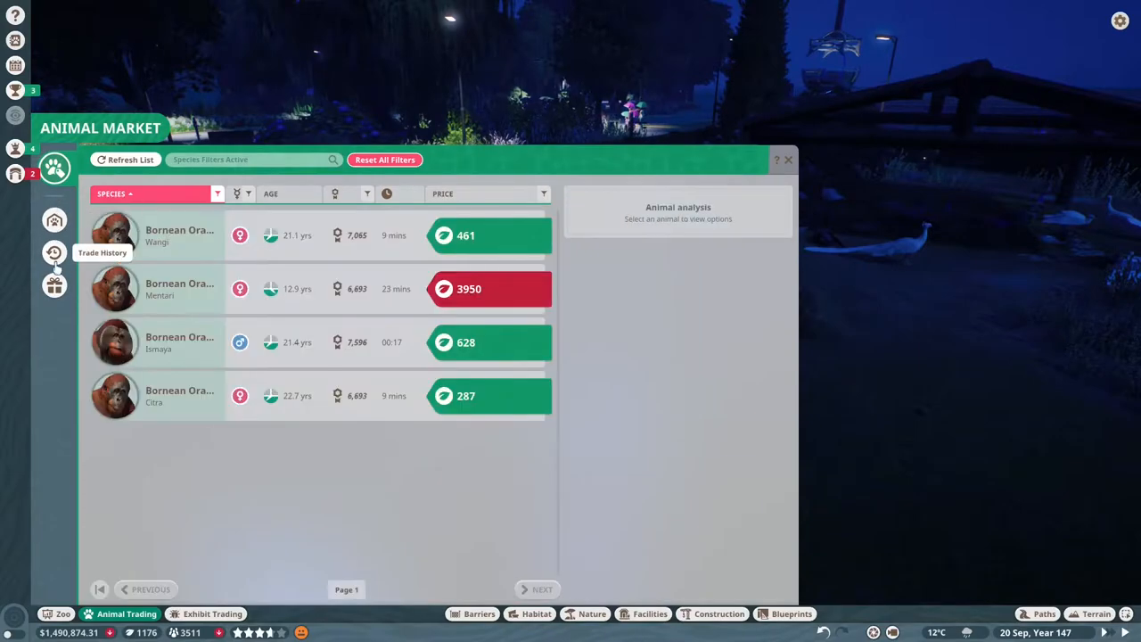
# Step: In Zoo Overview's Animals tab, filter the species column to Indian Peafowl
pyautogui.click(54, 168)
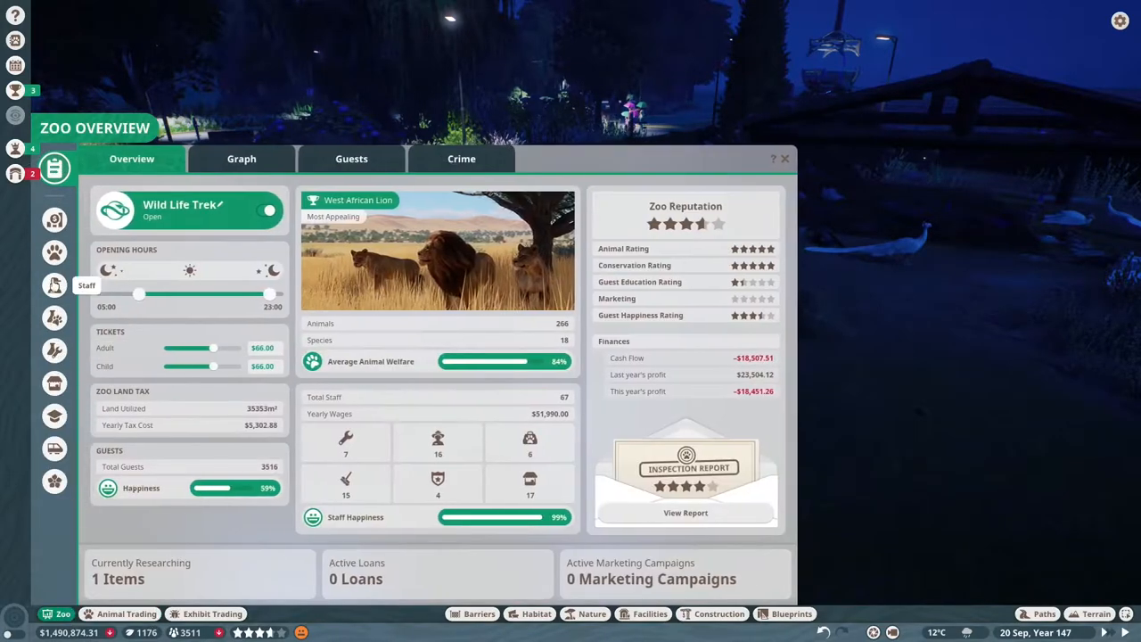
pyautogui.click(54, 253)
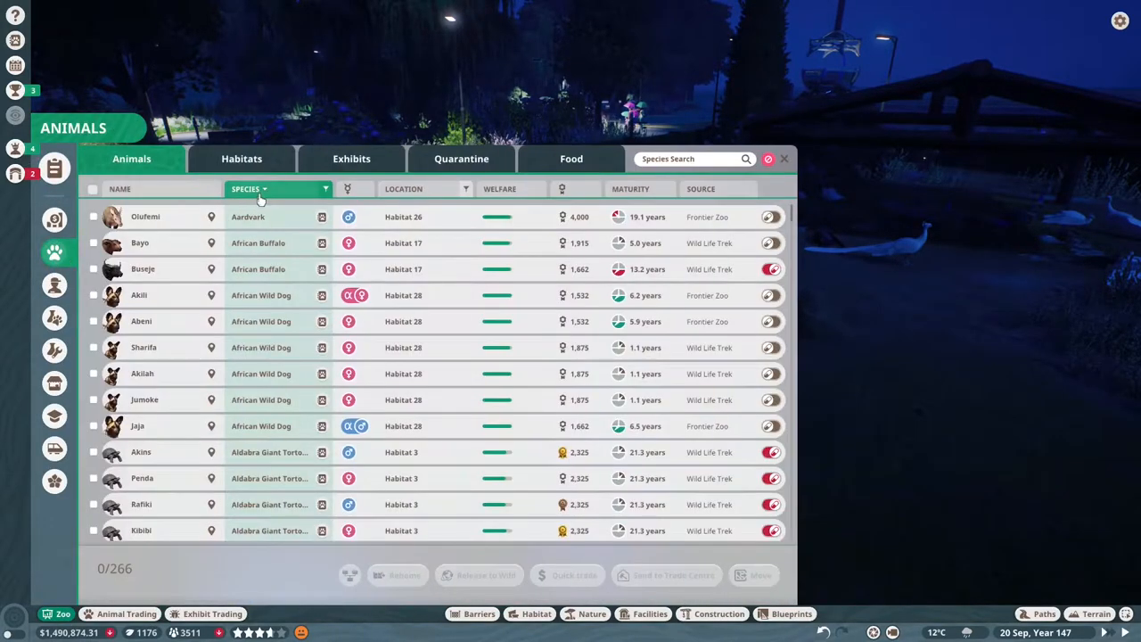
pyautogui.click(121, 188)
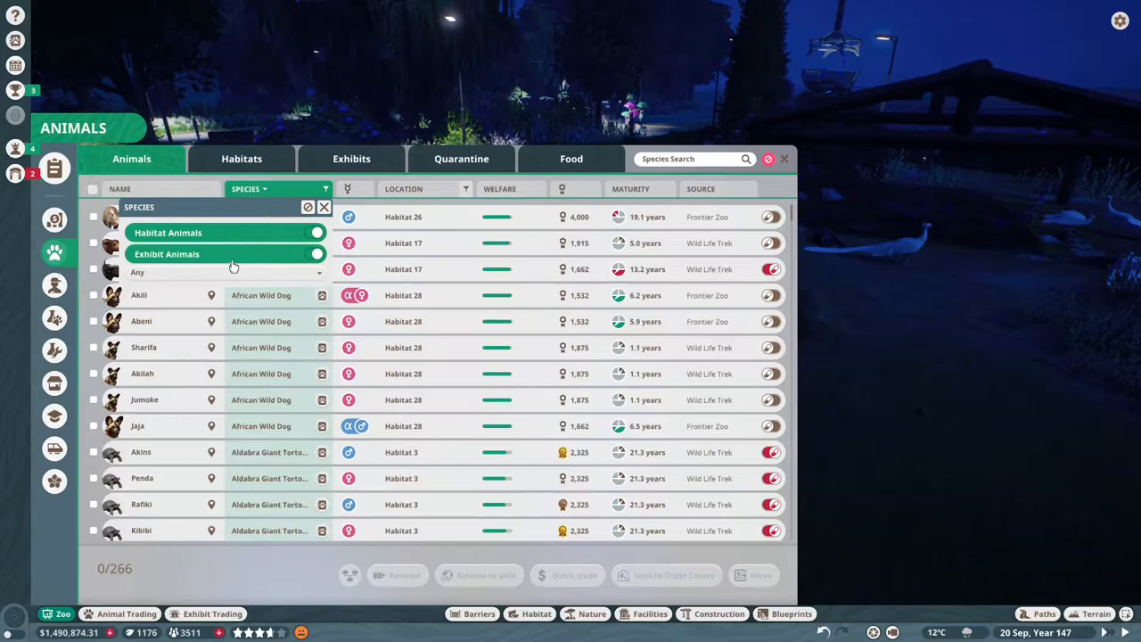
pyautogui.click(227, 272)
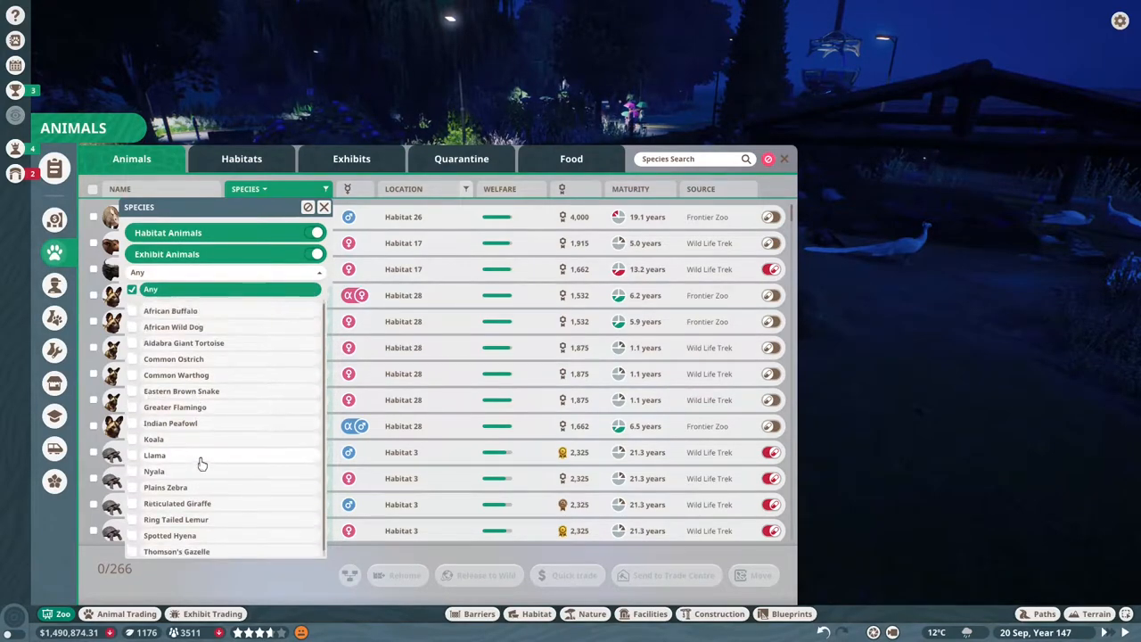
pyautogui.click(171, 422)
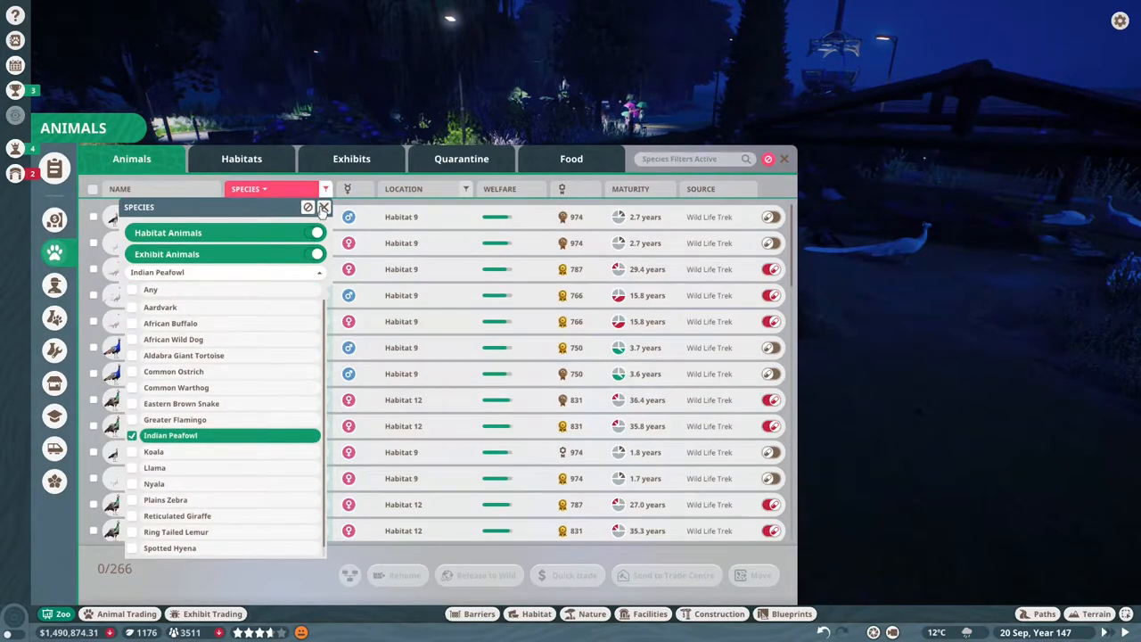
pyautogui.click(323, 207)
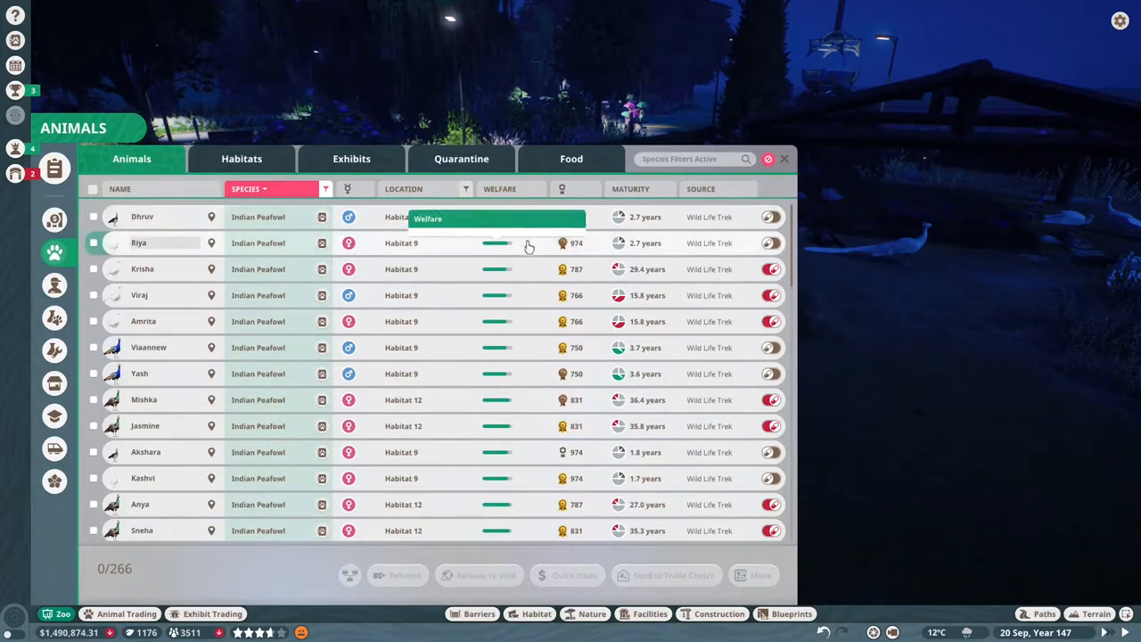
pyautogui.moveTo(635, 295)
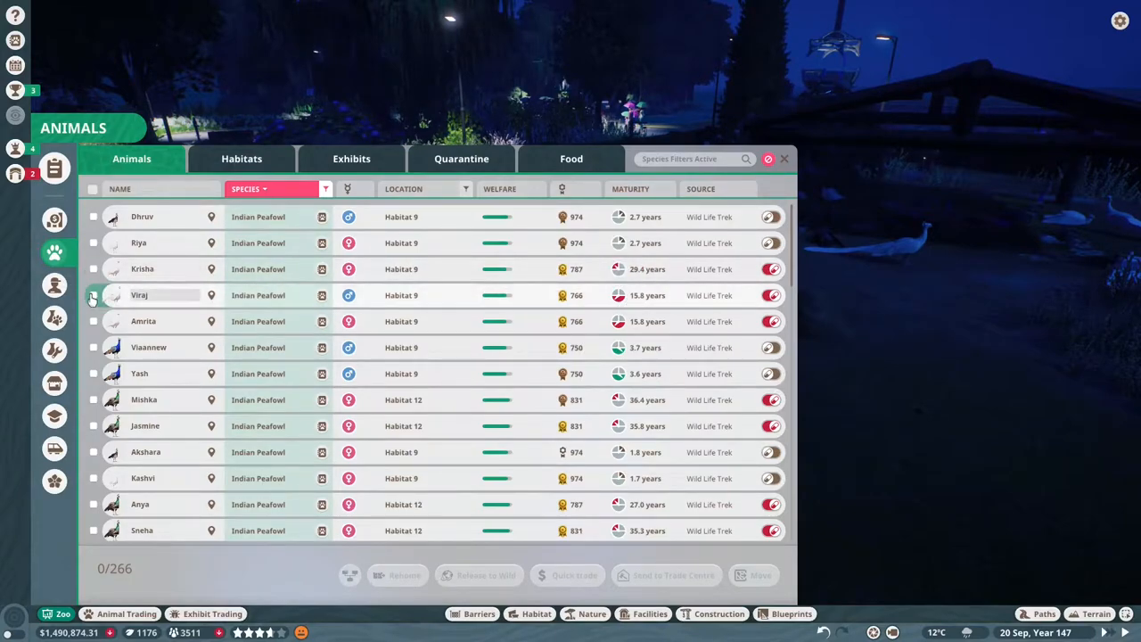
# Step: Select the young 3.7–3.8-year-old peafowl and start releasing 14 birds to the wild
pyautogui.scroll(-3)
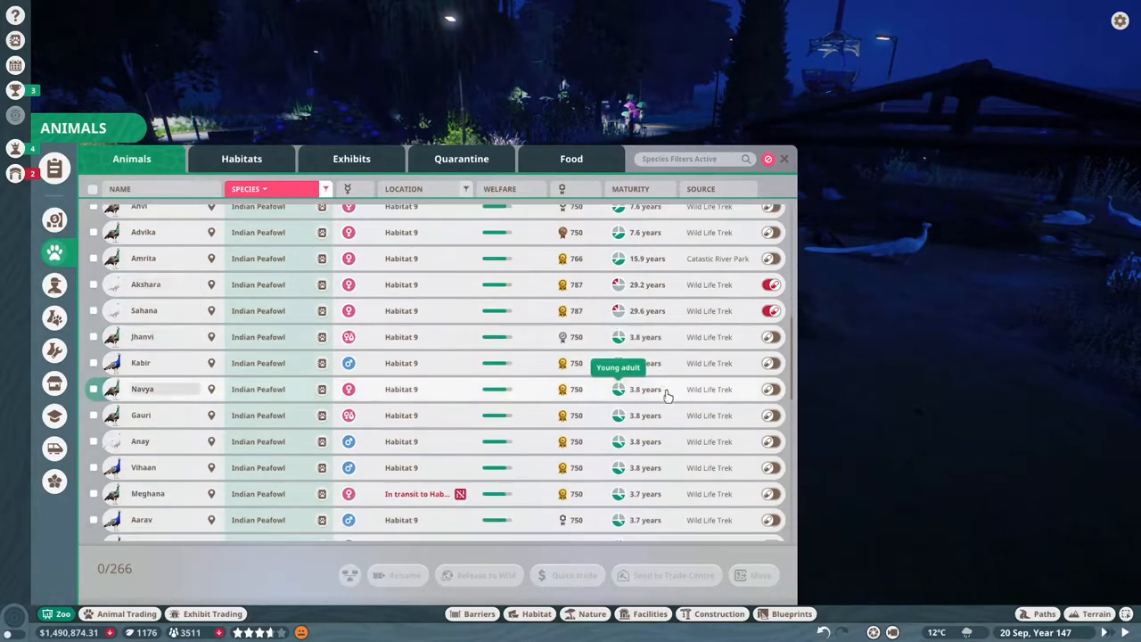
pyautogui.scroll(-3)
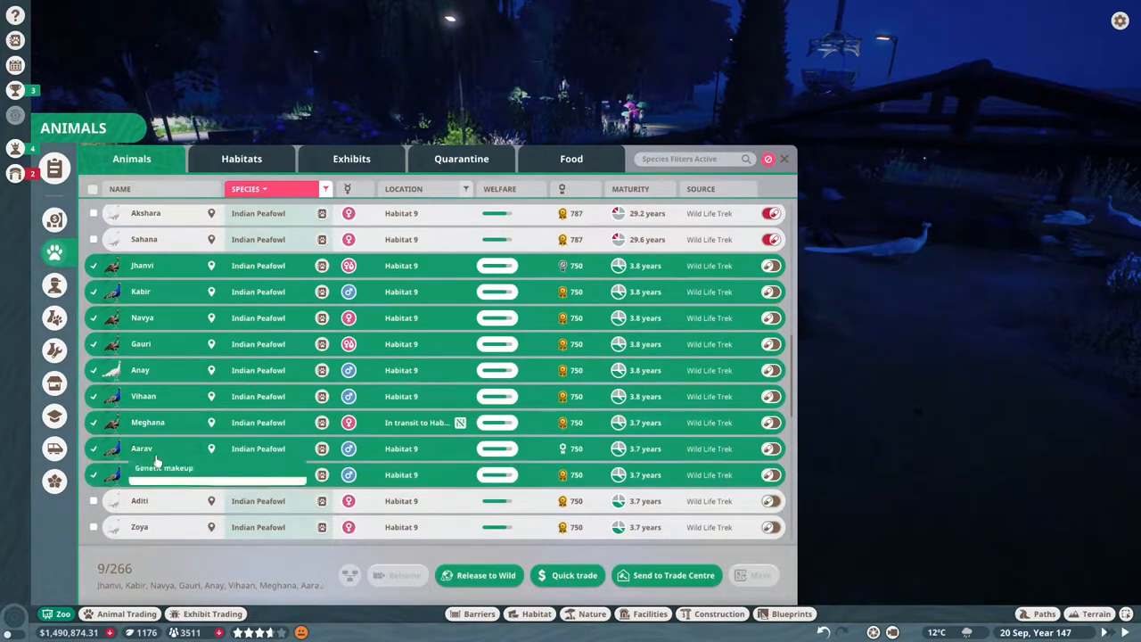
pyautogui.scroll(-3)
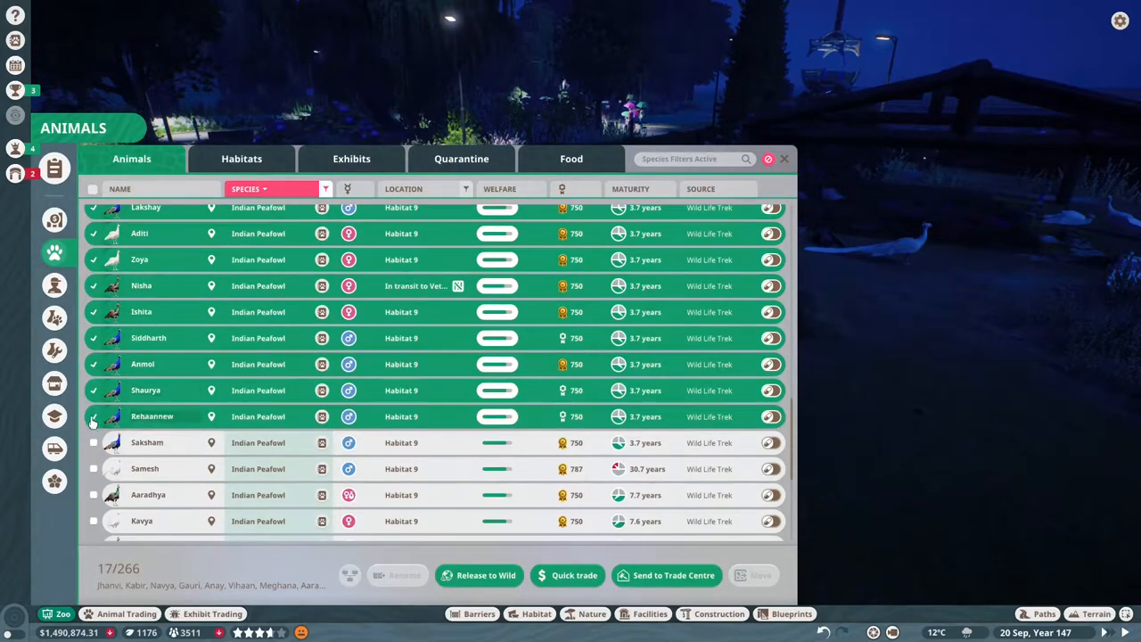
pyautogui.click(93, 442)
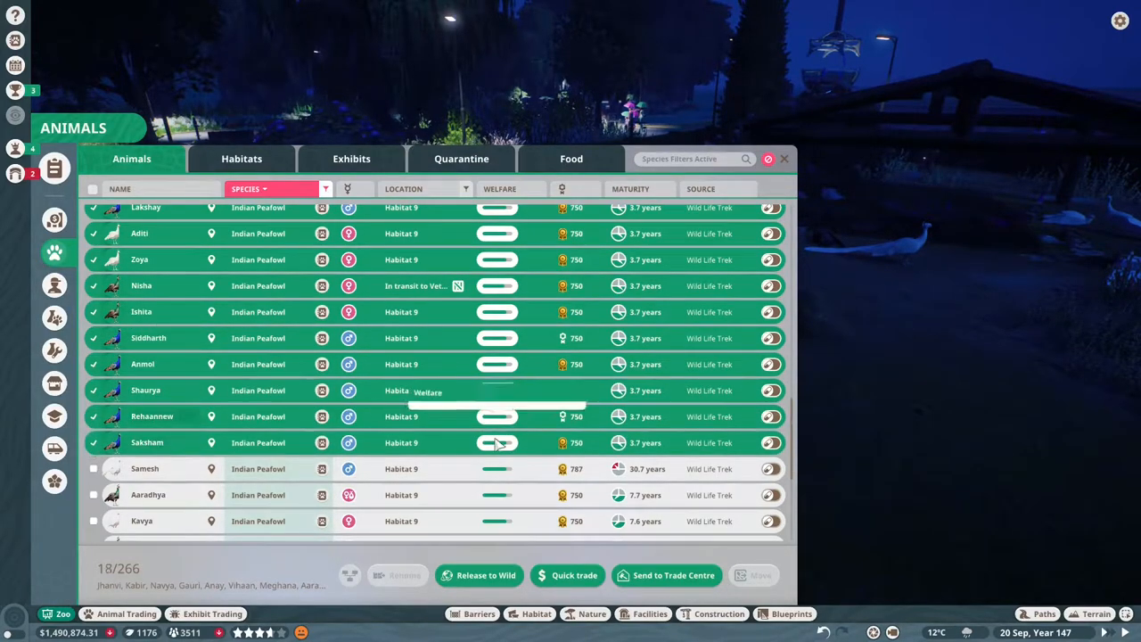
pyautogui.click(784, 159)
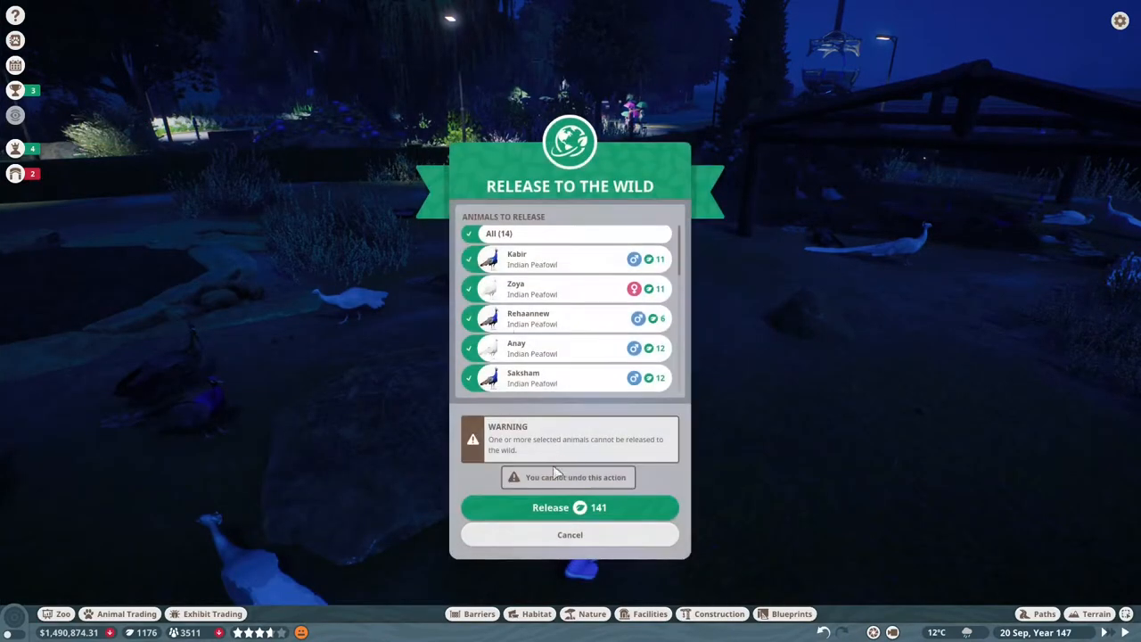
# Step: Confirm releasing the selected peafowl to the wild for conservation credits
pyautogui.click(569, 507)
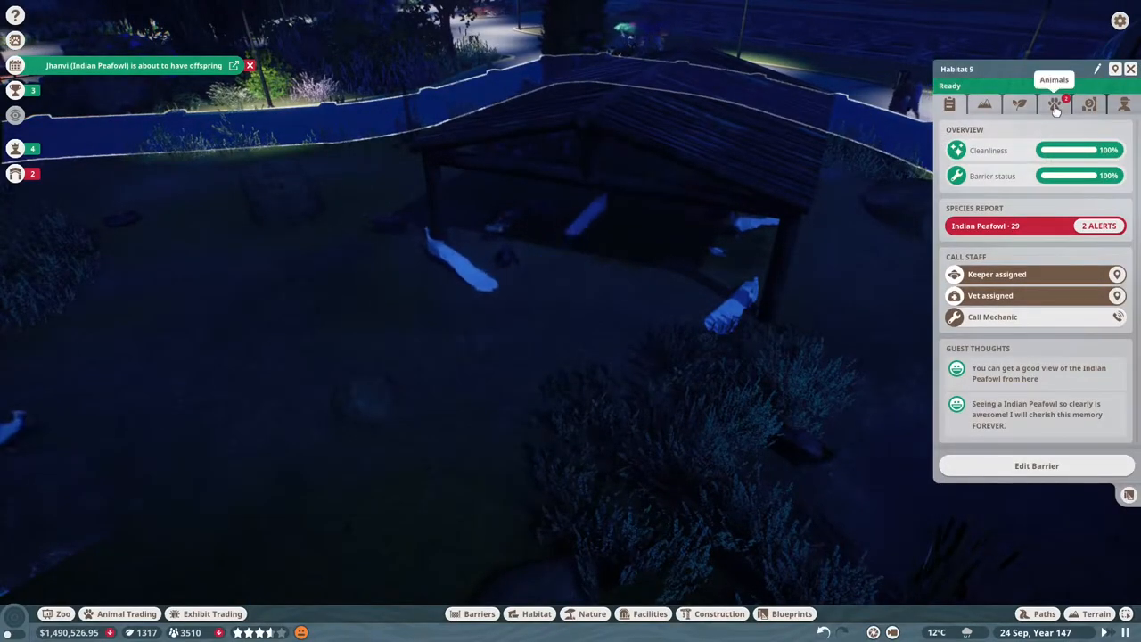
# Step: View Habitat 9's animals and open juvenile warthog Sanura's welfare details
pyautogui.click(1054, 104)
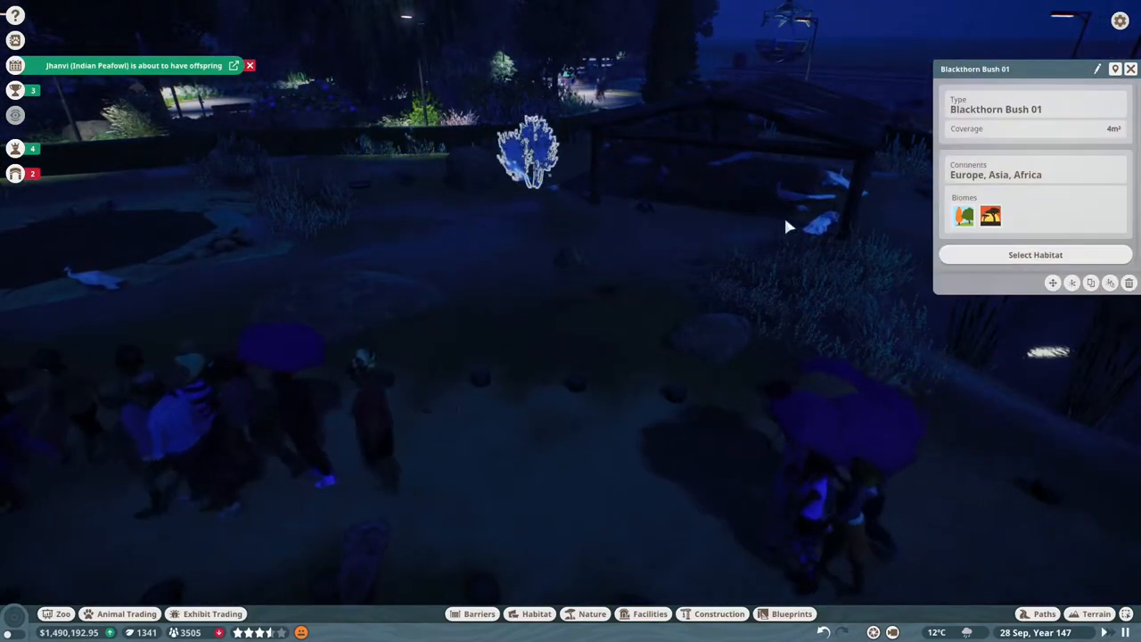
pyautogui.click(820, 223)
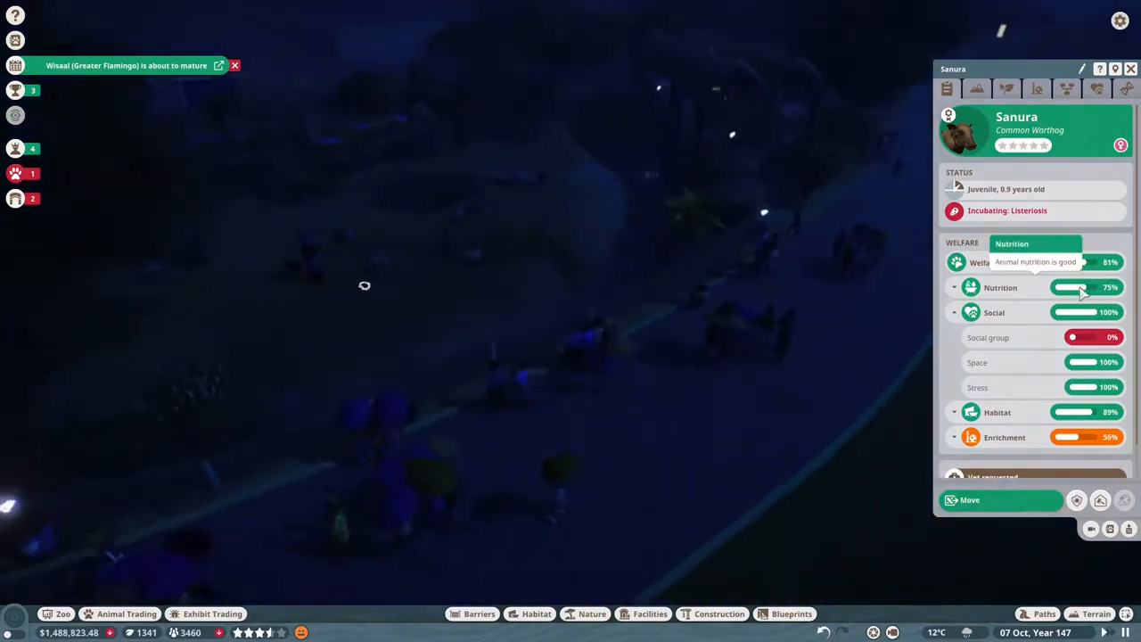
# Step: Open the zoo alerts list and inspect the Suspended Gondola 1 alert
pyautogui.click(969, 499)
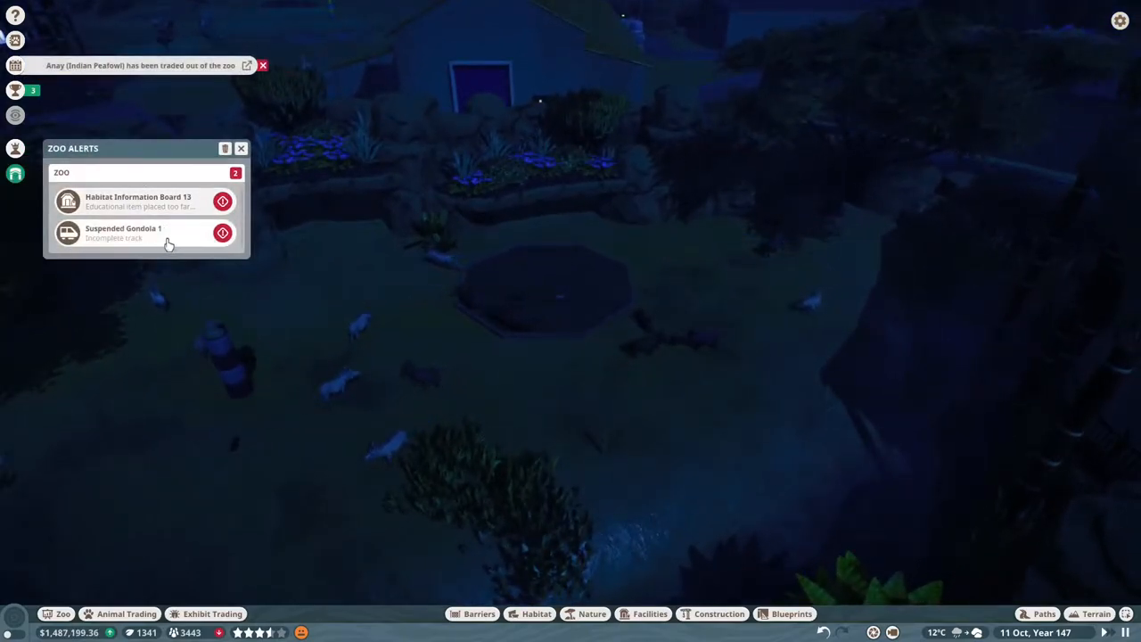
pyautogui.click(241, 148)
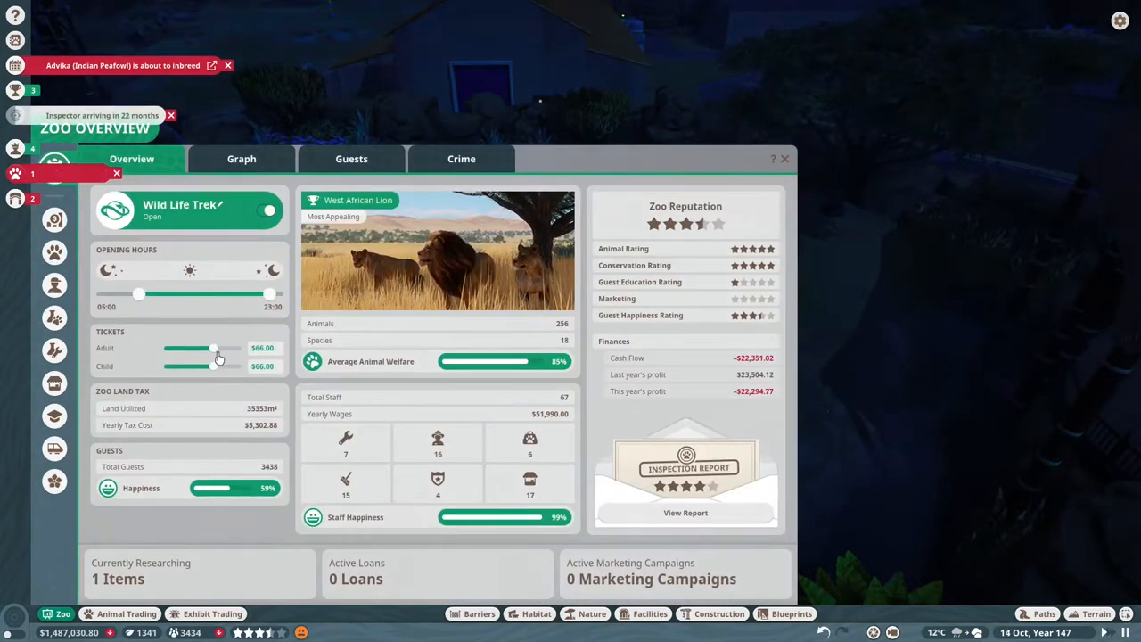
# Step: Set Adult and Child ticket prices to $71 each, then close Zoo Overview
pyautogui.moveTo(212, 347); pyautogui.dragTo(221, 348)
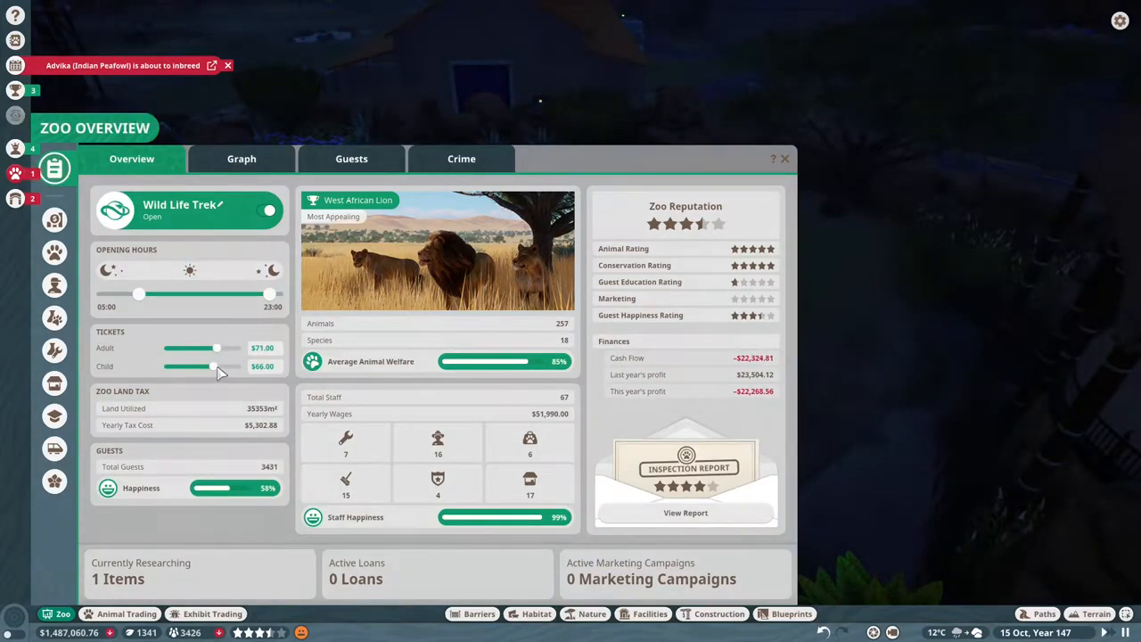
pyautogui.moveTo(207, 366); pyautogui.dragTo(219, 367)
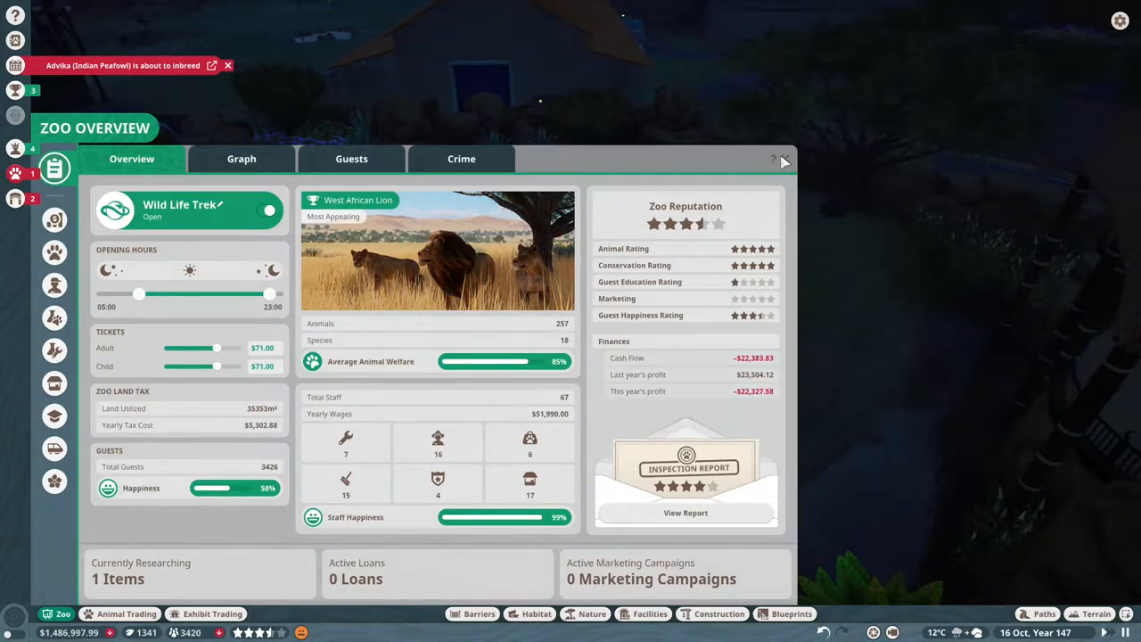
pyautogui.click(774, 158)
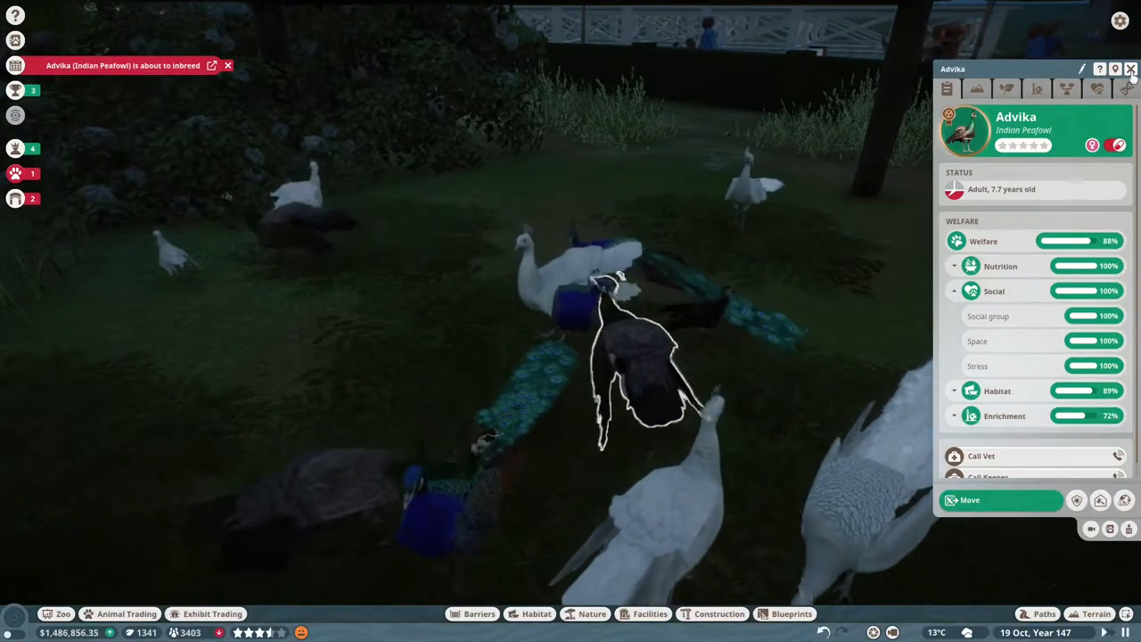
# Step: Close Advika's info panel and dismiss the animal alerts about llama Paqari's death
pyautogui.click(1130, 68)
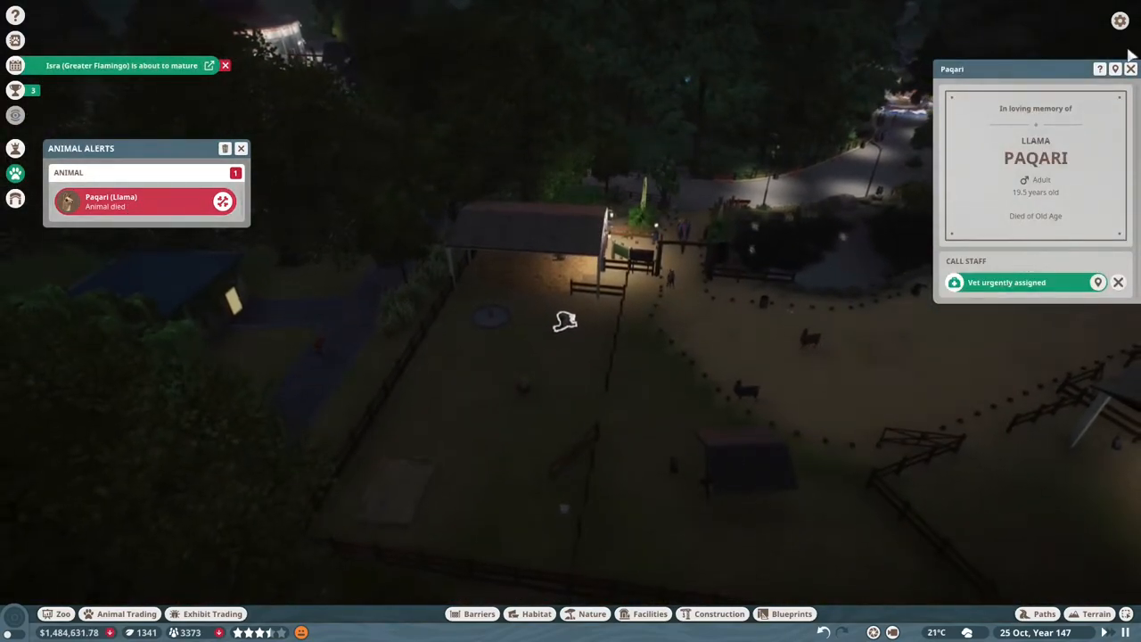
pyautogui.click(1130, 68)
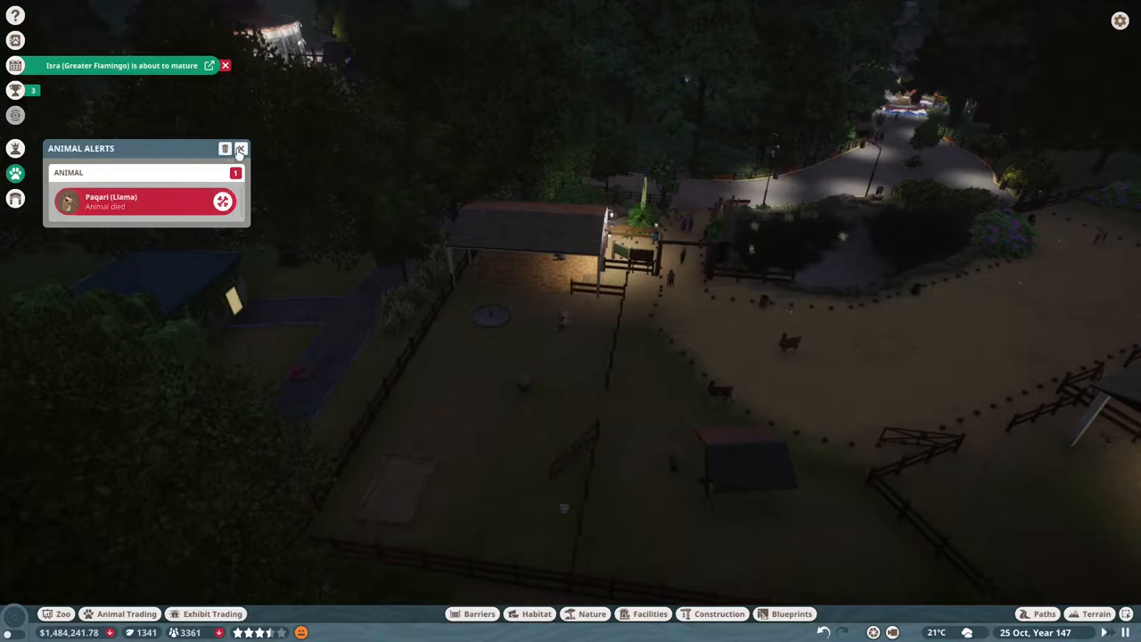
pyautogui.click(239, 149)
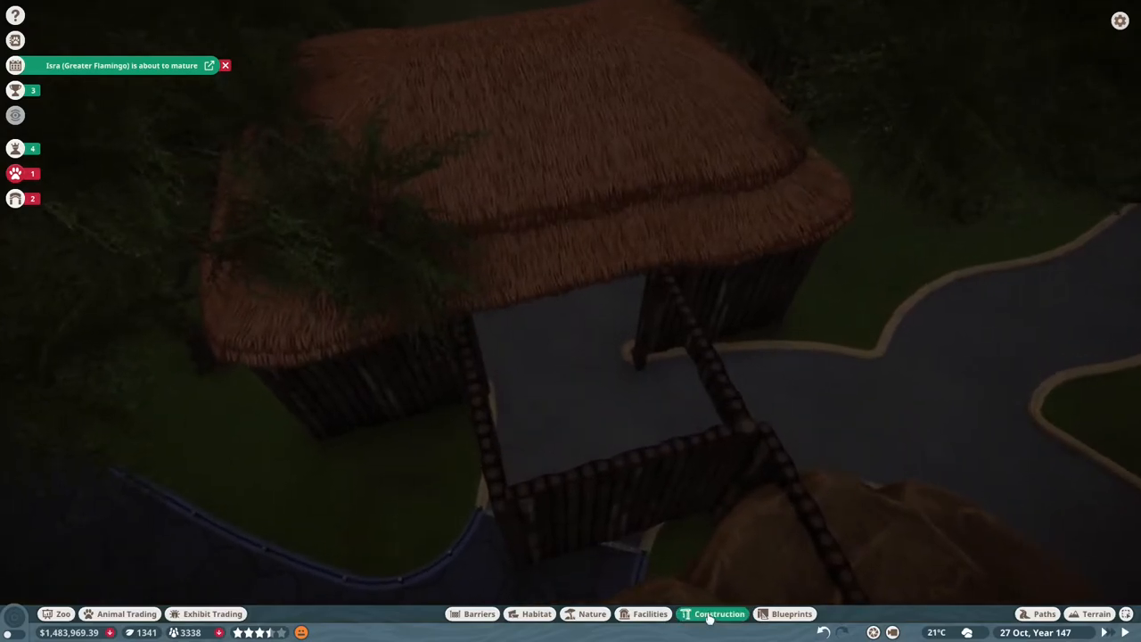
# Step: Test the Thatch Roof 2m Double Pitch piece on the viewing hut's walkway
pyautogui.click(717, 613)
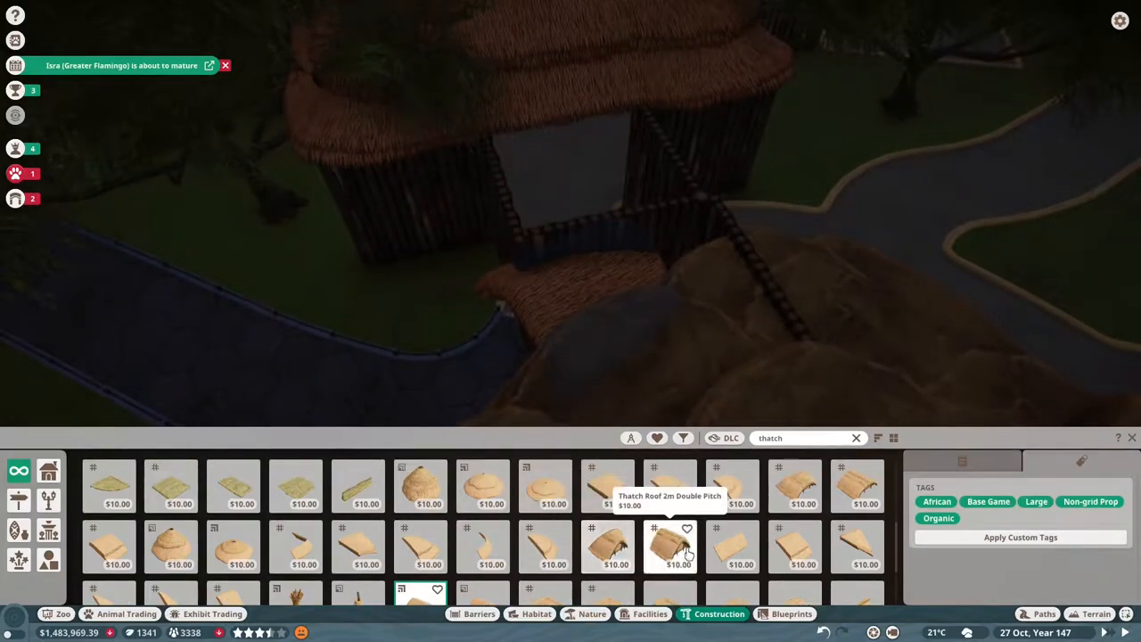
pyautogui.click(668, 545)
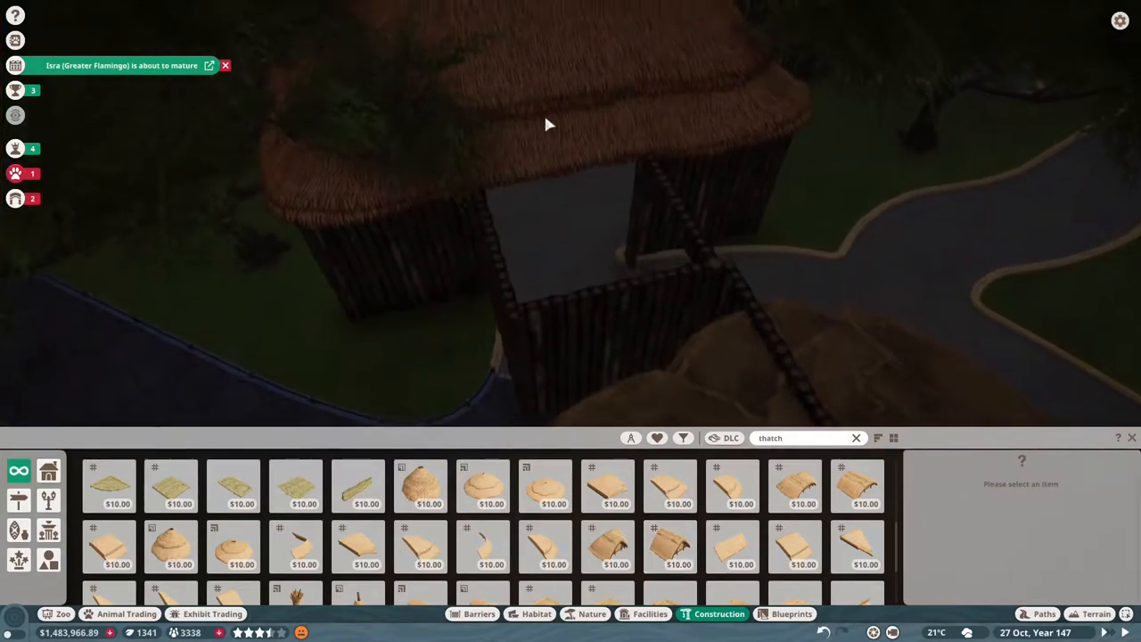
pyautogui.click(545, 546)
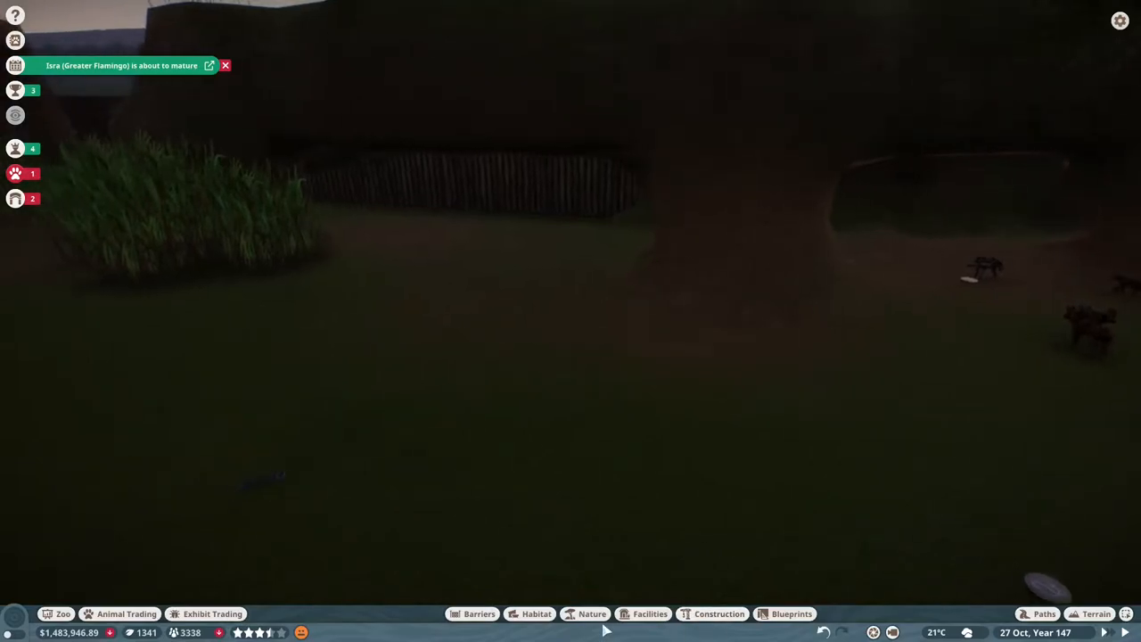
# Step: Place Aquatic Faux Rock 04 and flat Aquatic Faux Rock 03 on the habitat grass
pyautogui.click(592, 613)
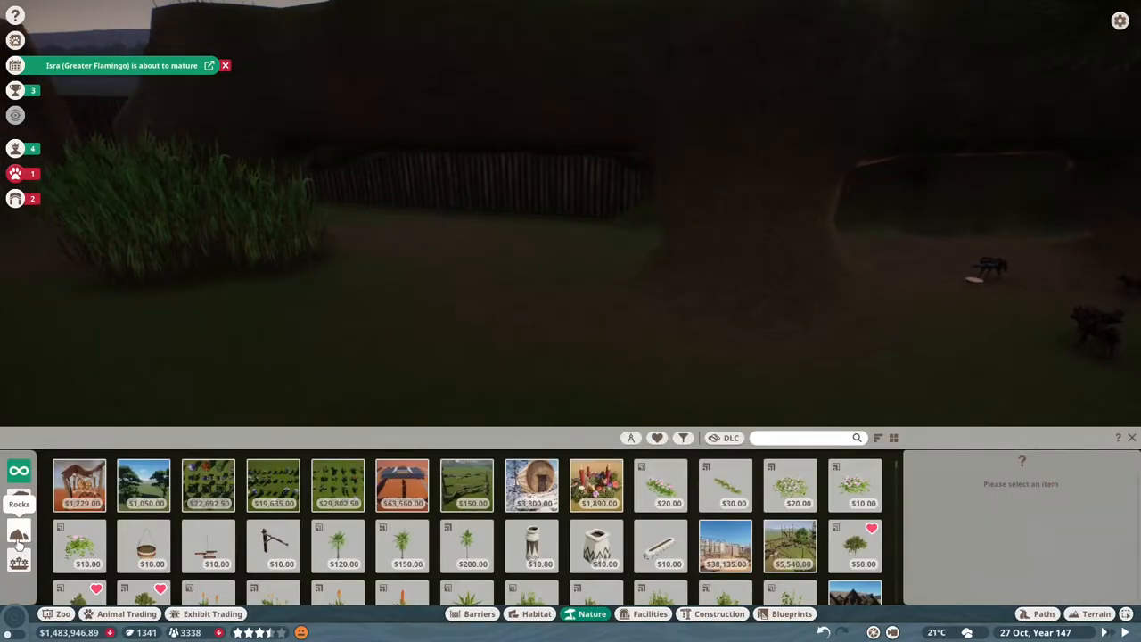
pyautogui.click(630, 438)
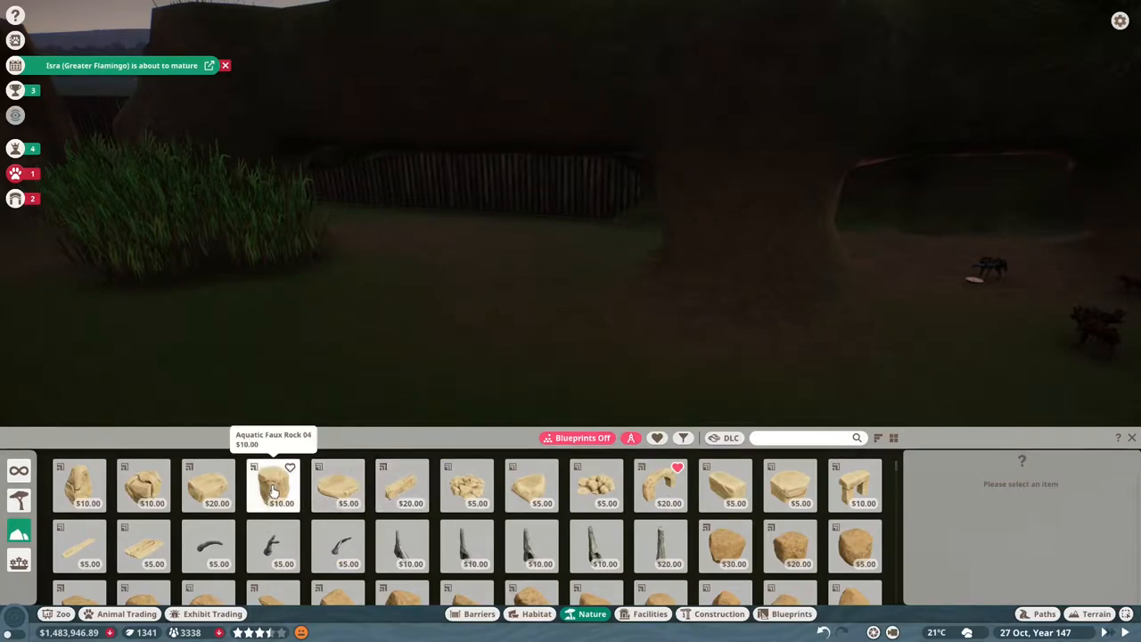
pyautogui.click(273, 485)
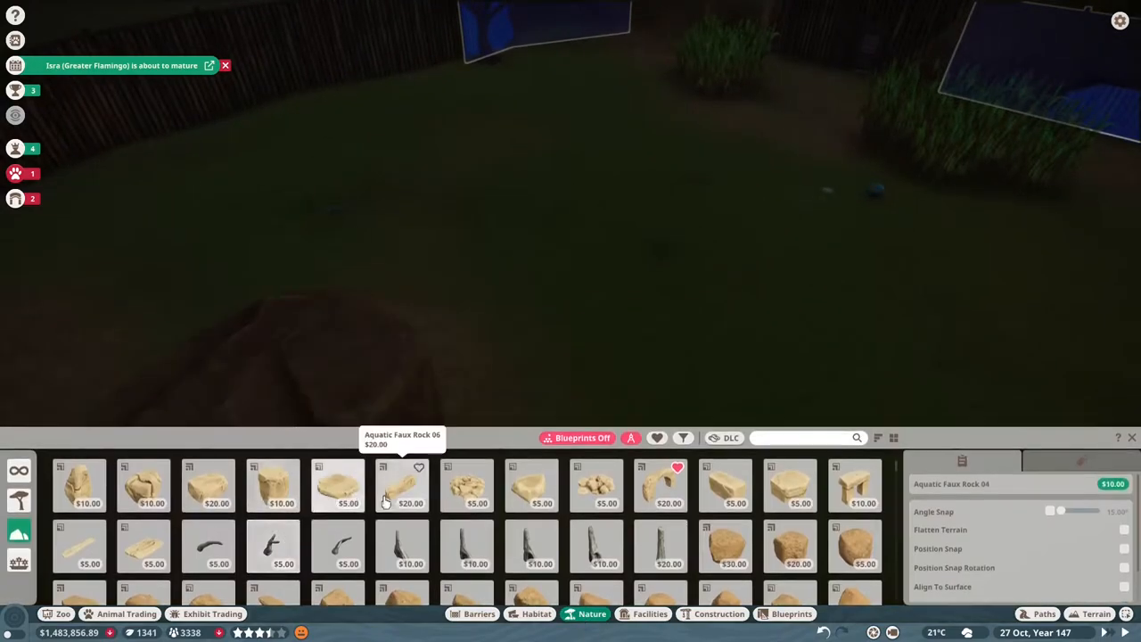
pyautogui.click(208, 485)
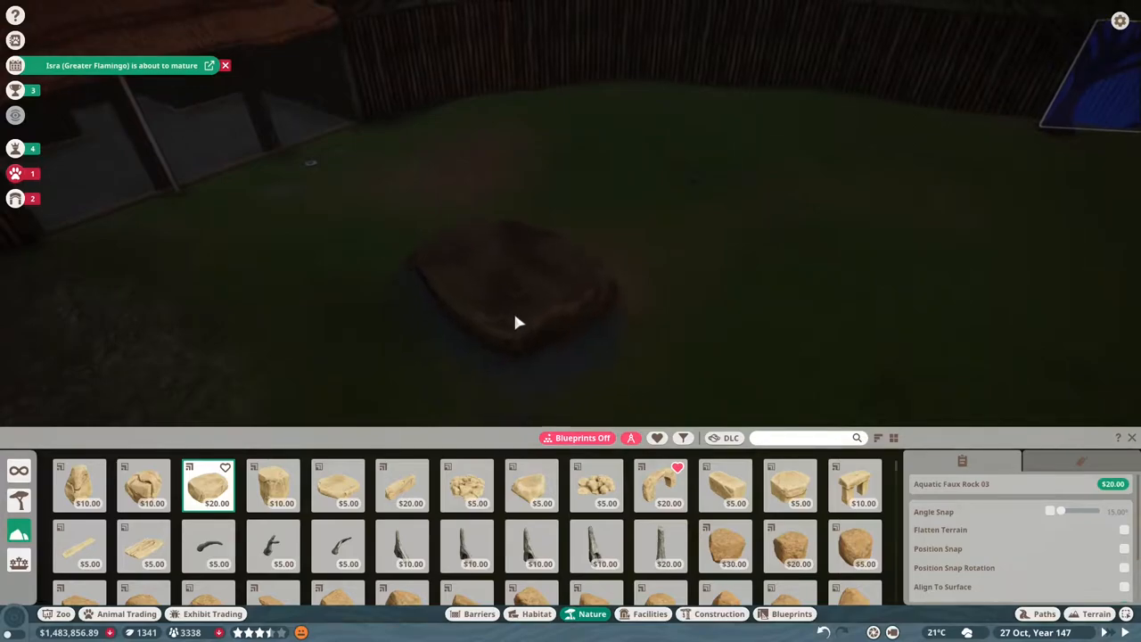
pyautogui.click(520, 323)
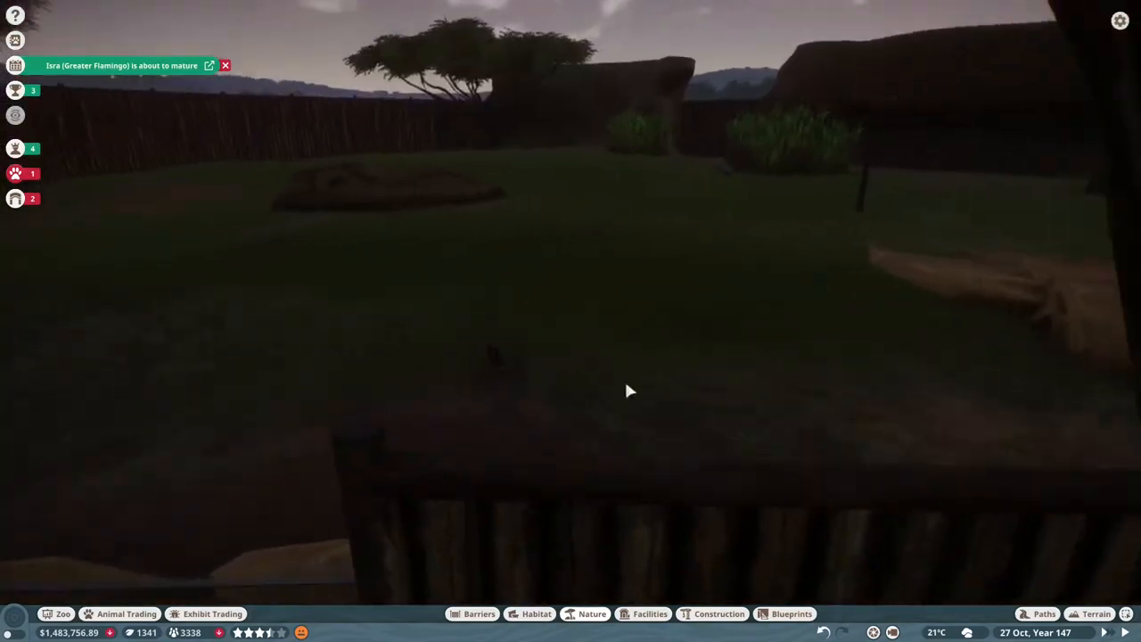
# Step: Pick a sandy texture in the terrain paint tools for the habitat ground
pyautogui.click(1096, 613)
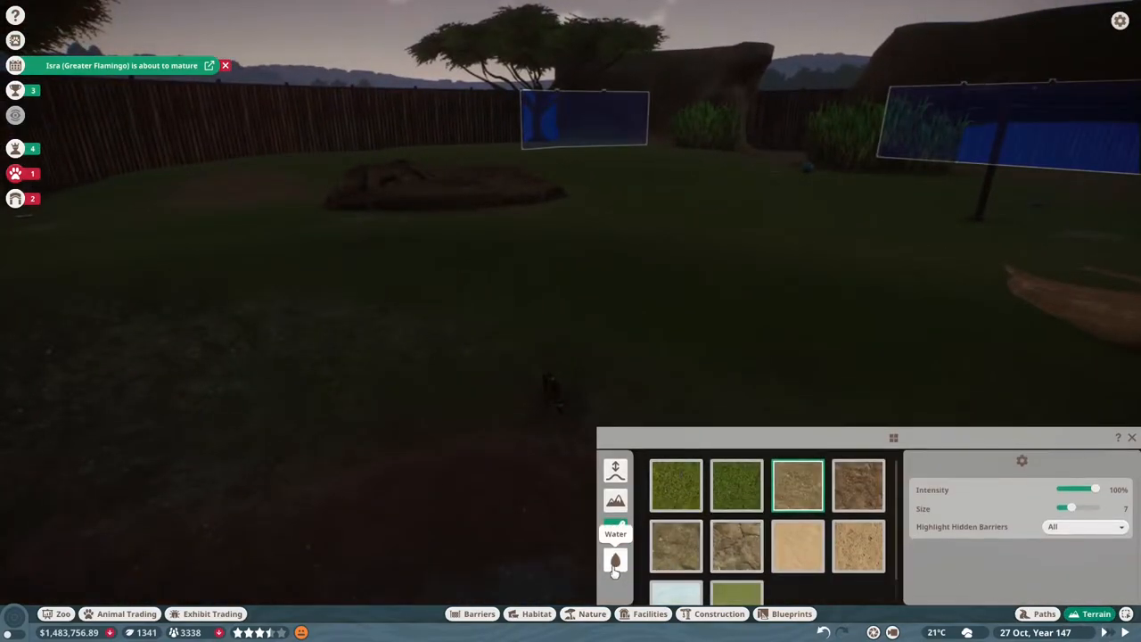
pyautogui.click(615, 560)
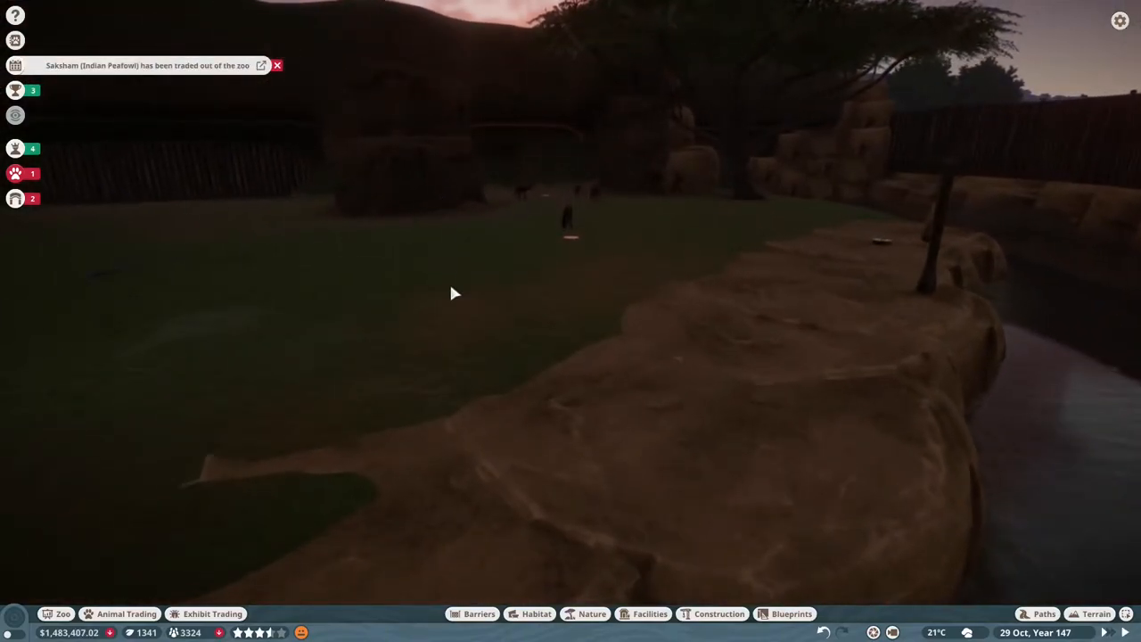
# Step: Filter the plant catalogue to African grassland plants
pyautogui.click(592, 613)
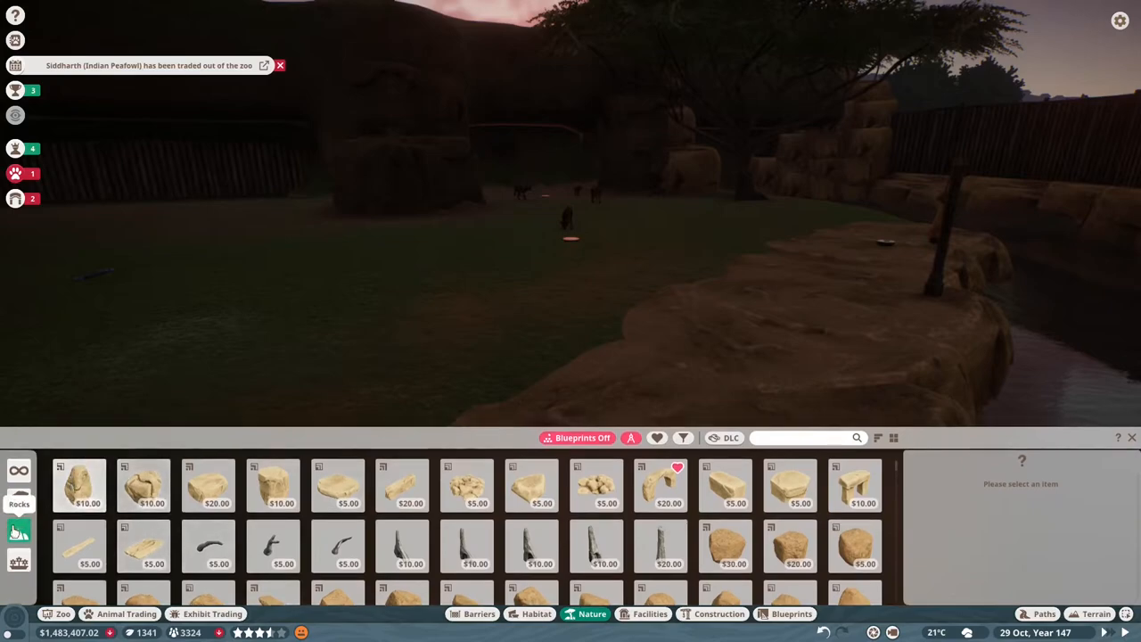
pyautogui.click(19, 500)
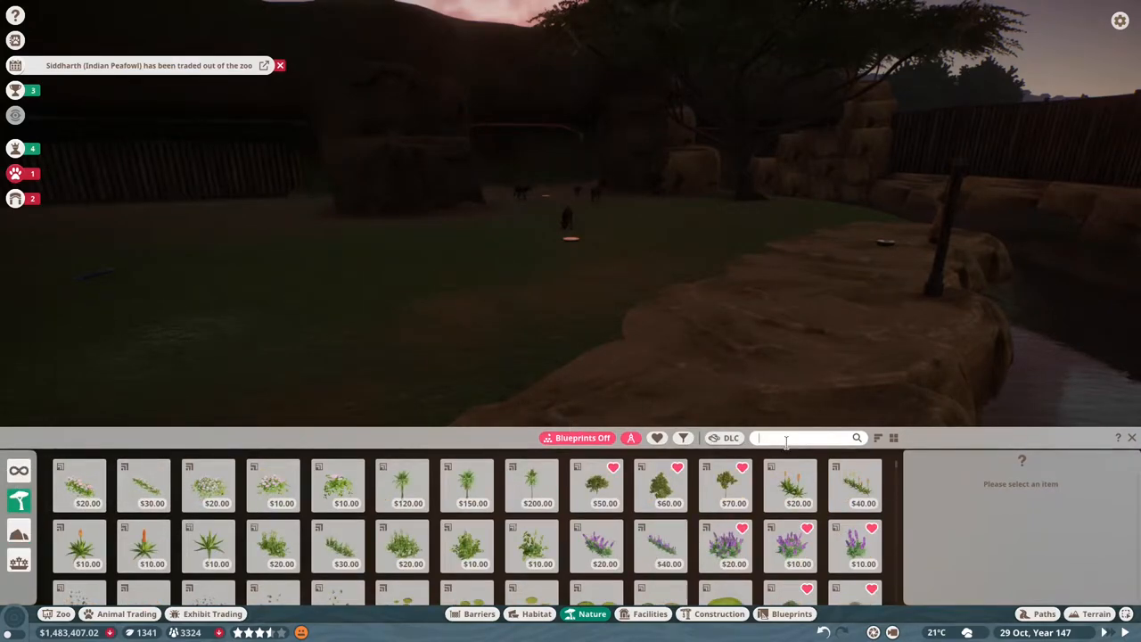
pyautogui.click(682, 437)
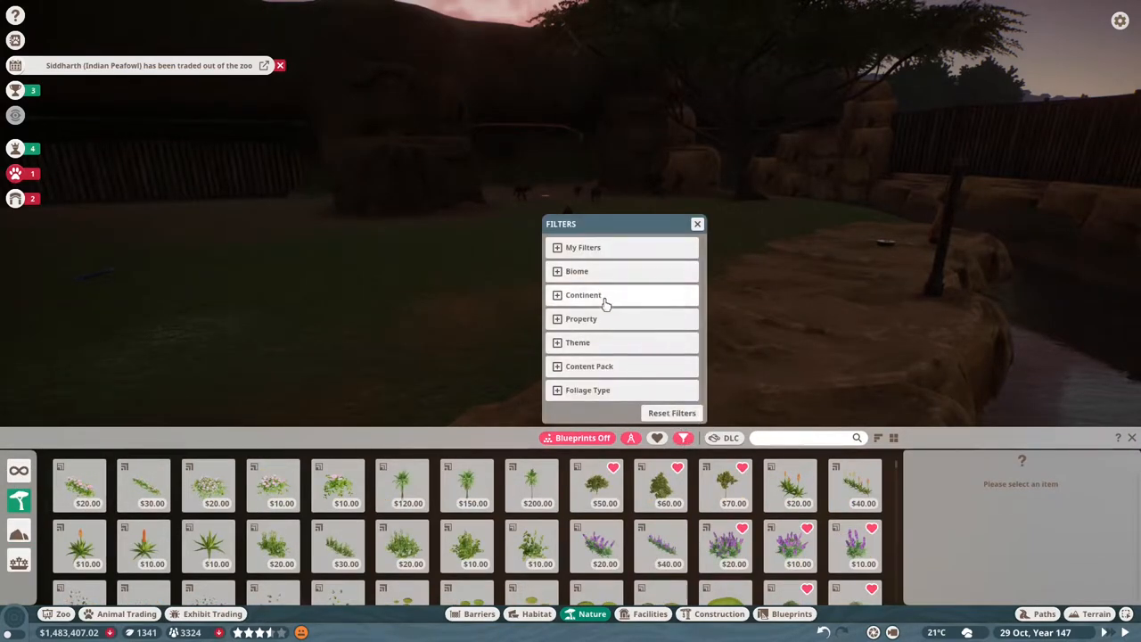
pyautogui.click(582, 295)
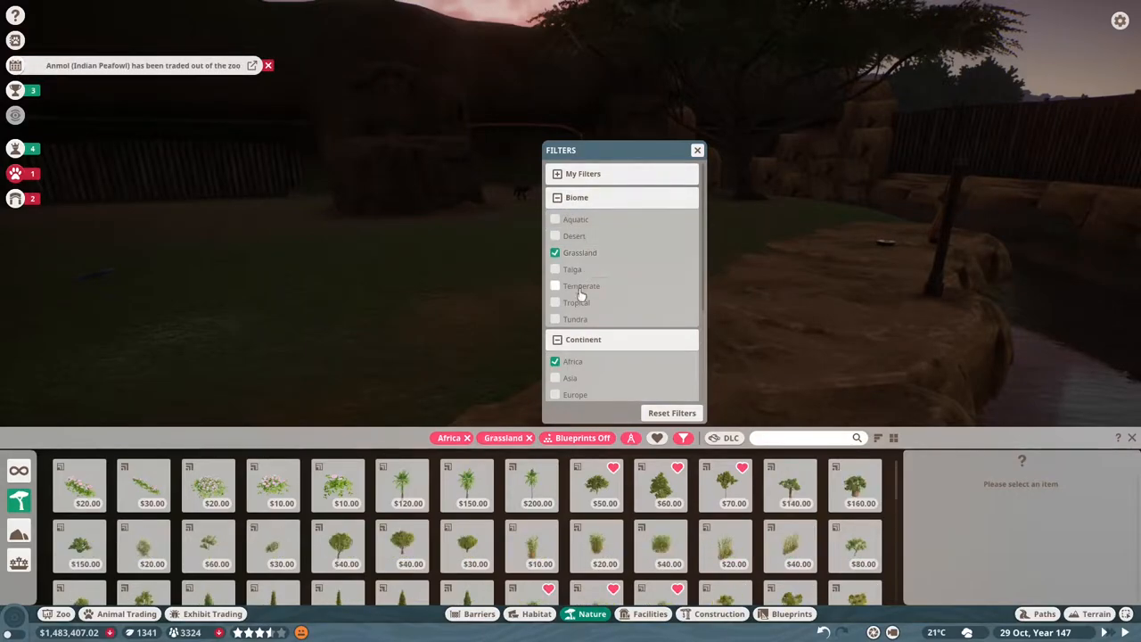
pyautogui.click(696, 150)
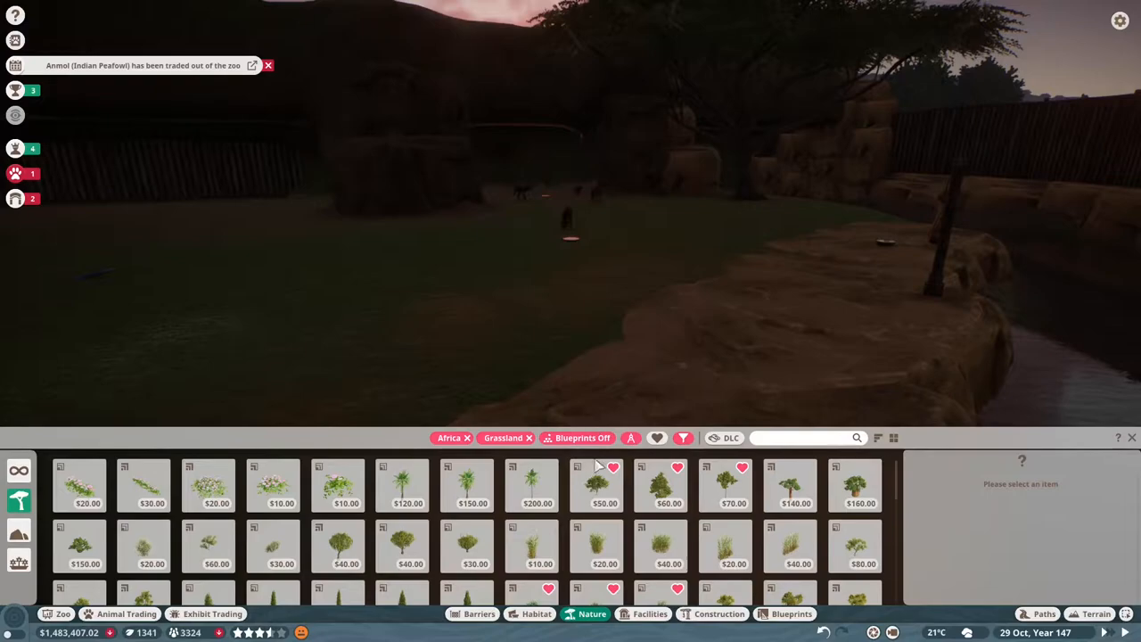
pyautogui.moveTo(597, 486)
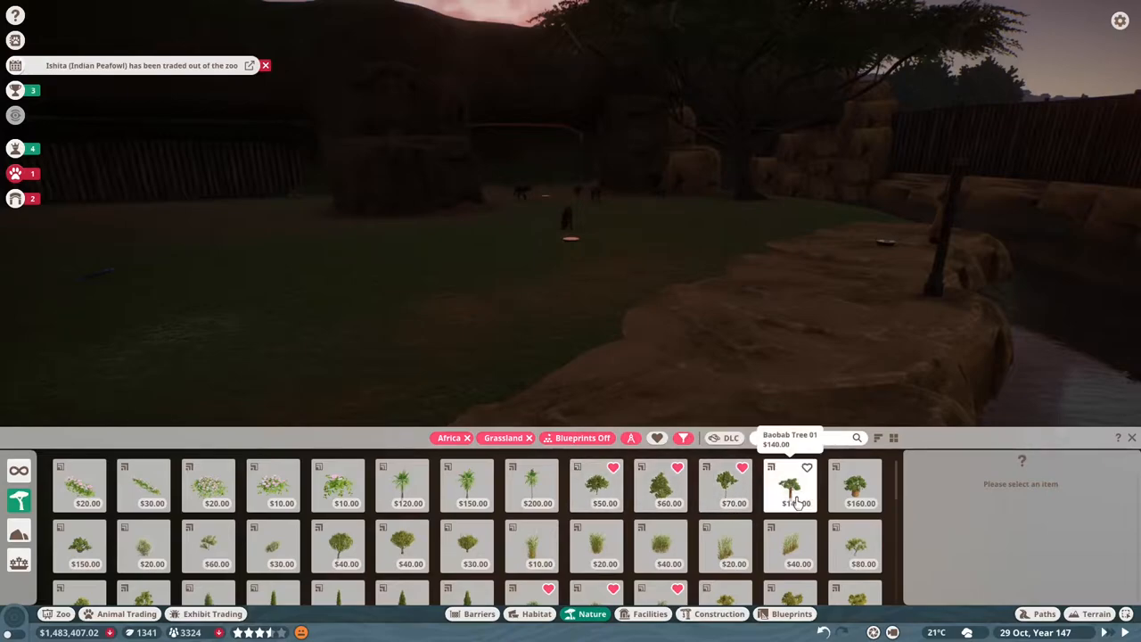
# Step: Plant Baobab Tree 03, add the Desert biome filter, and open wild dog Jaja's welfare
pyautogui.click(793, 486)
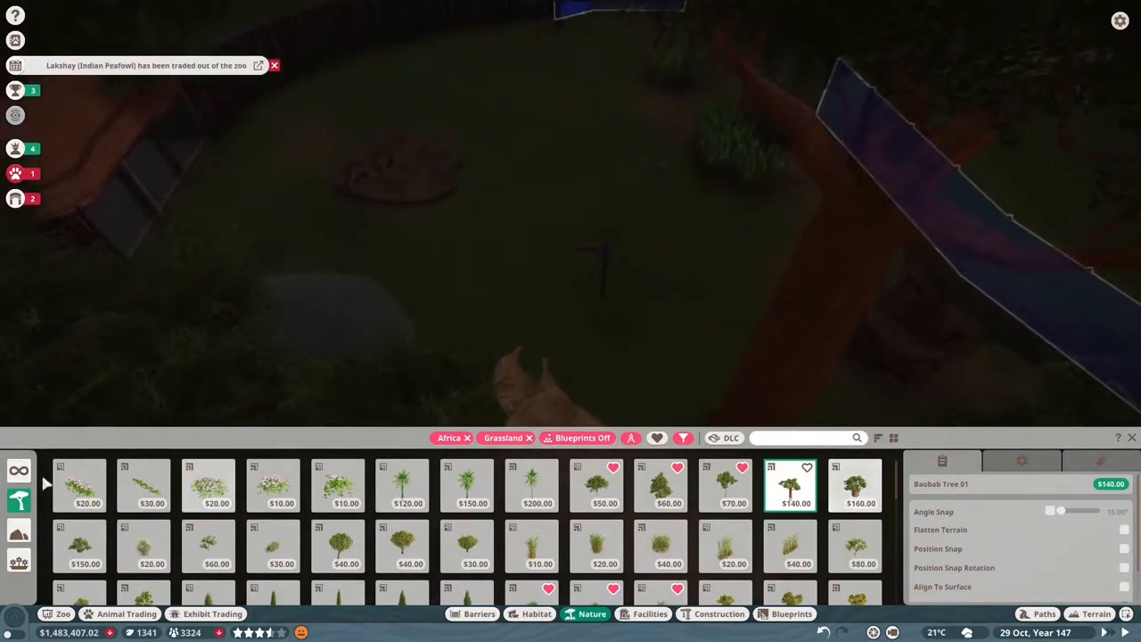
pyautogui.click(80, 544)
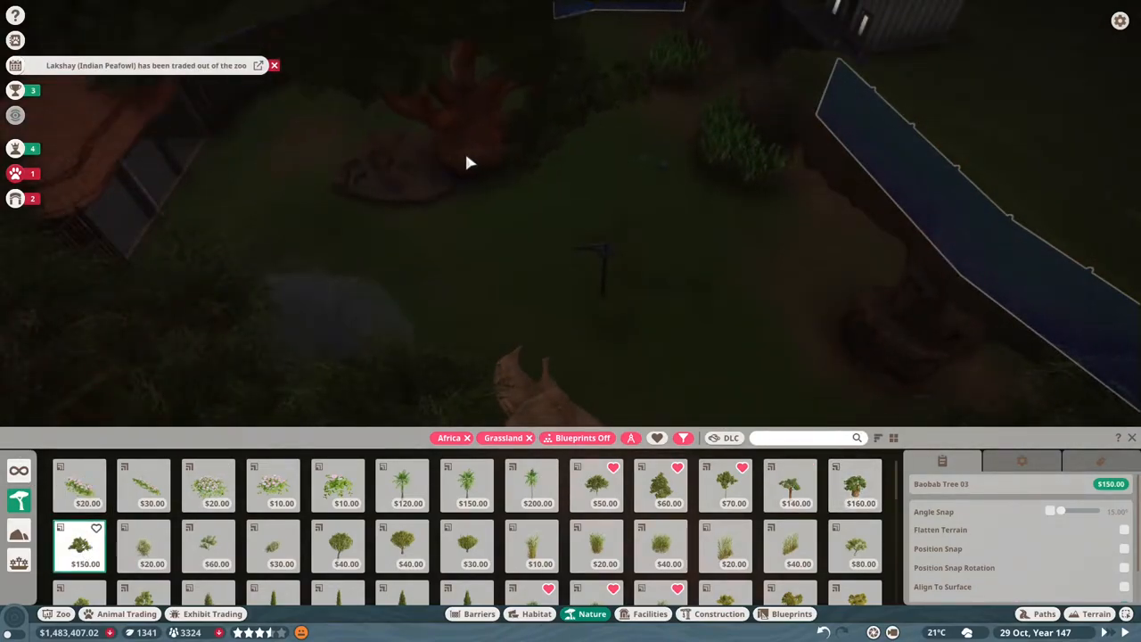
pyautogui.click(471, 162)
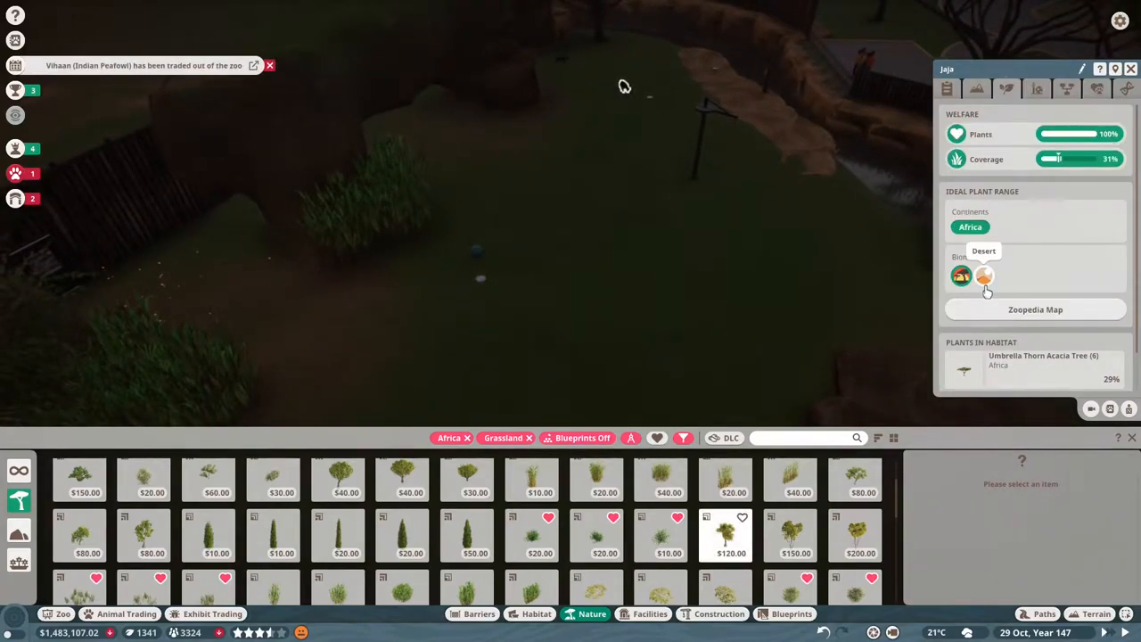
pyautogui.click(984, 276)
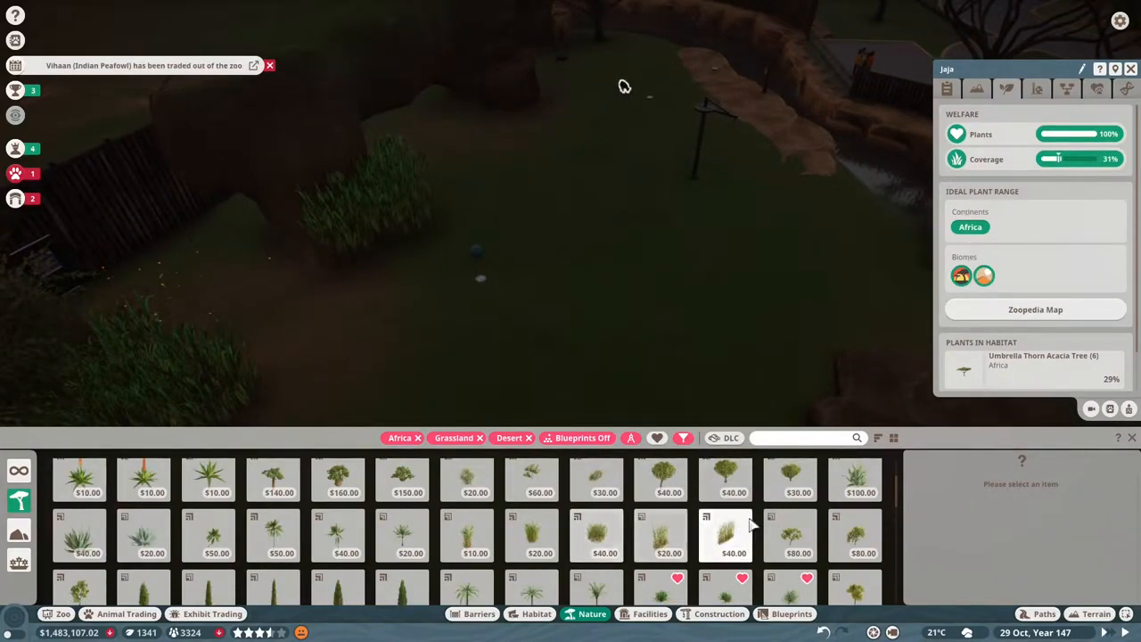
pyautogui.moveTo(1087, 168)
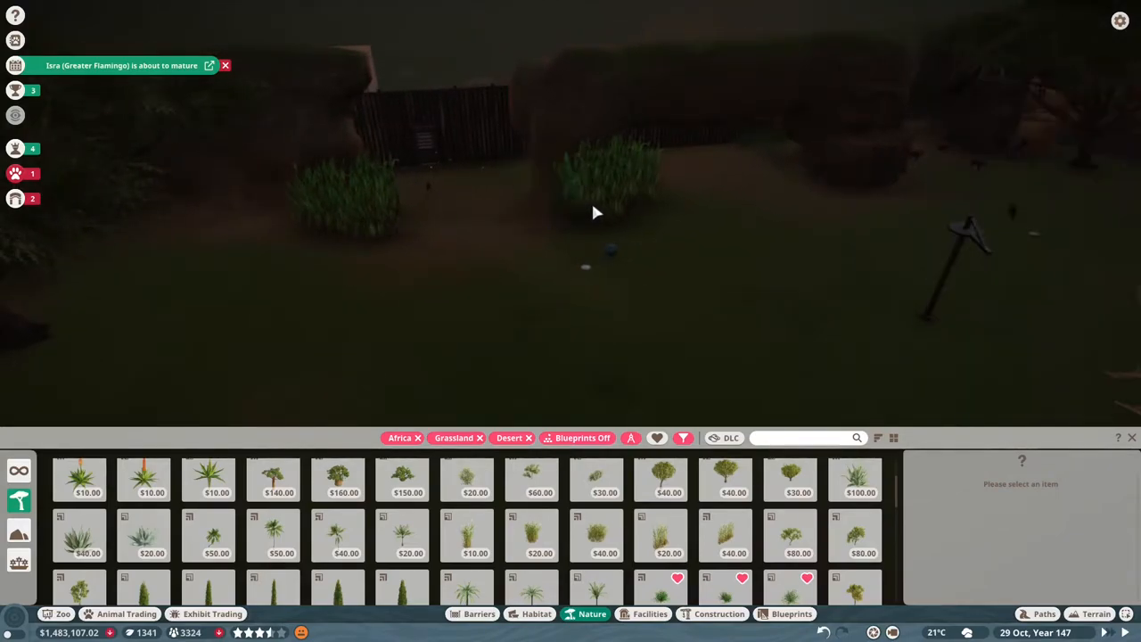
pyautogui.click(624, 178)
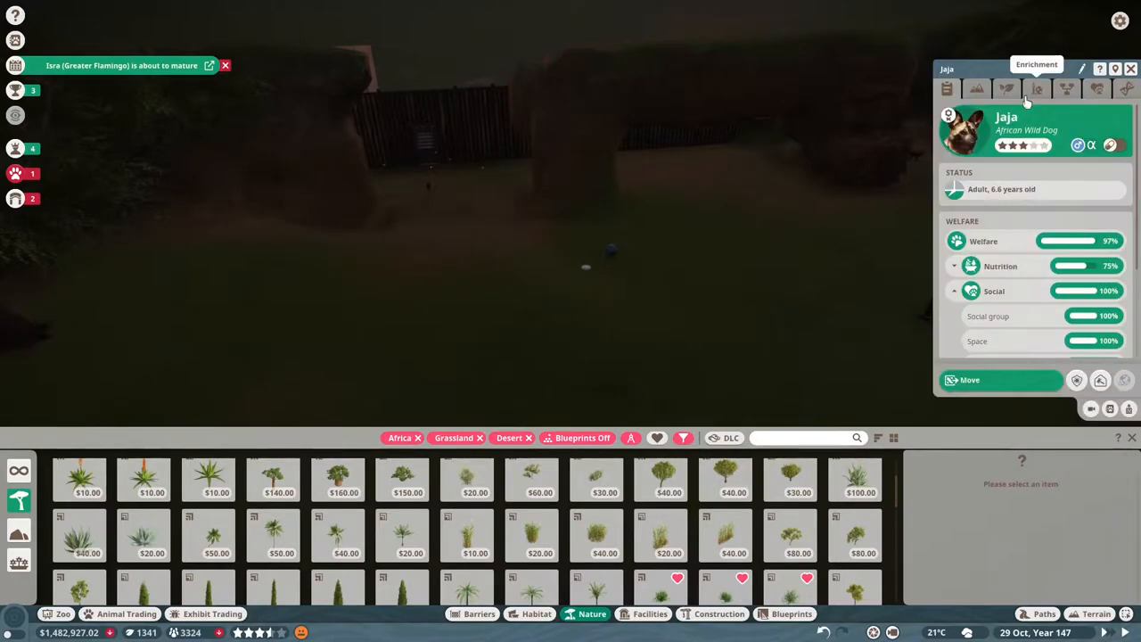
# Step: Check the habitat's plant coverage and plant three Drinn Grass Large clumps
pyautogui.click(1006, 88)
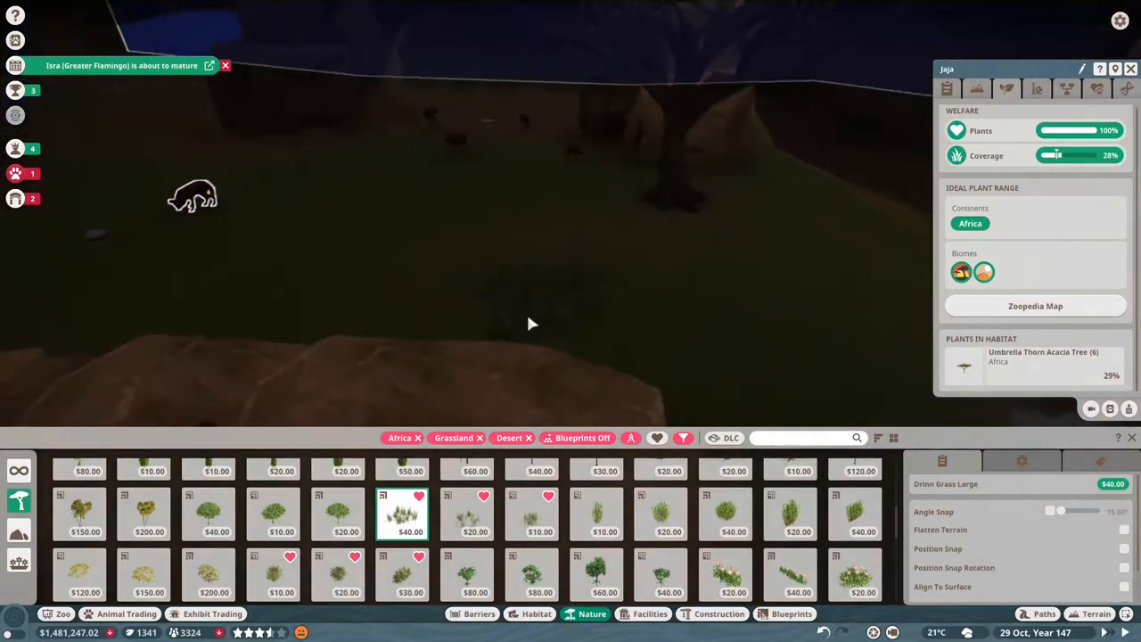
pyautogui.click(464, 344)
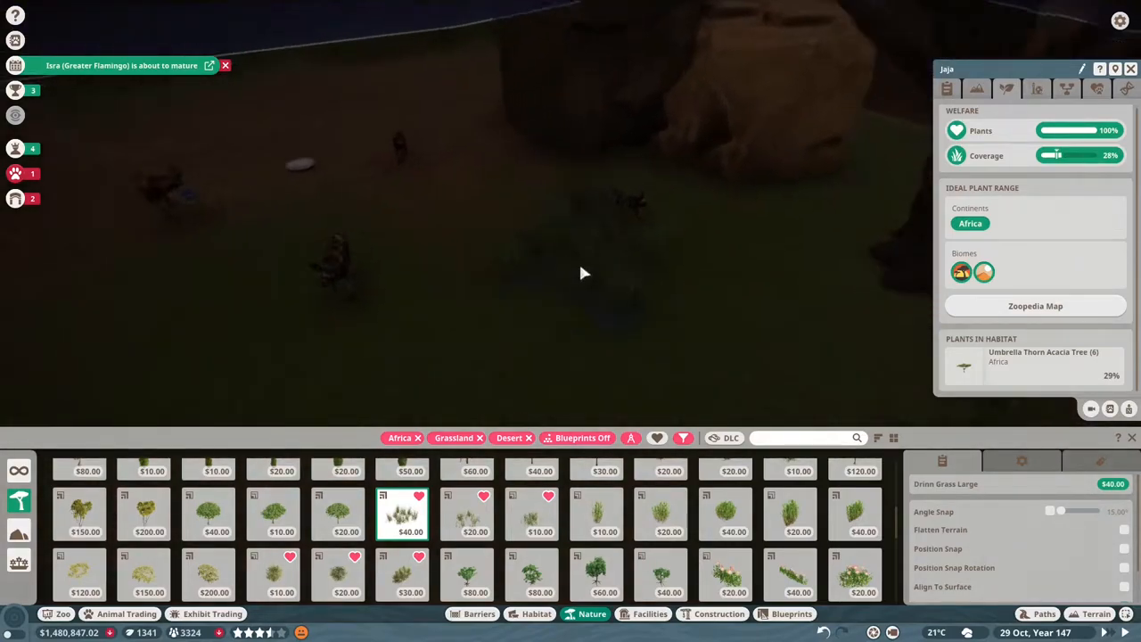
pyautogui.click(584, 274)
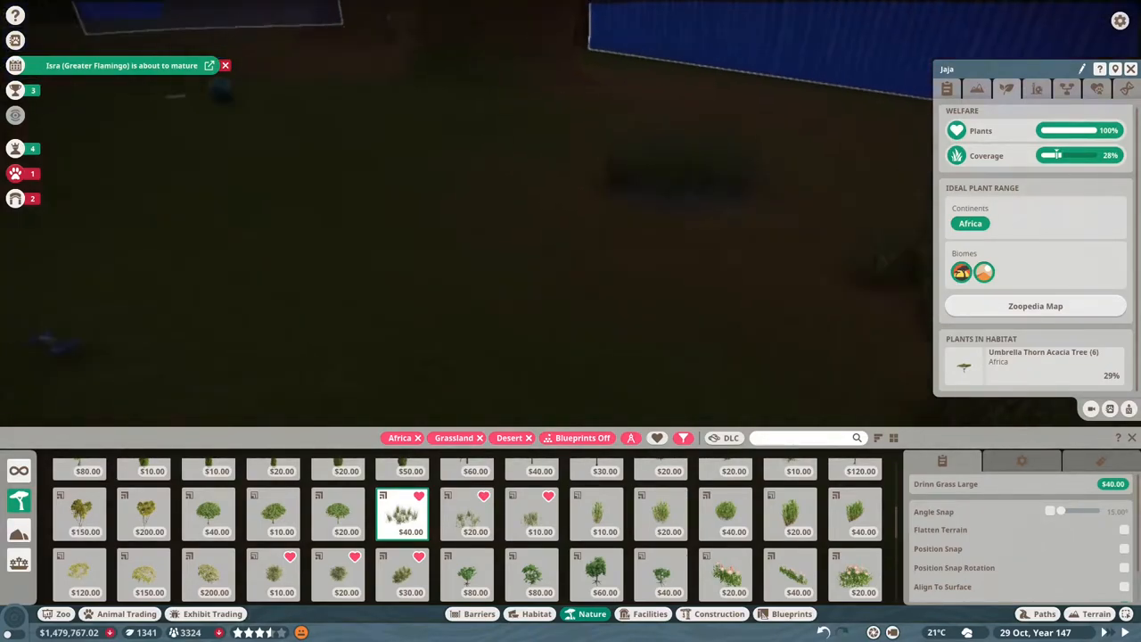
pyautogui.click(656, 314)
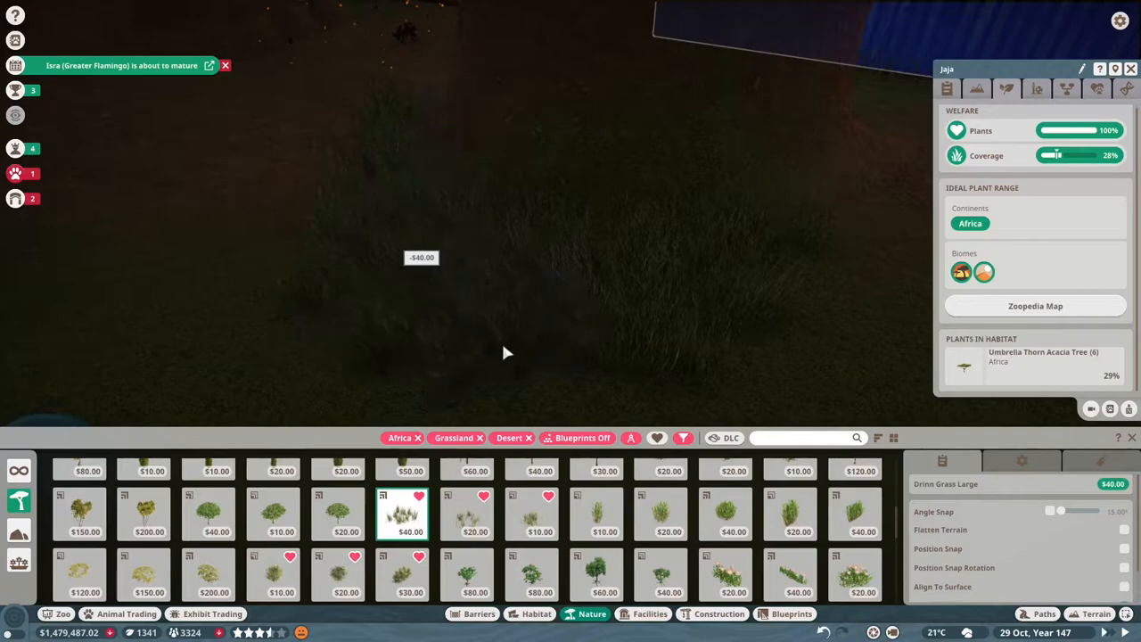
pyautogui.moveTo(793, 221)
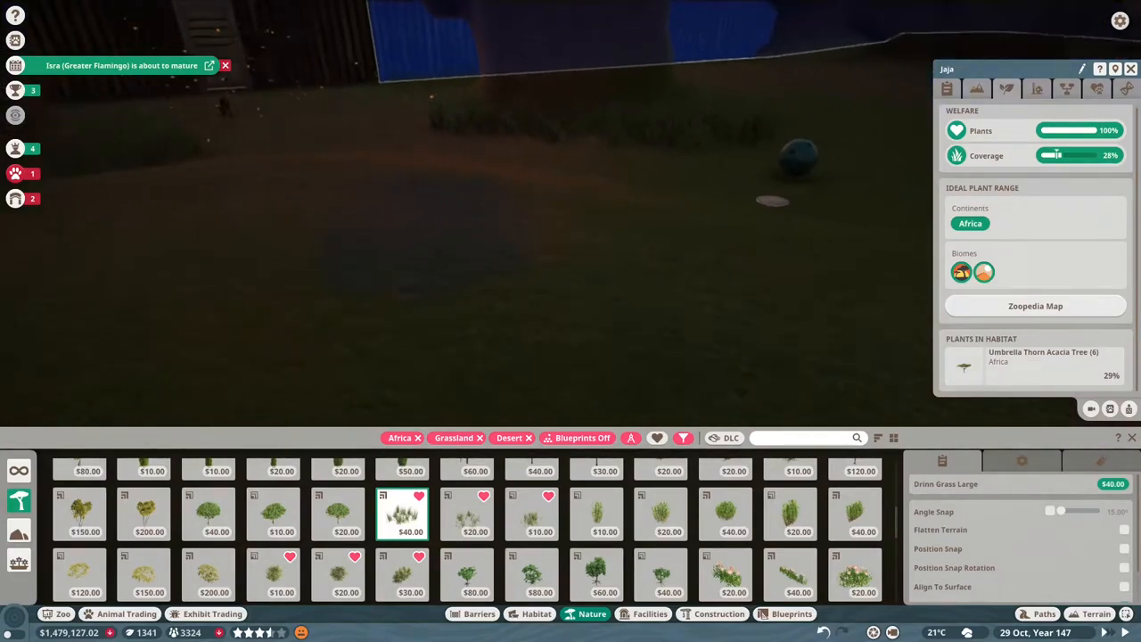
# Step: Plant Hawthorn Bush 03 in the wild dog habitat, reaching 14 bushes and 31% coverage
pyautogui.click(402, 575)
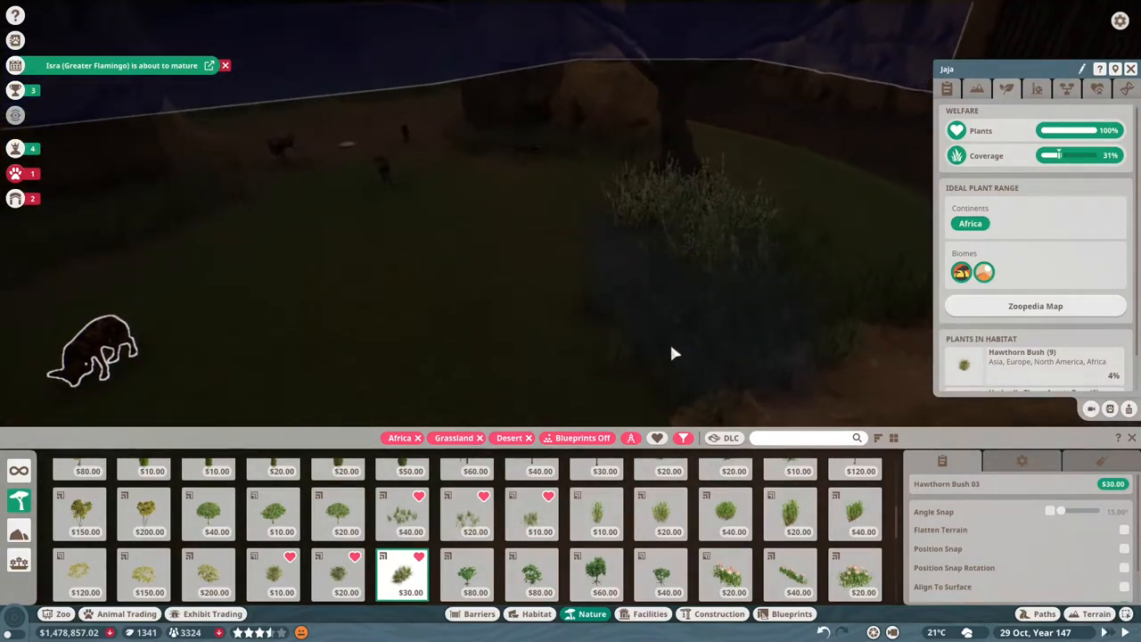
pyautogui.click(675, 354)
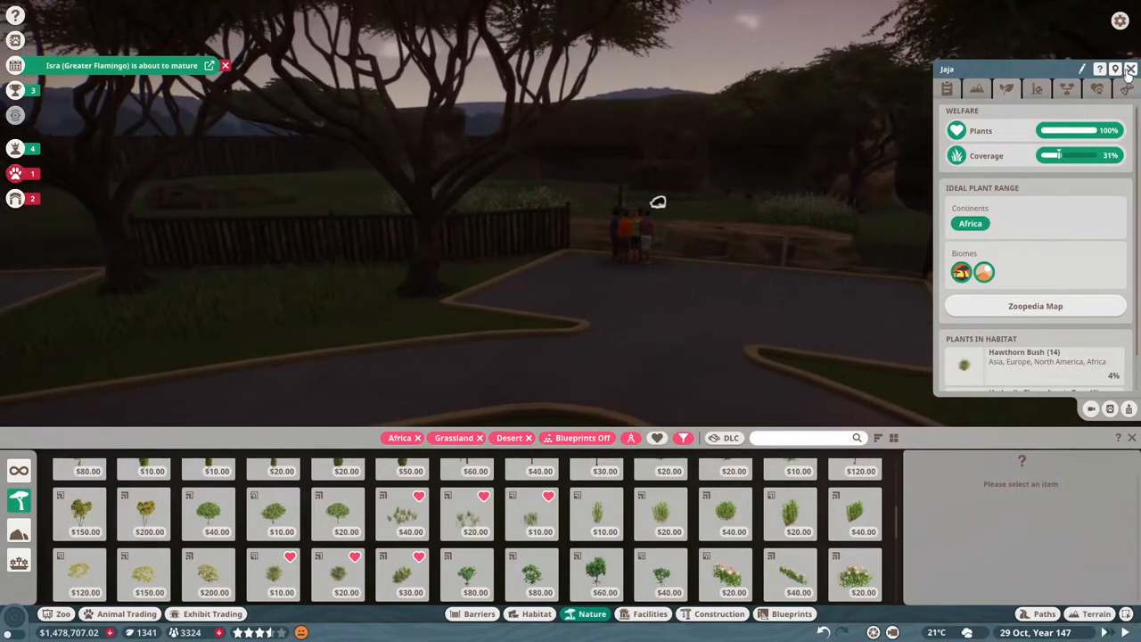
# Step: Paint the grass verges beside the guest viewing path with the sand terrain texture
pyautogui.click(1130, 69)
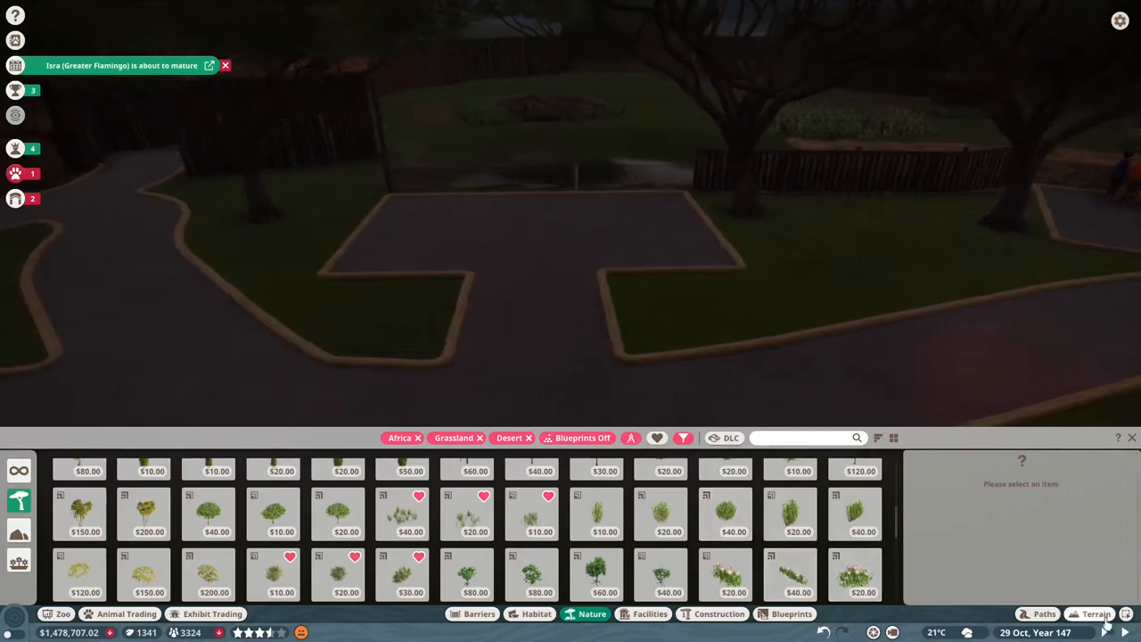
pyautogui.click(1095, 613)
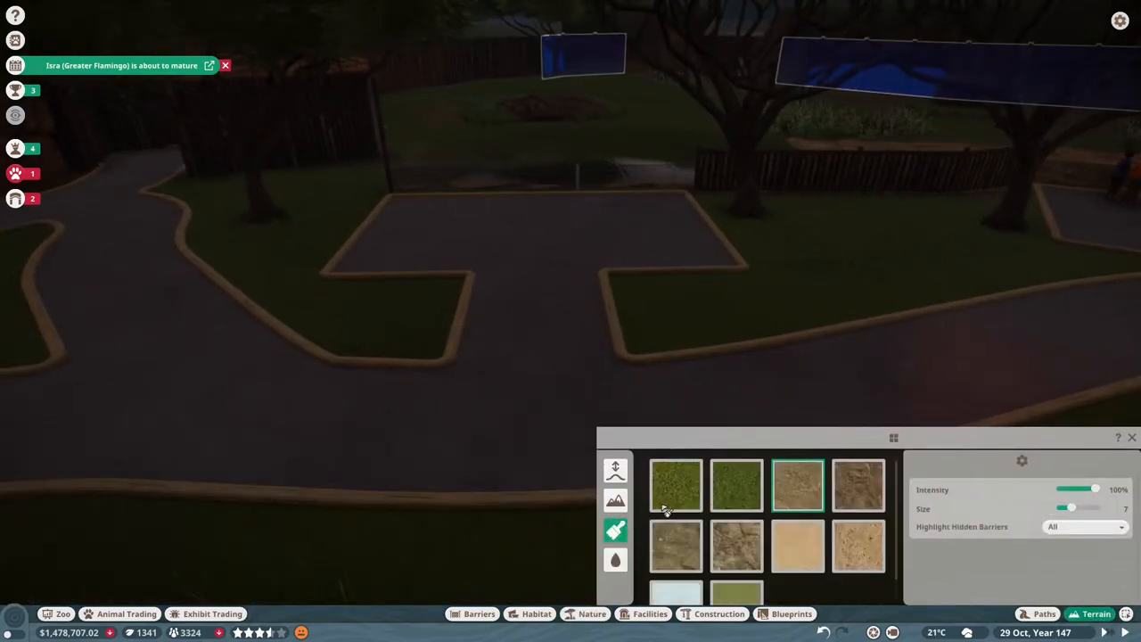
pyautogui.click(797, 545)
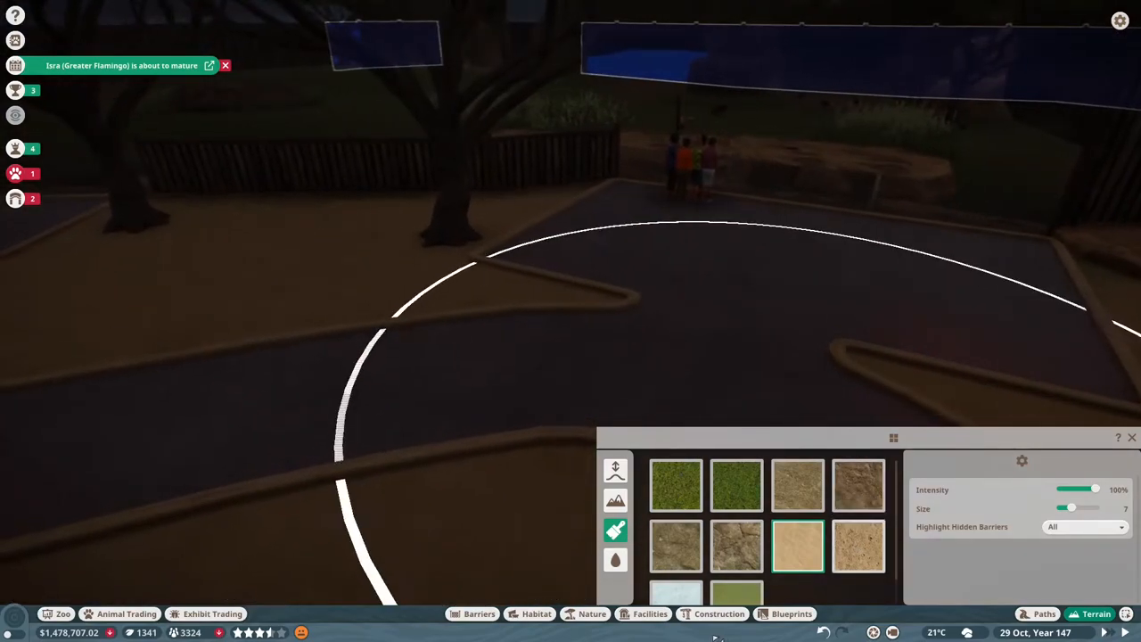
pyautogui.click(592, 613)
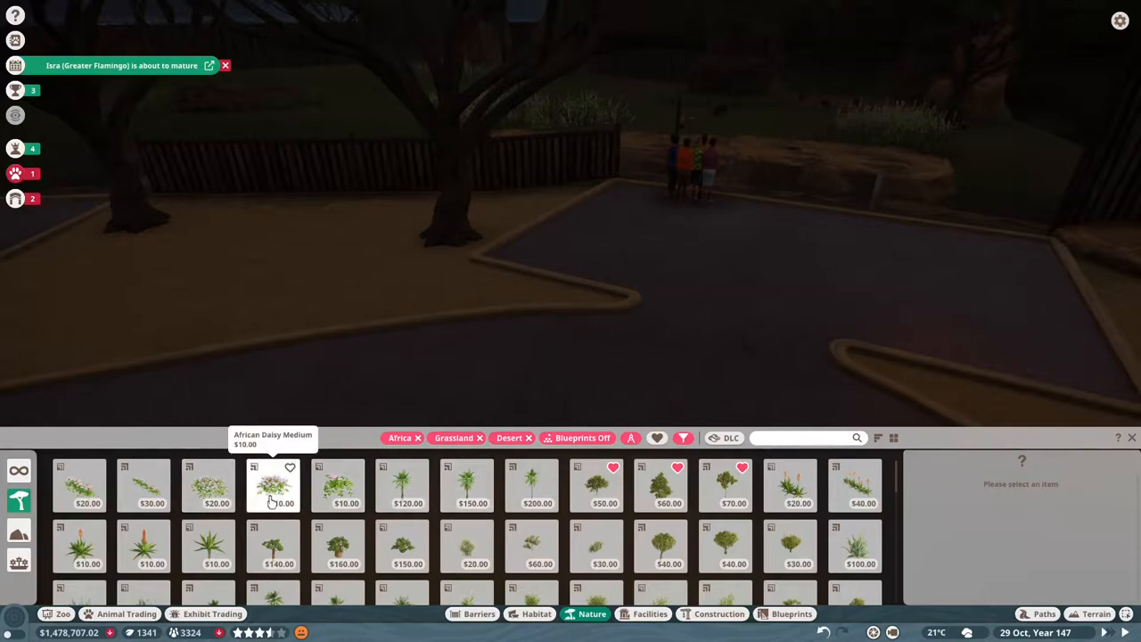
# Step: Plant African Daisy Large along the sandy beds beside the guest path
pyautogui.click(208, 484)
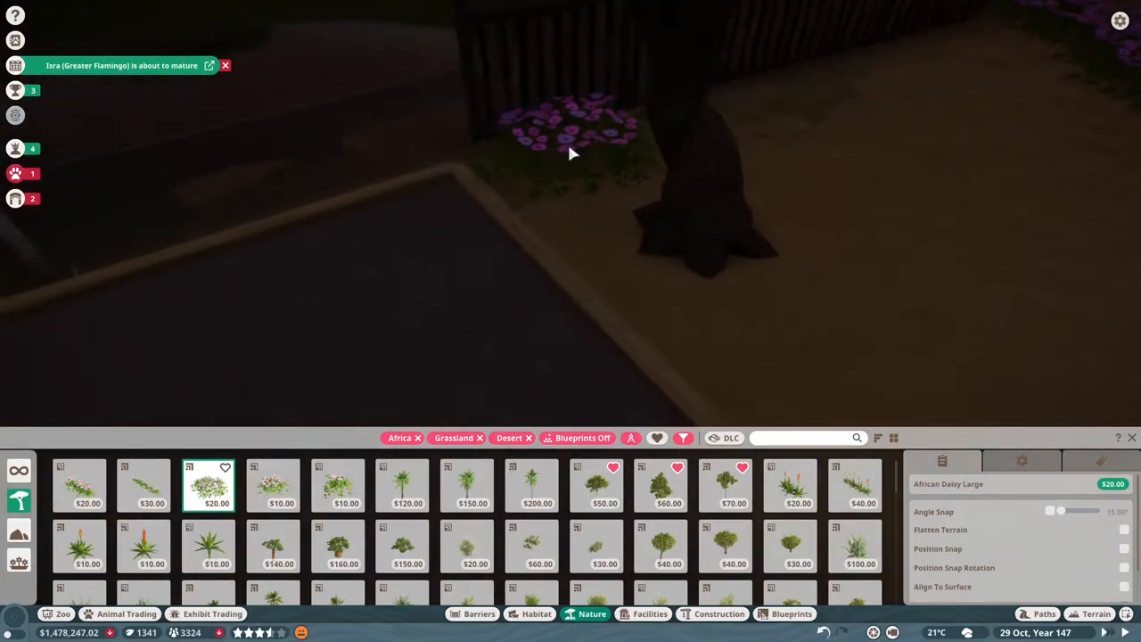
pyautogui.click(779, 334)
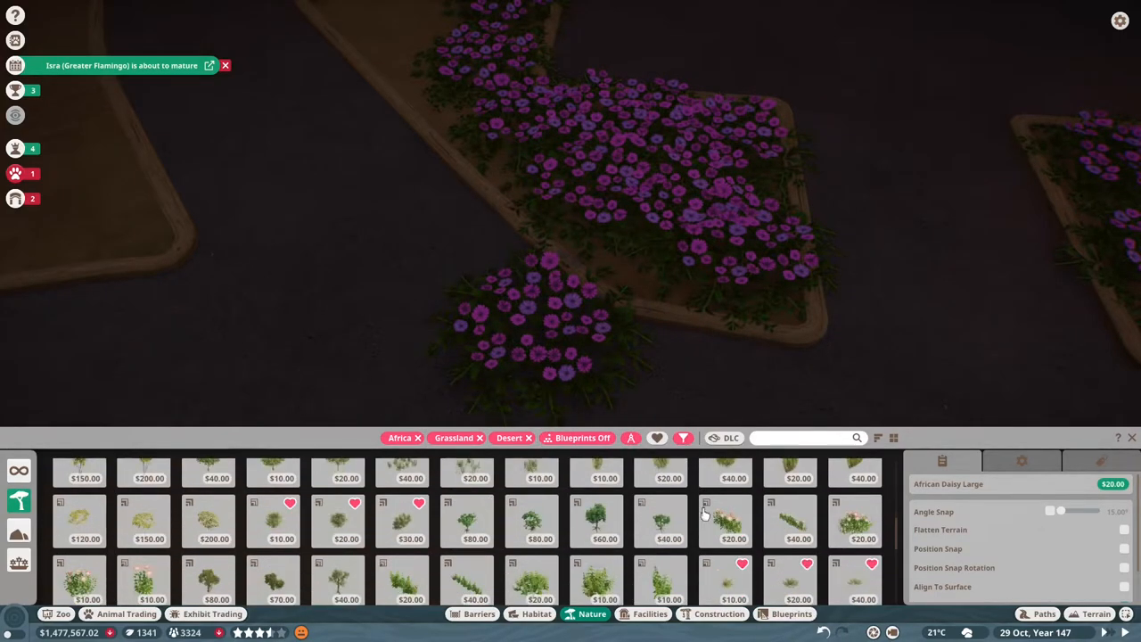
pyautogui.click(854, 522)
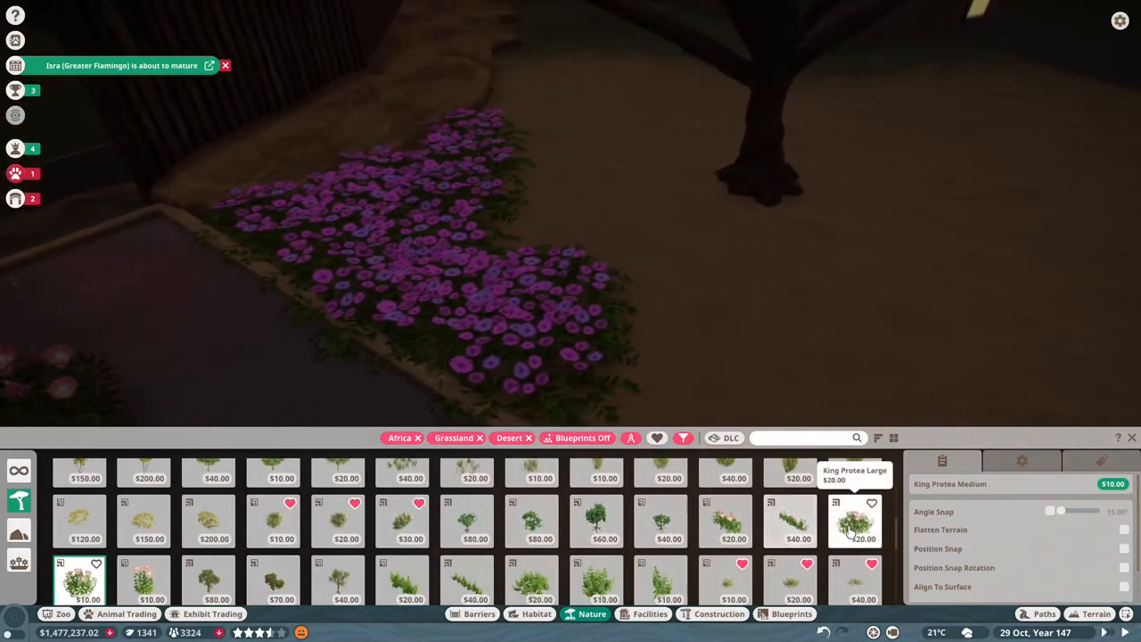
# Step: Place large King Protea plants near the guest path, then return to the wild dog habitat
pyautogui.click(854, 522)
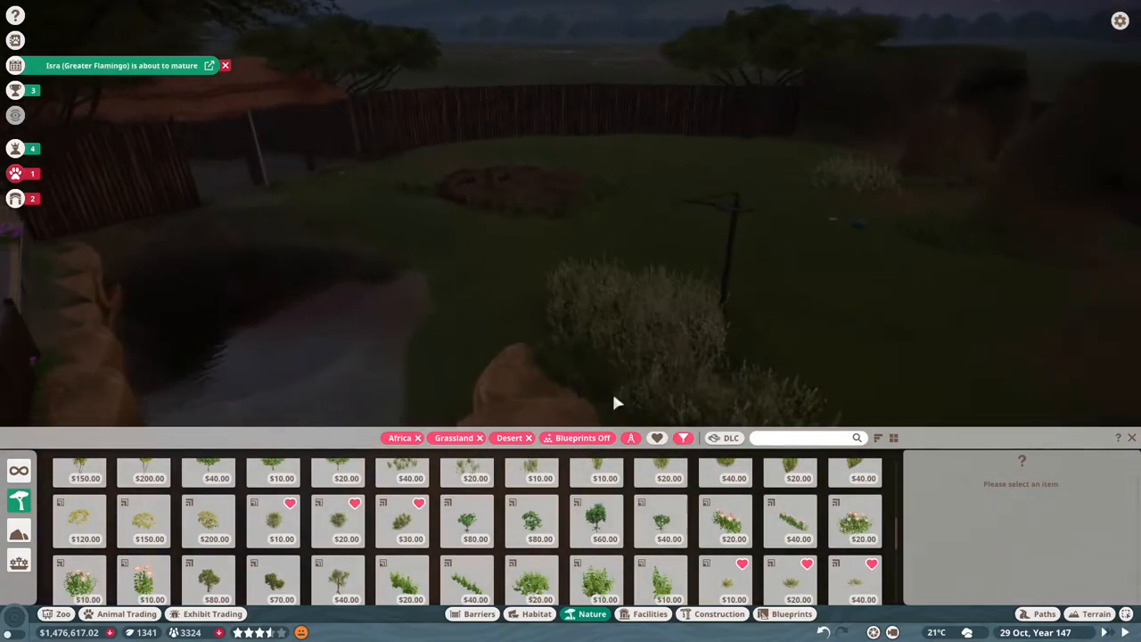
pyautogui.click(1094, 613)
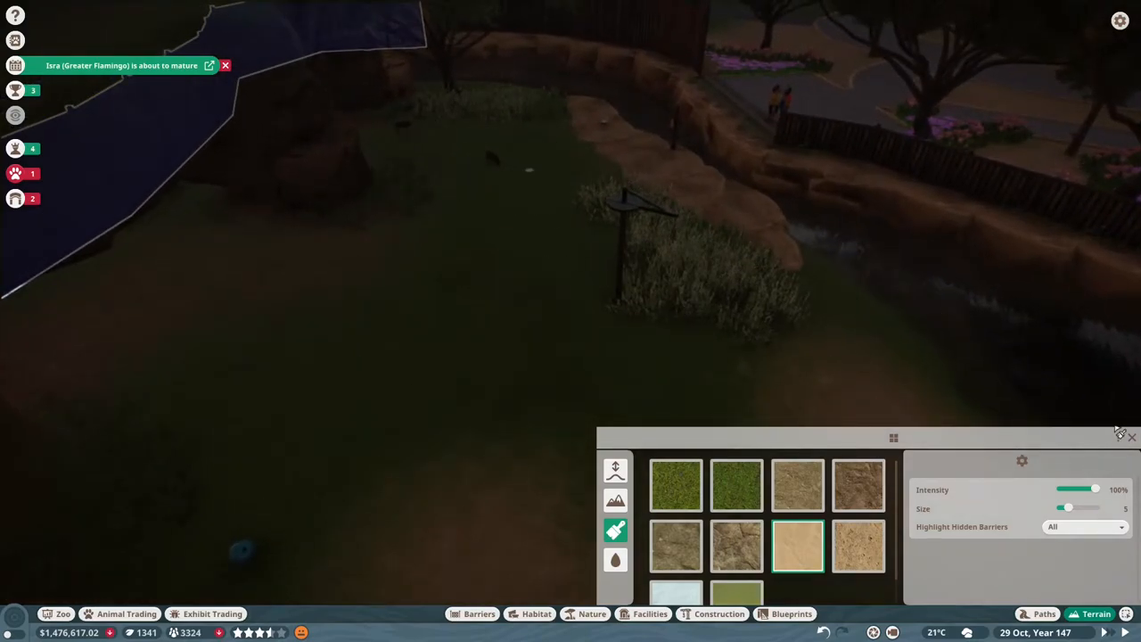
# Step: Check the wild dog habitat's terrain mix and repaint its floor to reduce grass and soil
pyautogui.click(1132, 437)
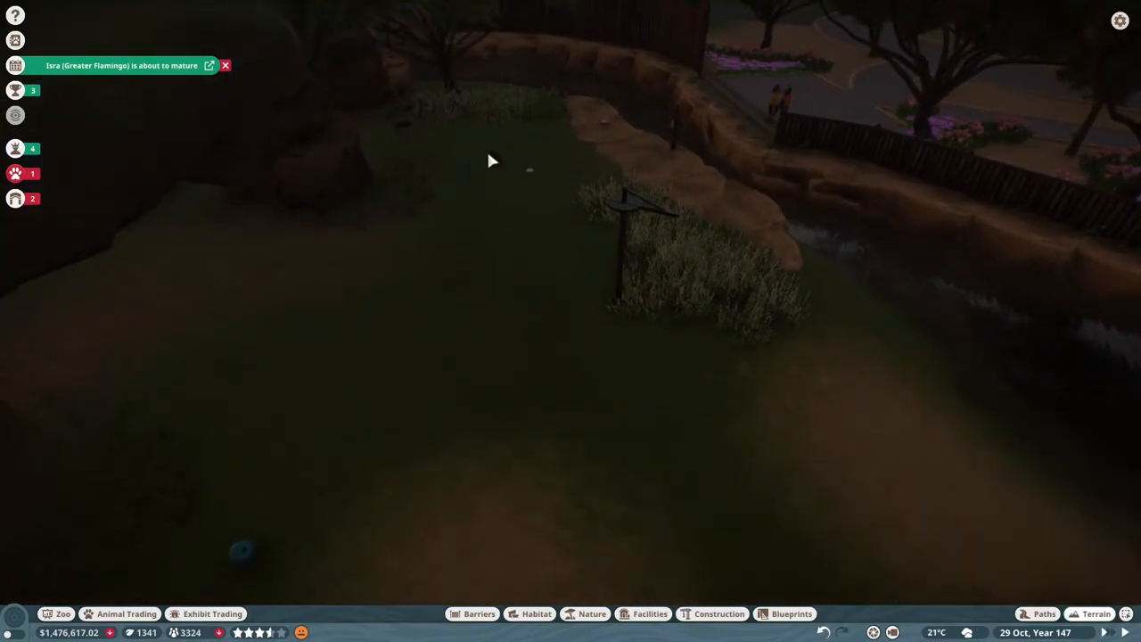
pyautogui.click(977, 89)
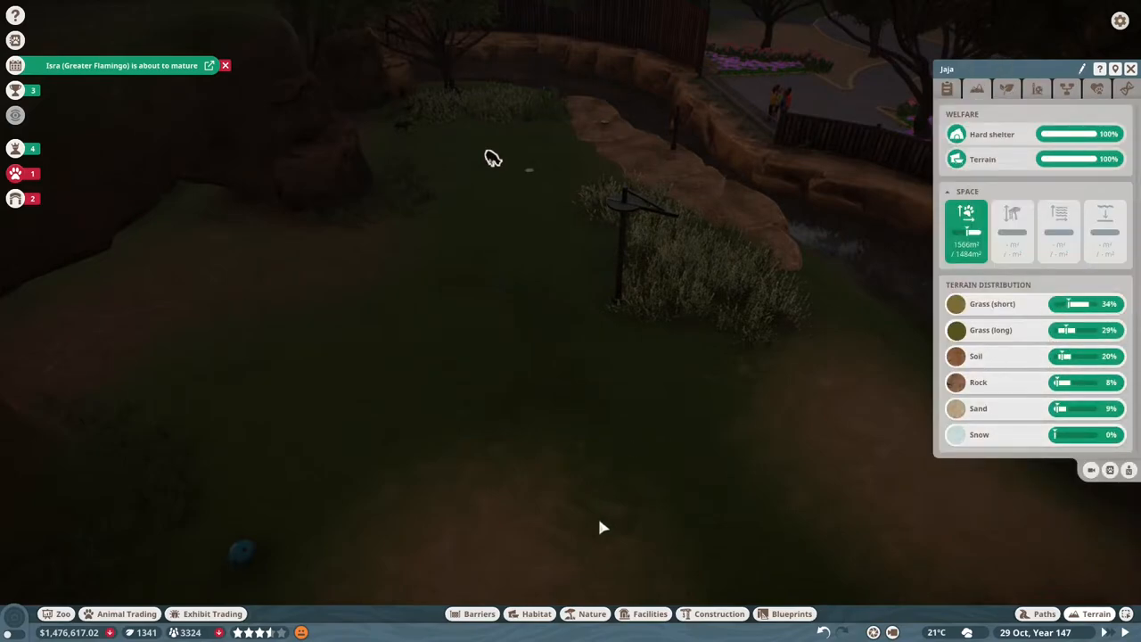
pyautogui.click(1100, 613)
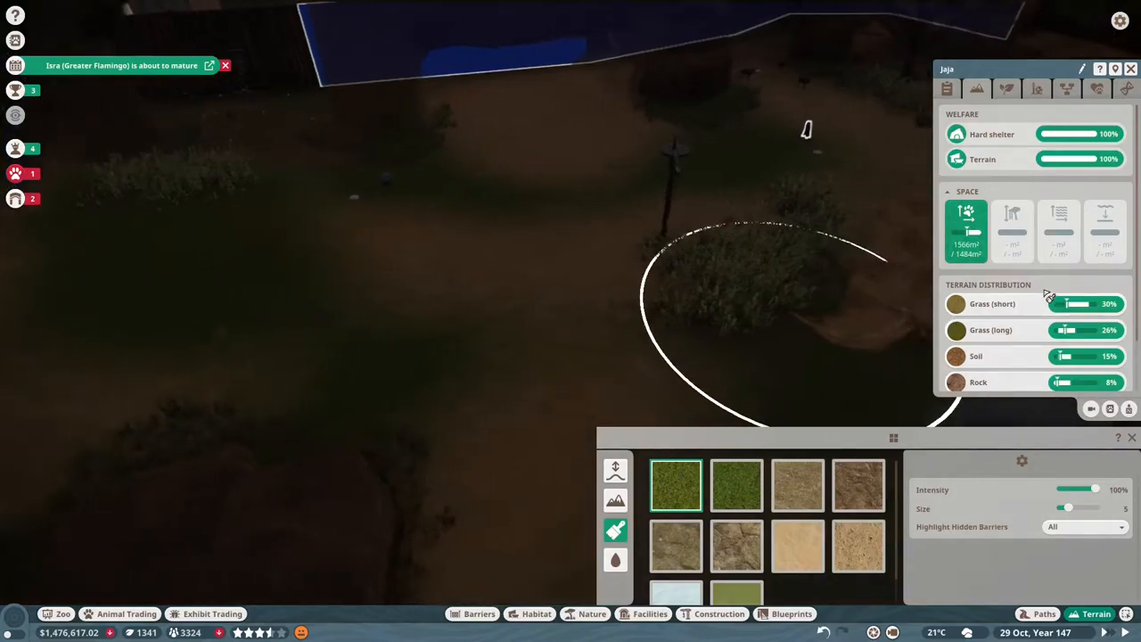
pyautogui.scroll(-3)
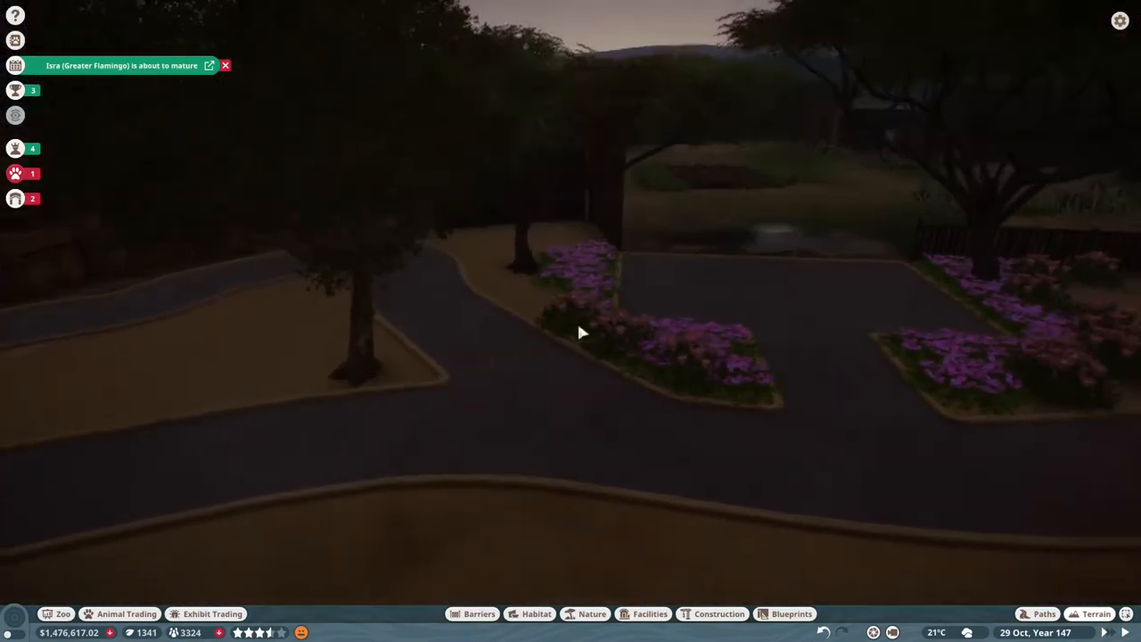
pyautogui.click(649, 613)
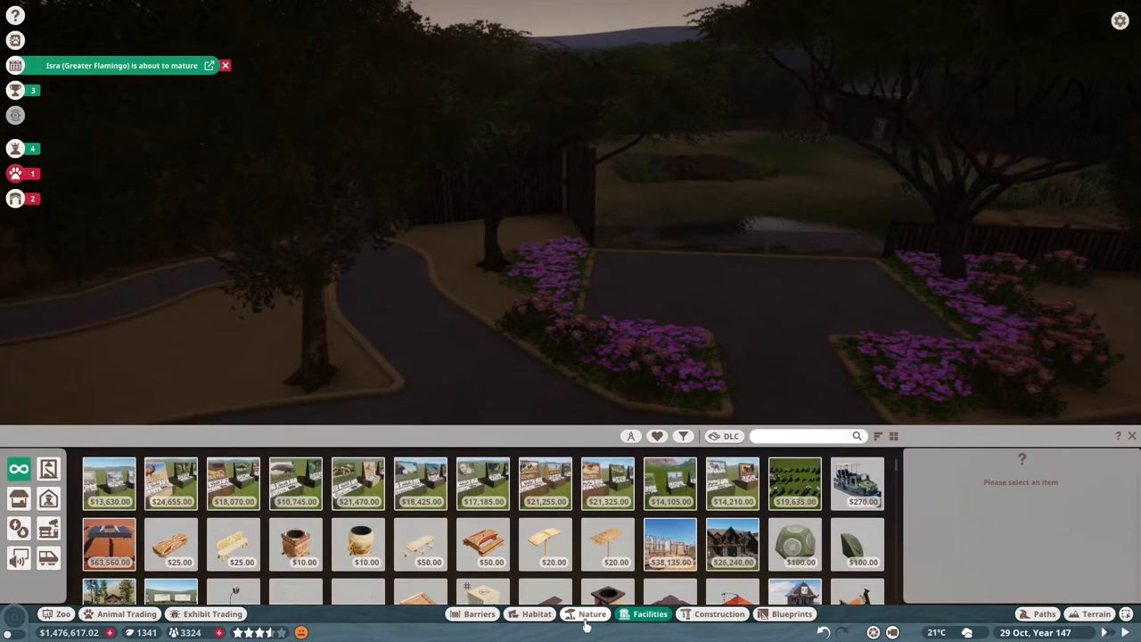
# Step: Plant Drinn Grass Large clumps beside the daisy flower beds
pyautogui.click(592, 613)
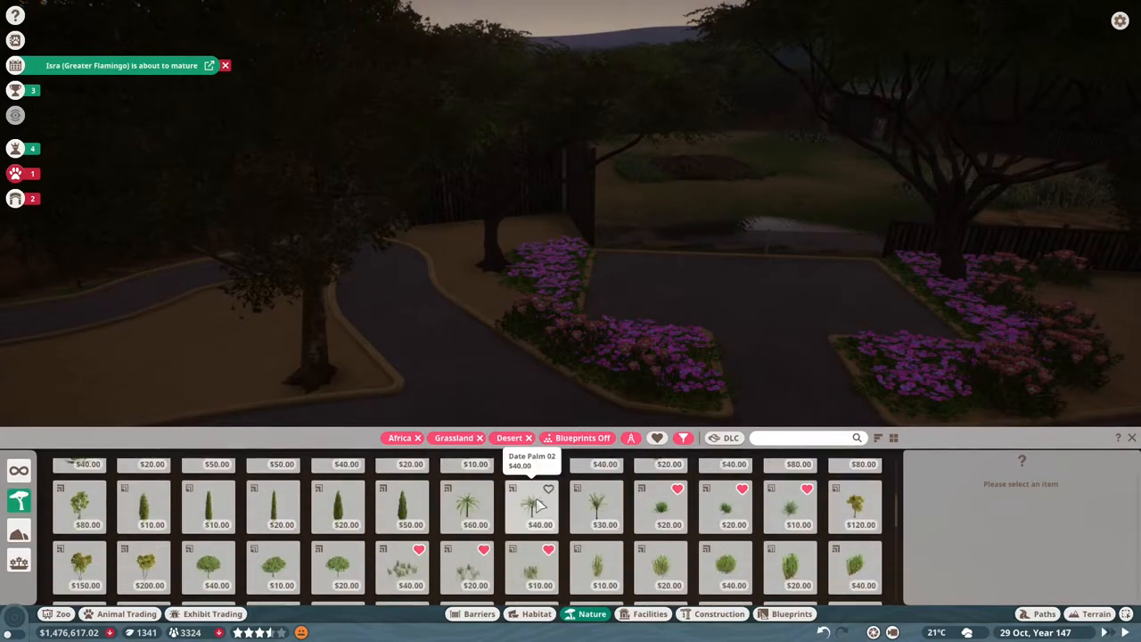
pyautogui.click(402, 548)
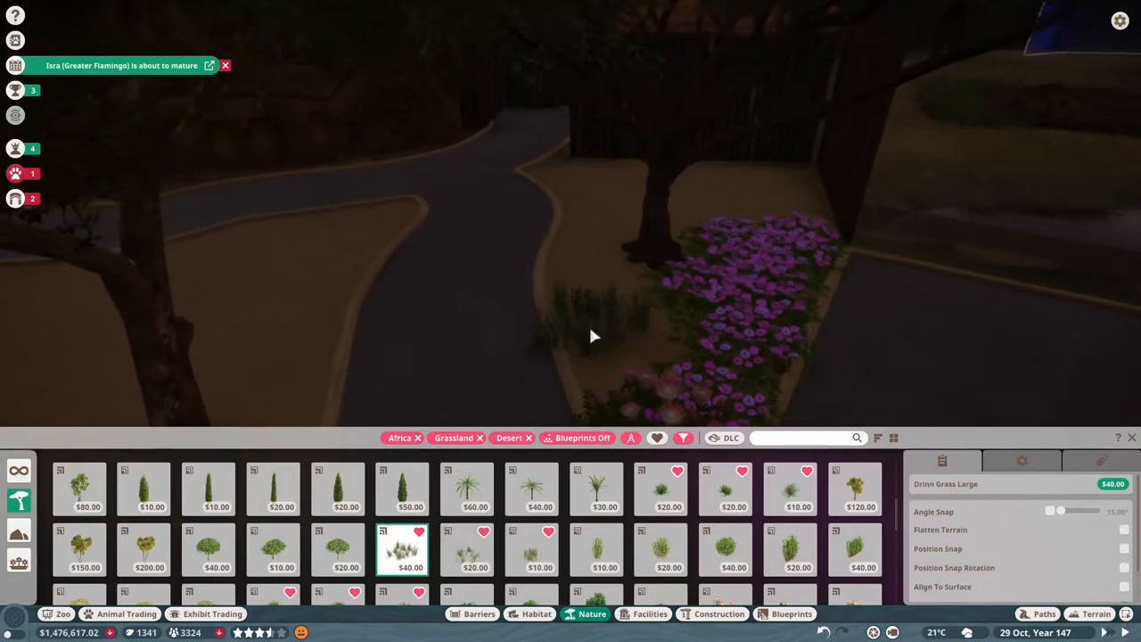
pyautogui.click(624, 343)
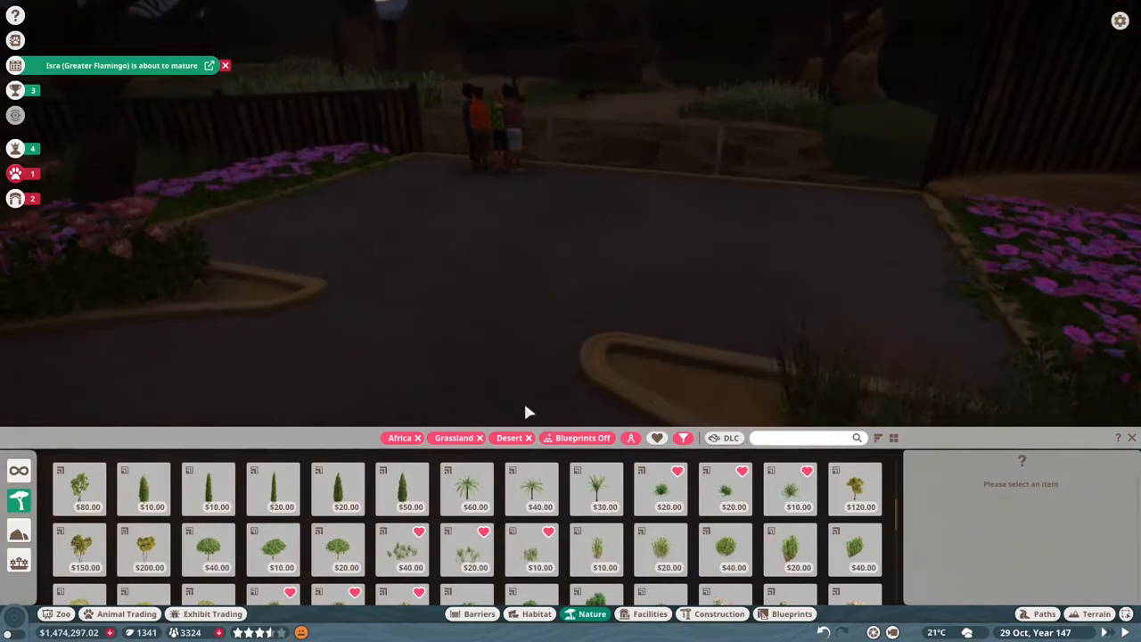
# Step: Pick the low wooden African Fence 02 piece from the Construction catalogue
pyautogui.click(718, 613)
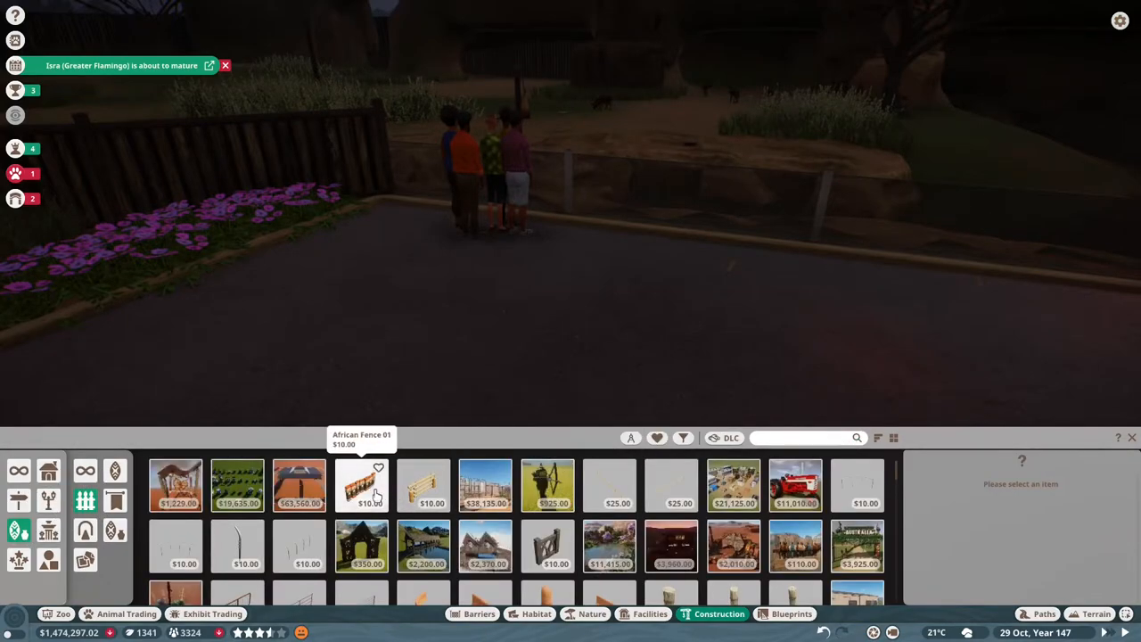
pyautogui.click(424, 484)
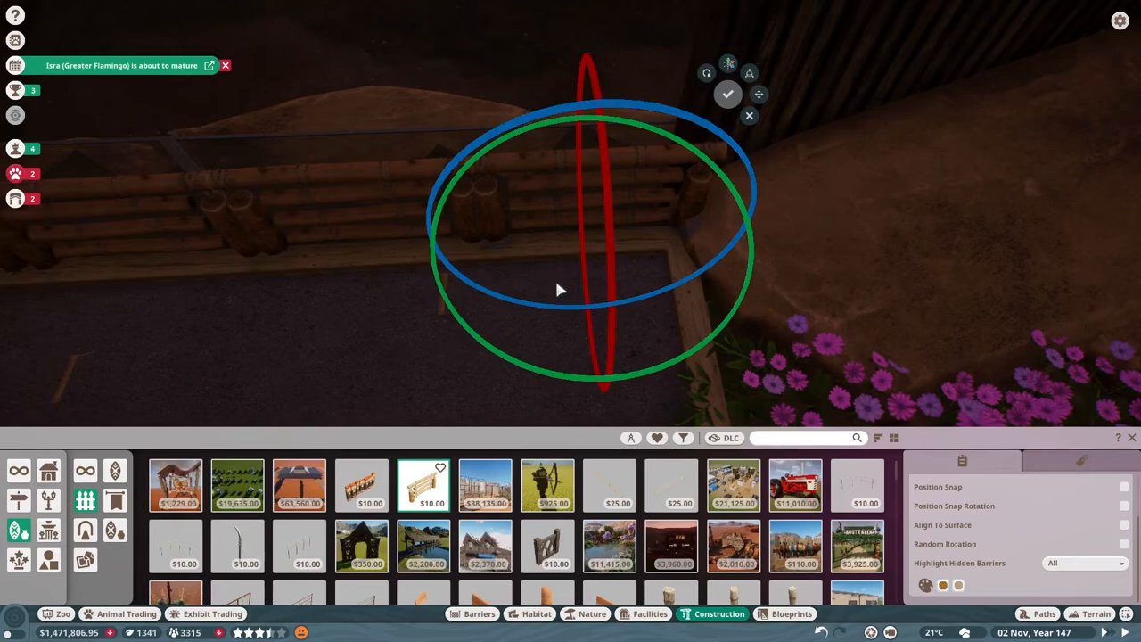
# Step: Place African Fence 02 sections at the bed corners, slide them into line and confirm
pyautogui.click(728, 62)
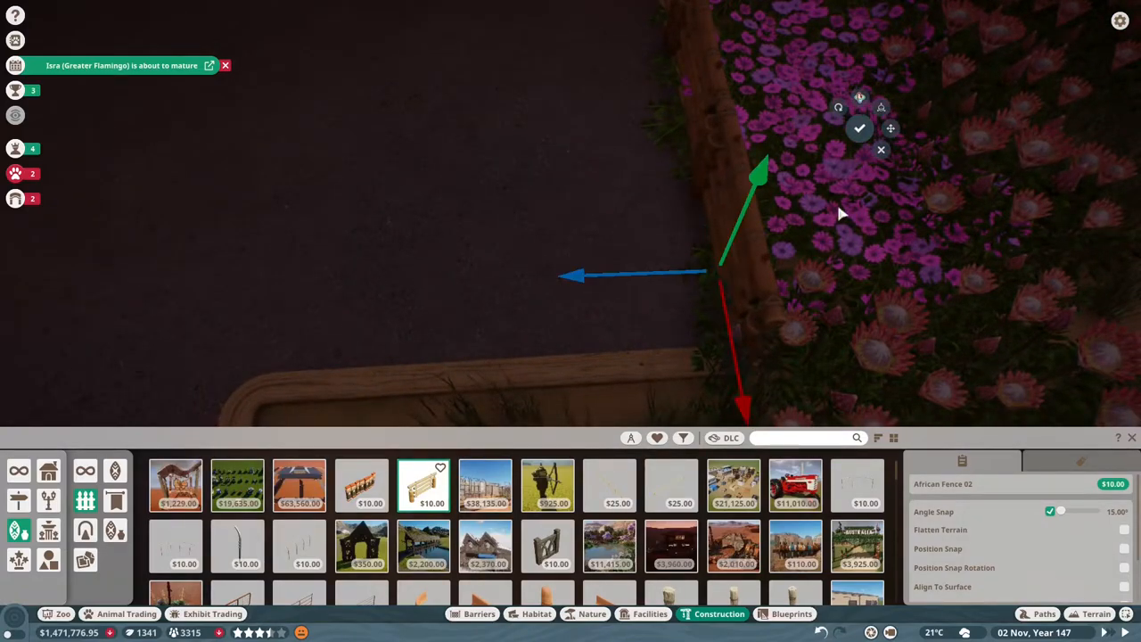
pyautogui.click(837, 107)
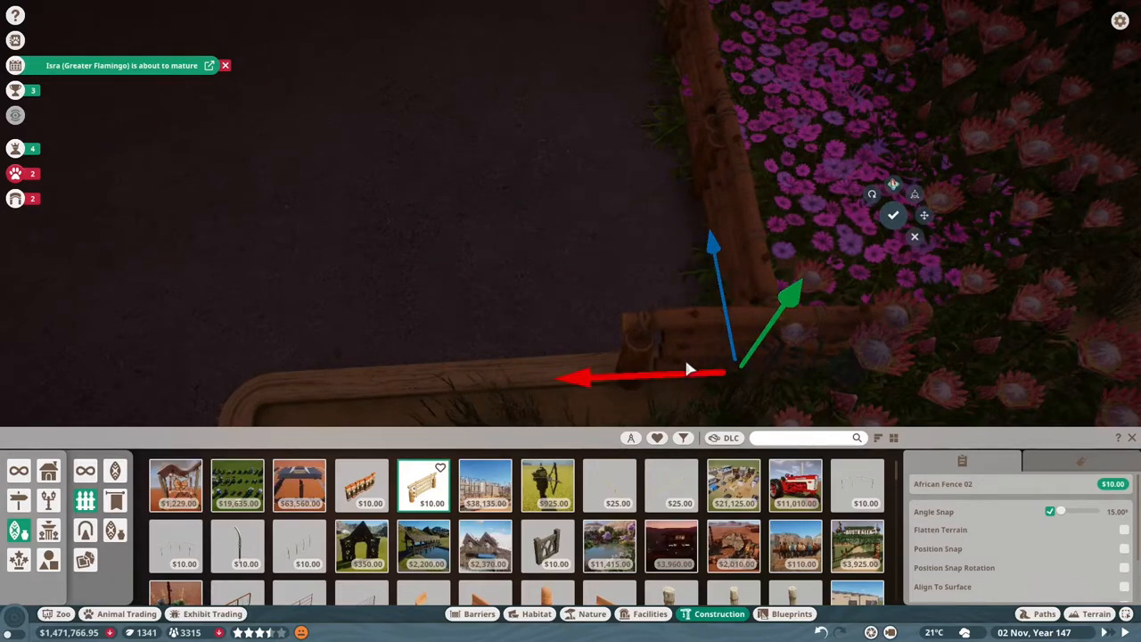
pyautogui.moveTo(699, 375); pyautogui.dragTo(548, 383)
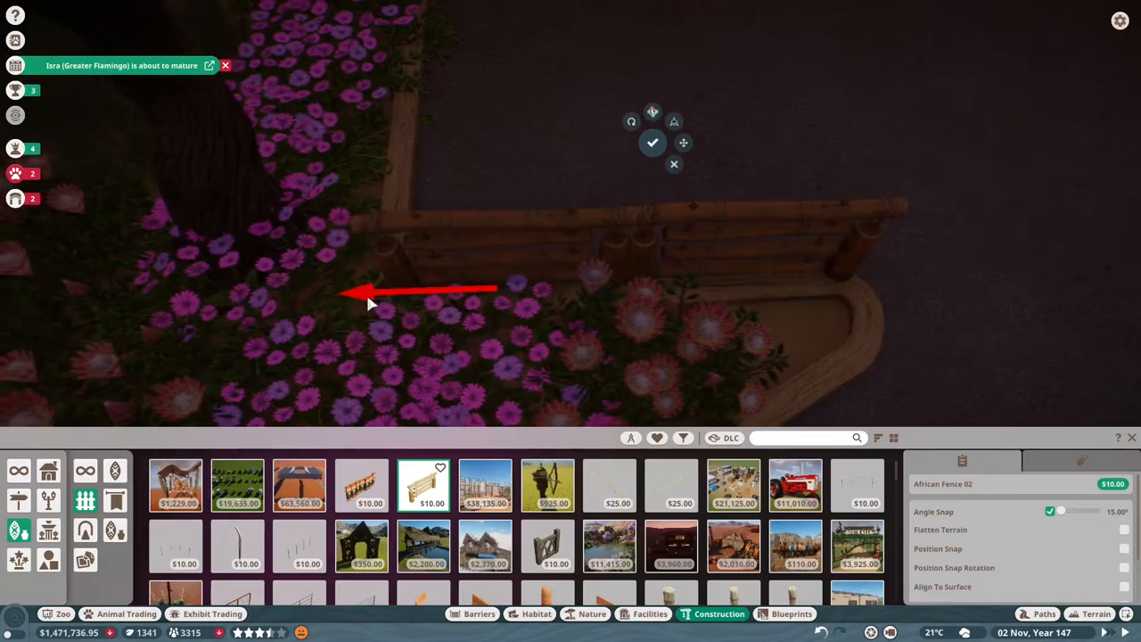
pyautogui.click(673, 122)
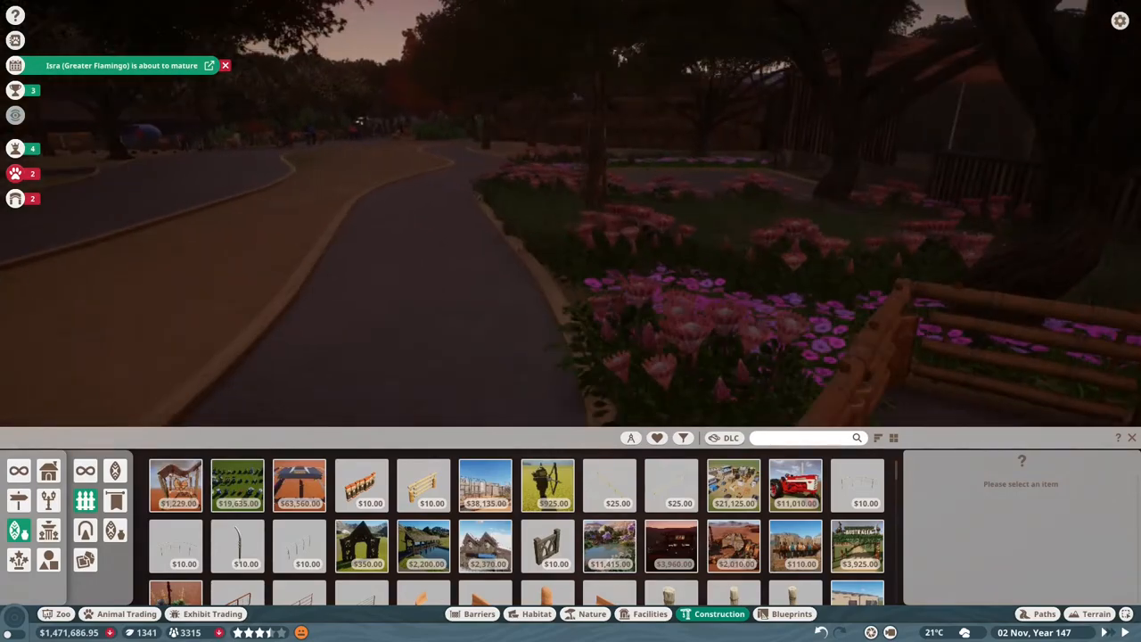
pyautogui.moveTo(547, 486)
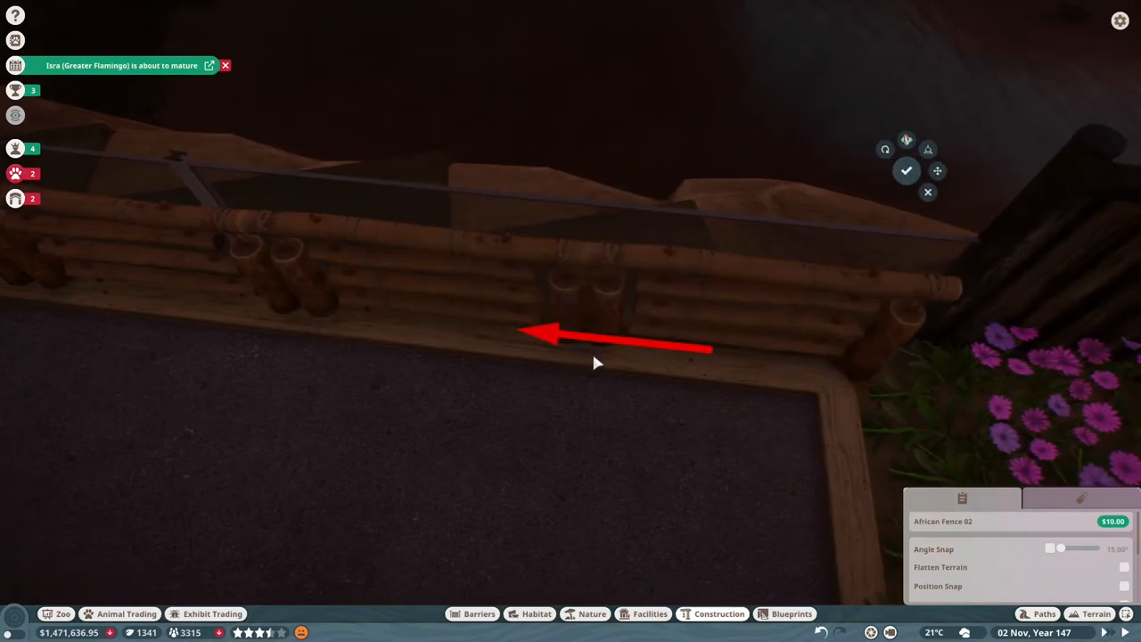
# Step: Fit more African Fence 02 pieces along the flower beds, rotated to follow the bed shape
pyautogui.click(884, 149)
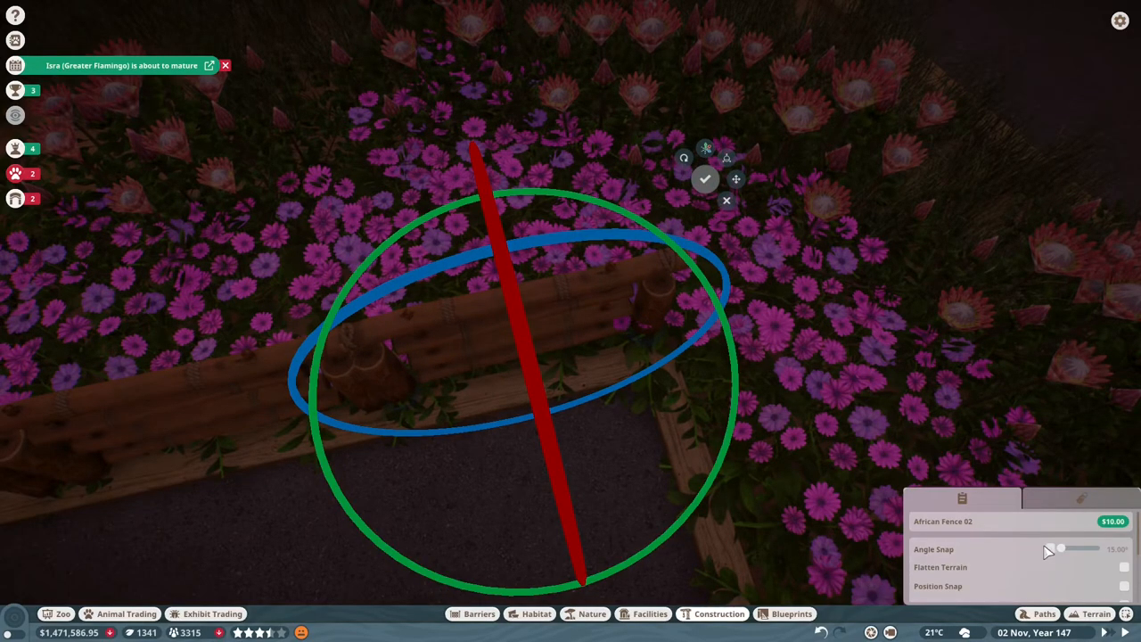
pyautogui.click(1051, 548)
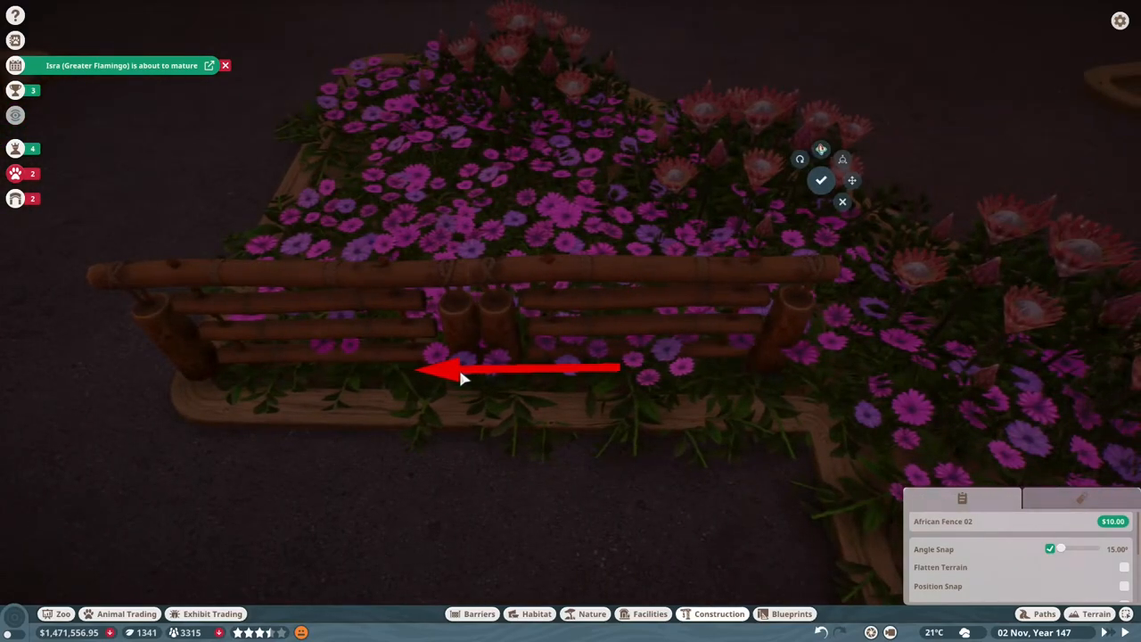
pyautogui.click(821, 149)
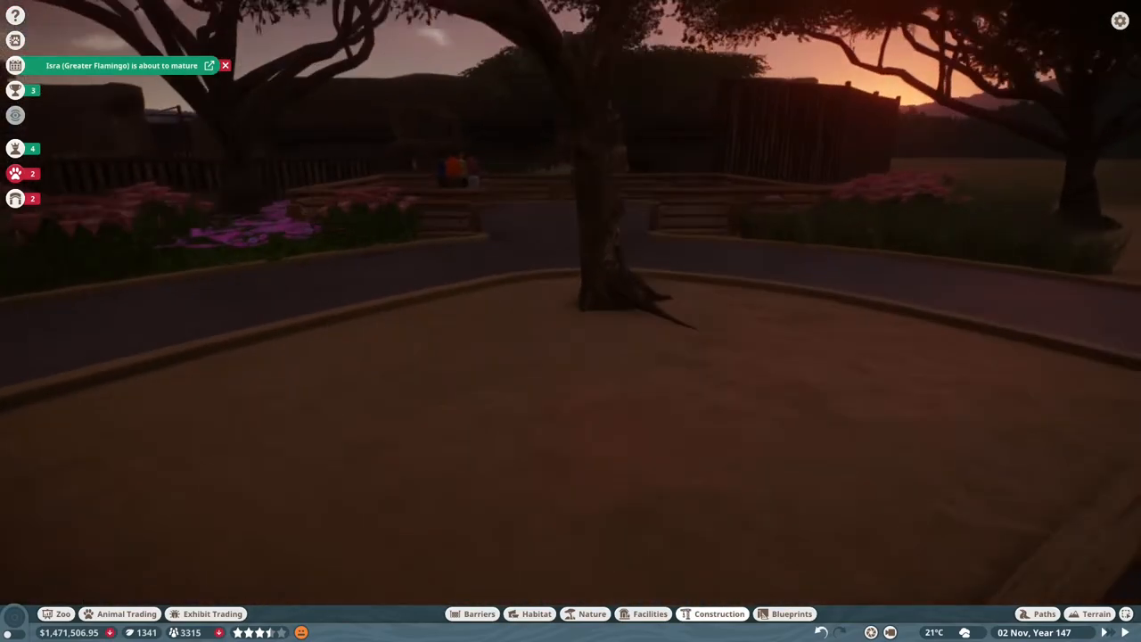
pyautogui.moveTo(570, 321)
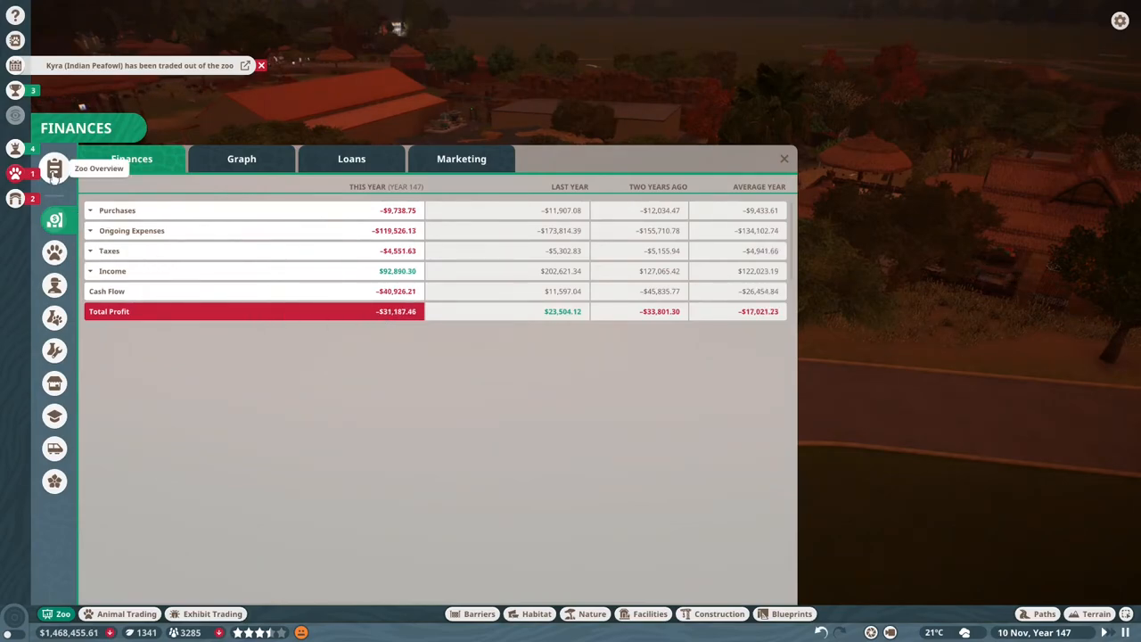
# Step: Close the Finances overview after reviewing this year's $31,187.46 loss
pyautogui.click(55, 168)
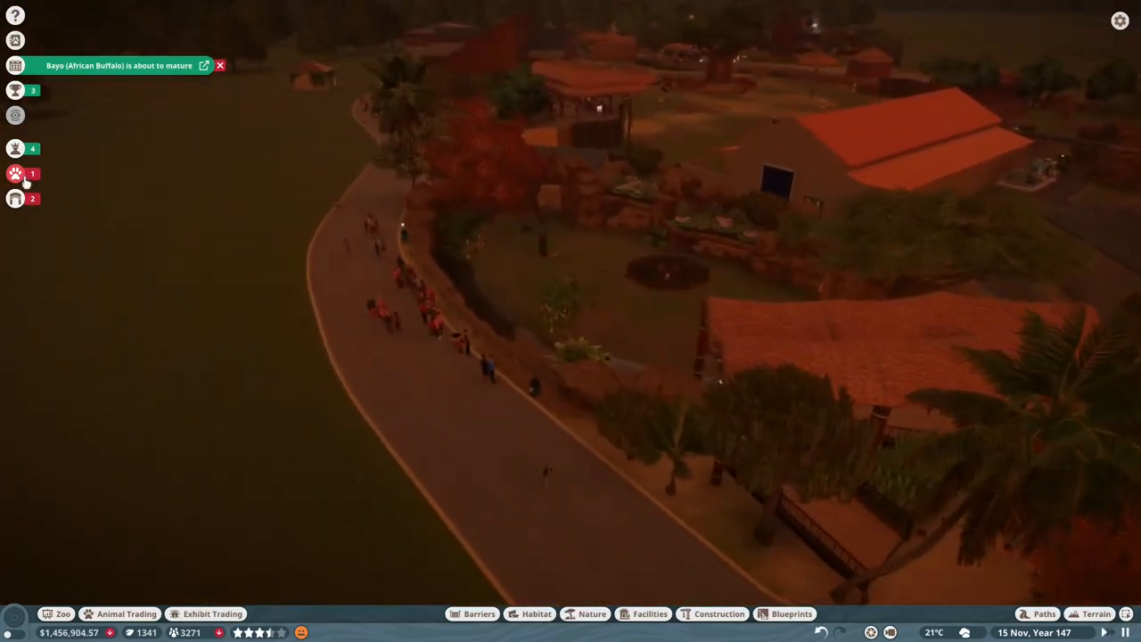
# Step: Close the Finances panel to return to the aerial view of the zoo
pyautogui.click(15, 174)
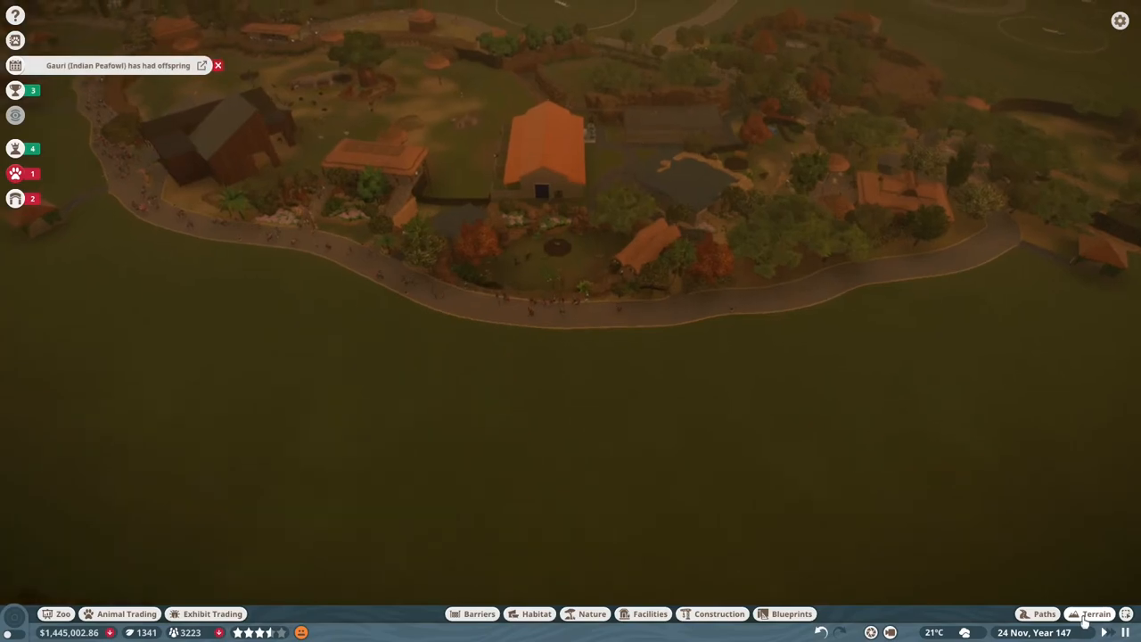
pyautogui.click(1044, 614)
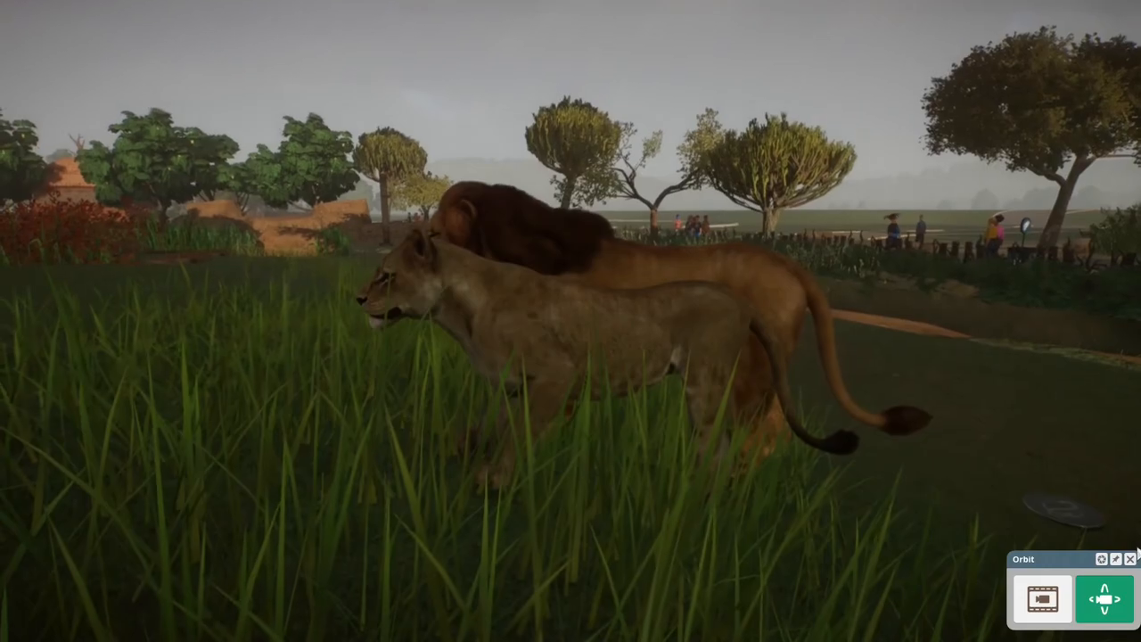
# Step: Select Simba the West African lioness to show her 82% welfare and inbreeding warning
pyautogui.click(428, 312)
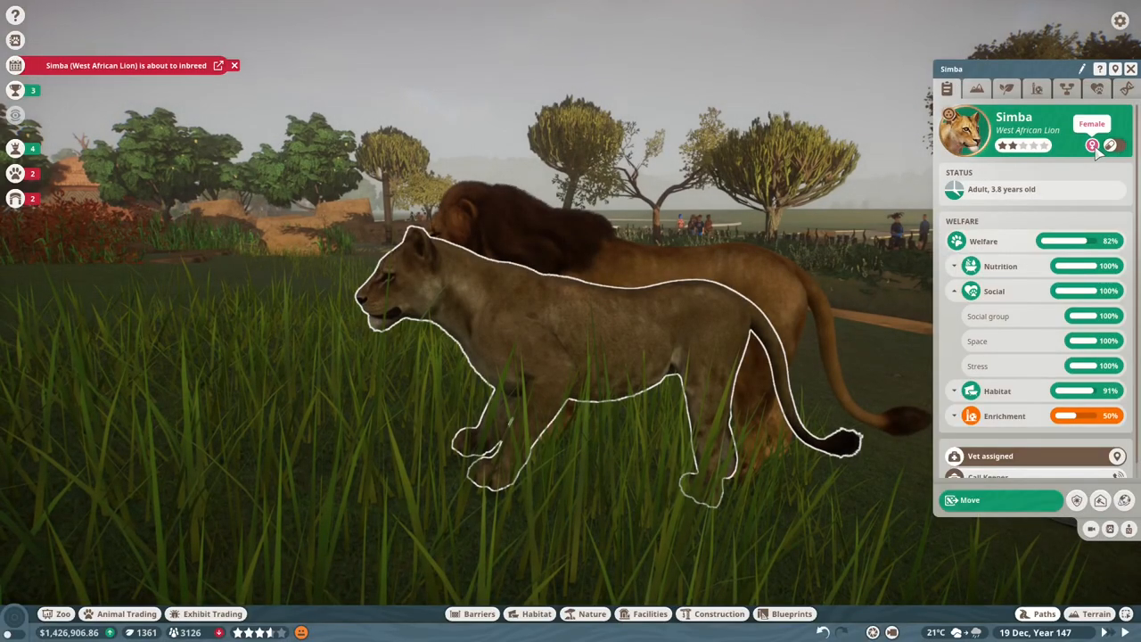